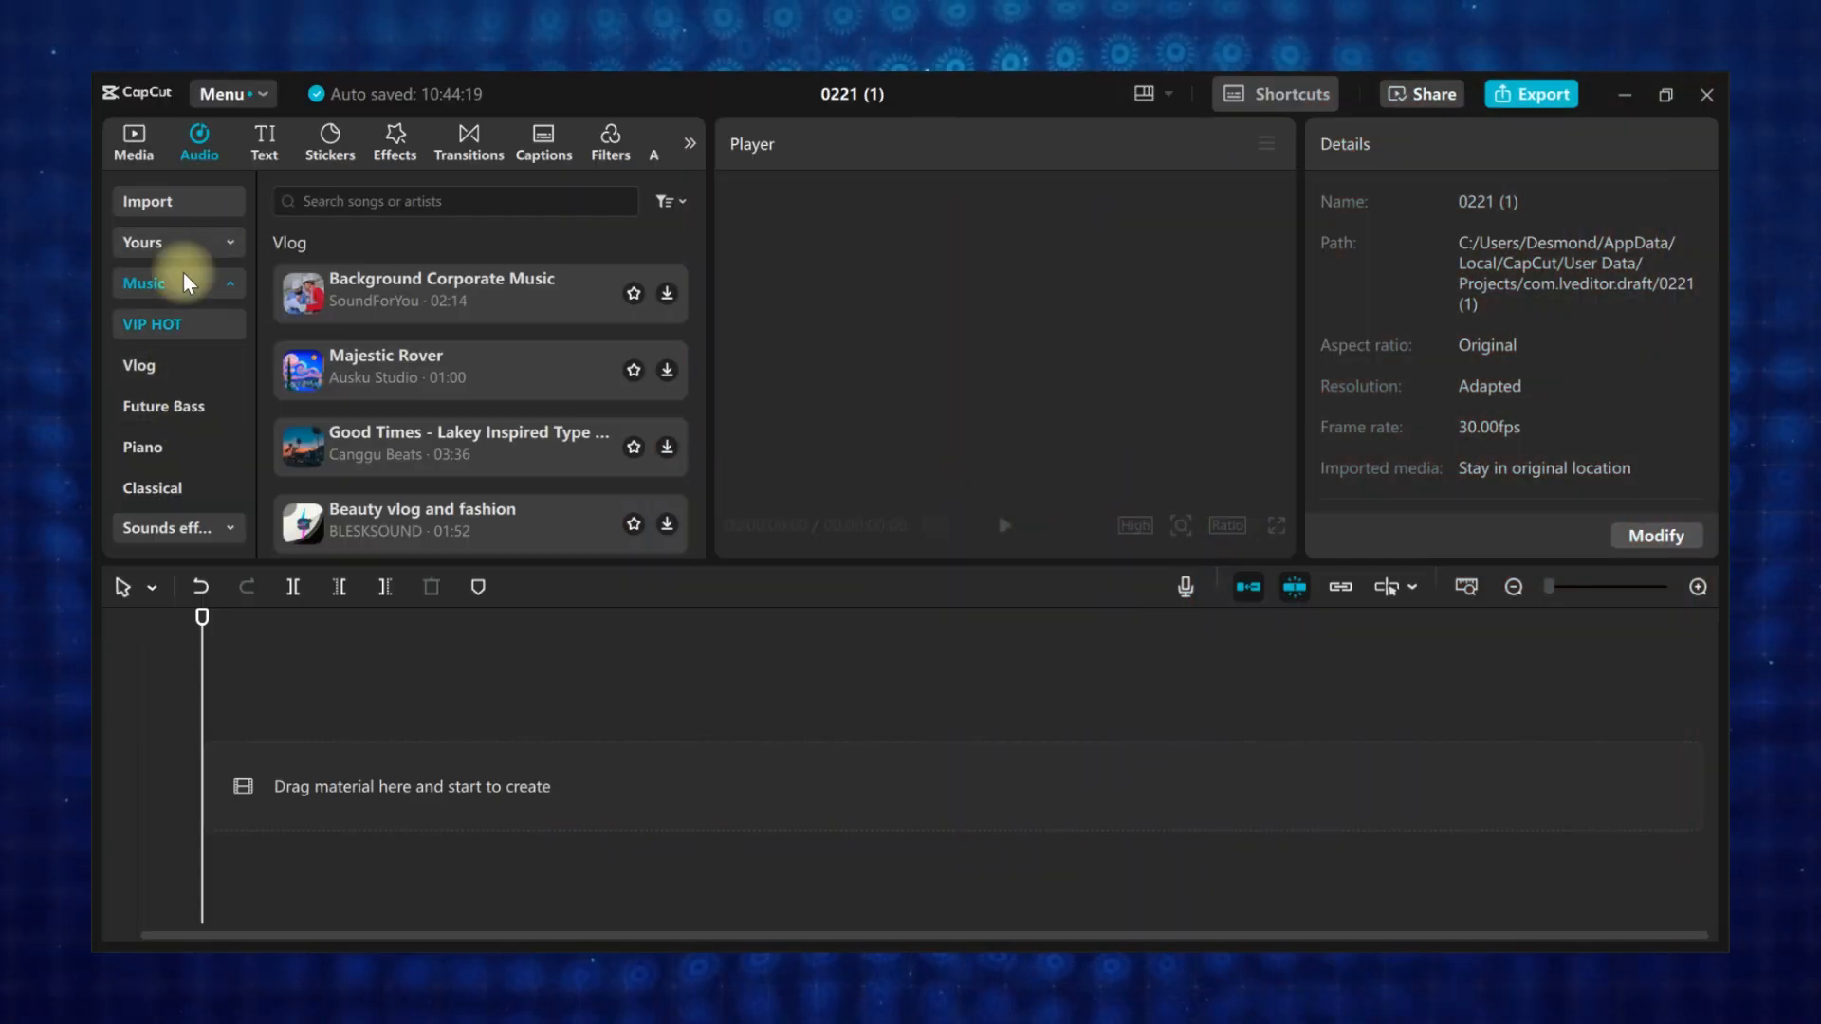
- Show the Media import area in the left panel
click(133, 139)
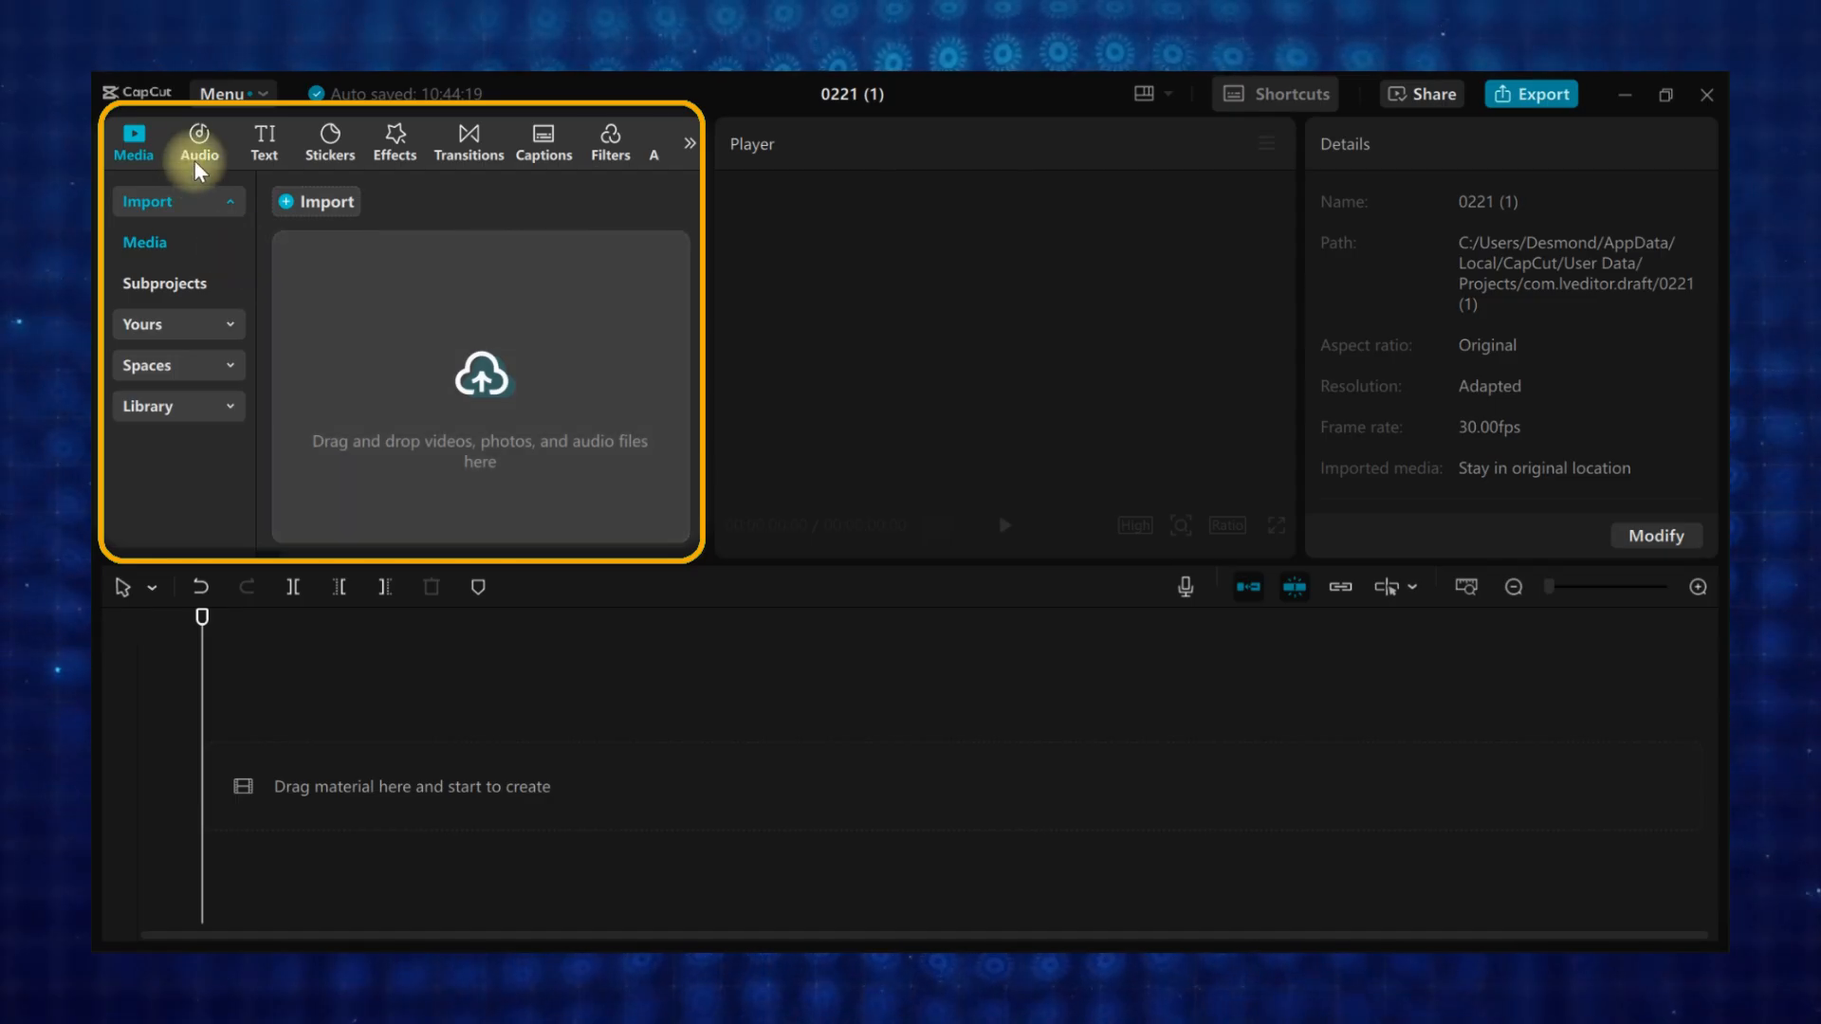
- Browse Sound effects > Interaction, then return to Music and the Vlog collection
click(199, 138)
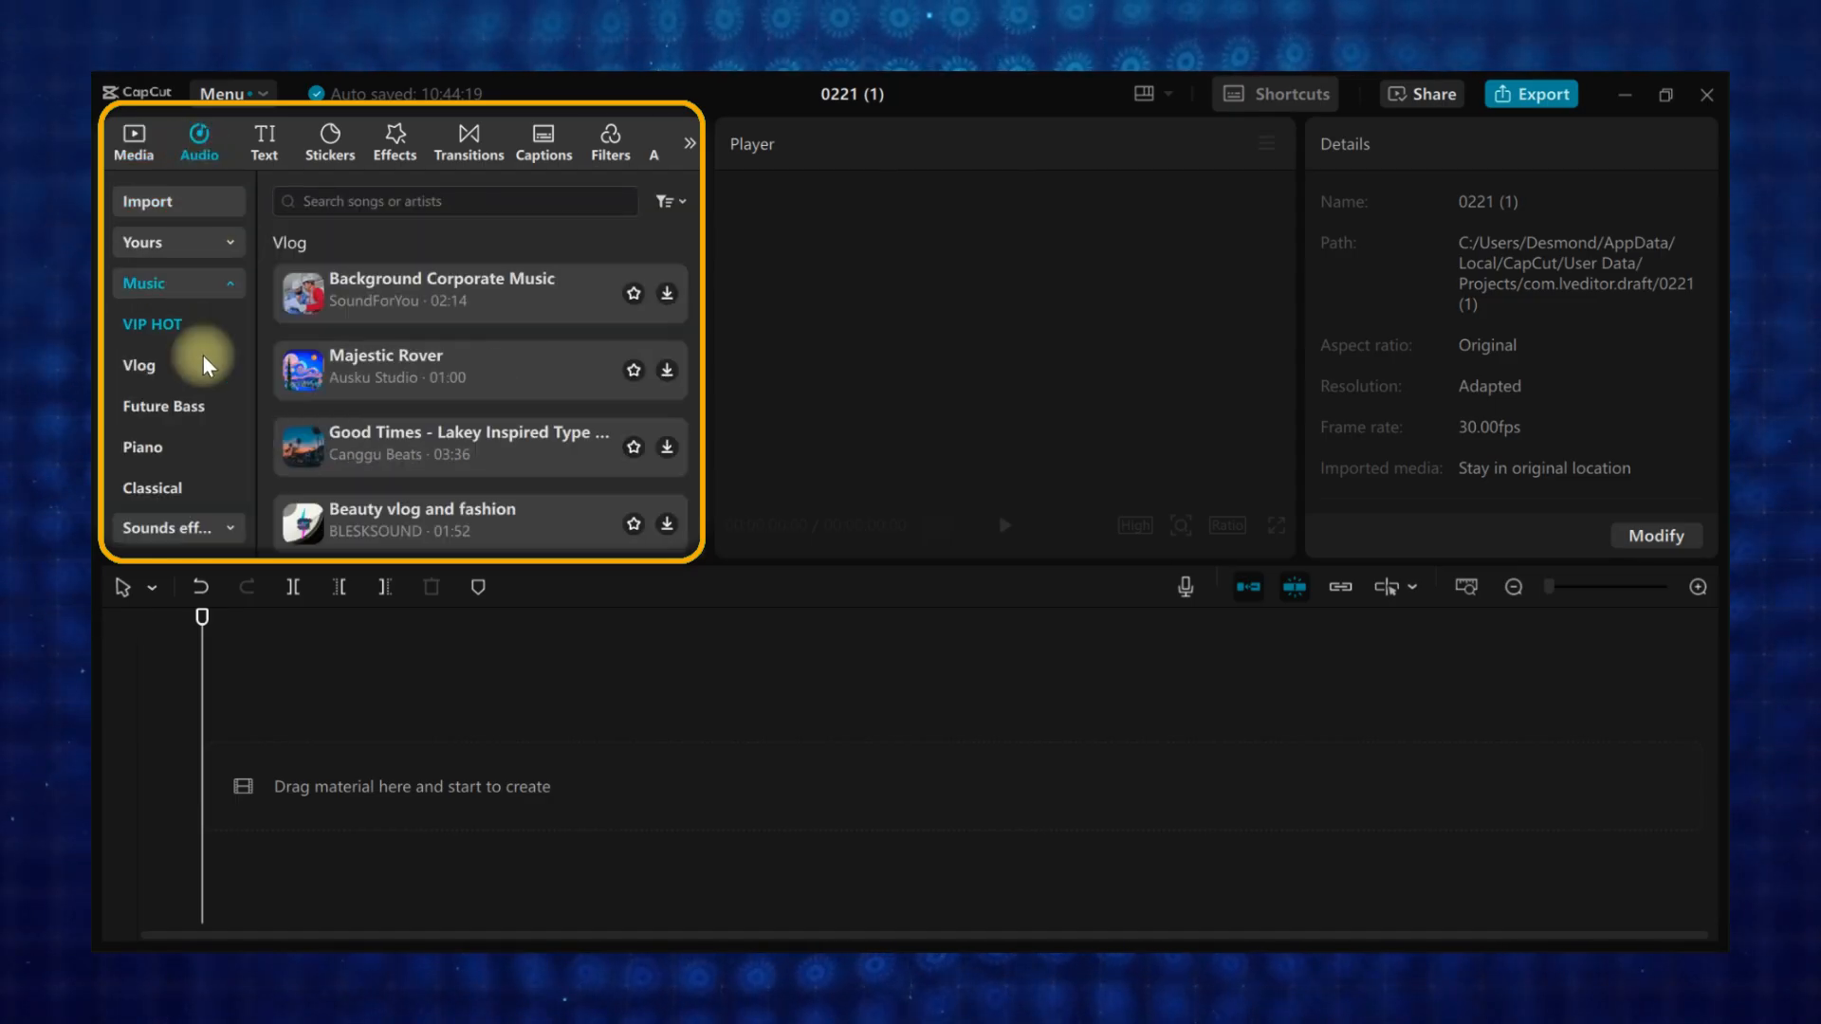
scroll(down, 3)
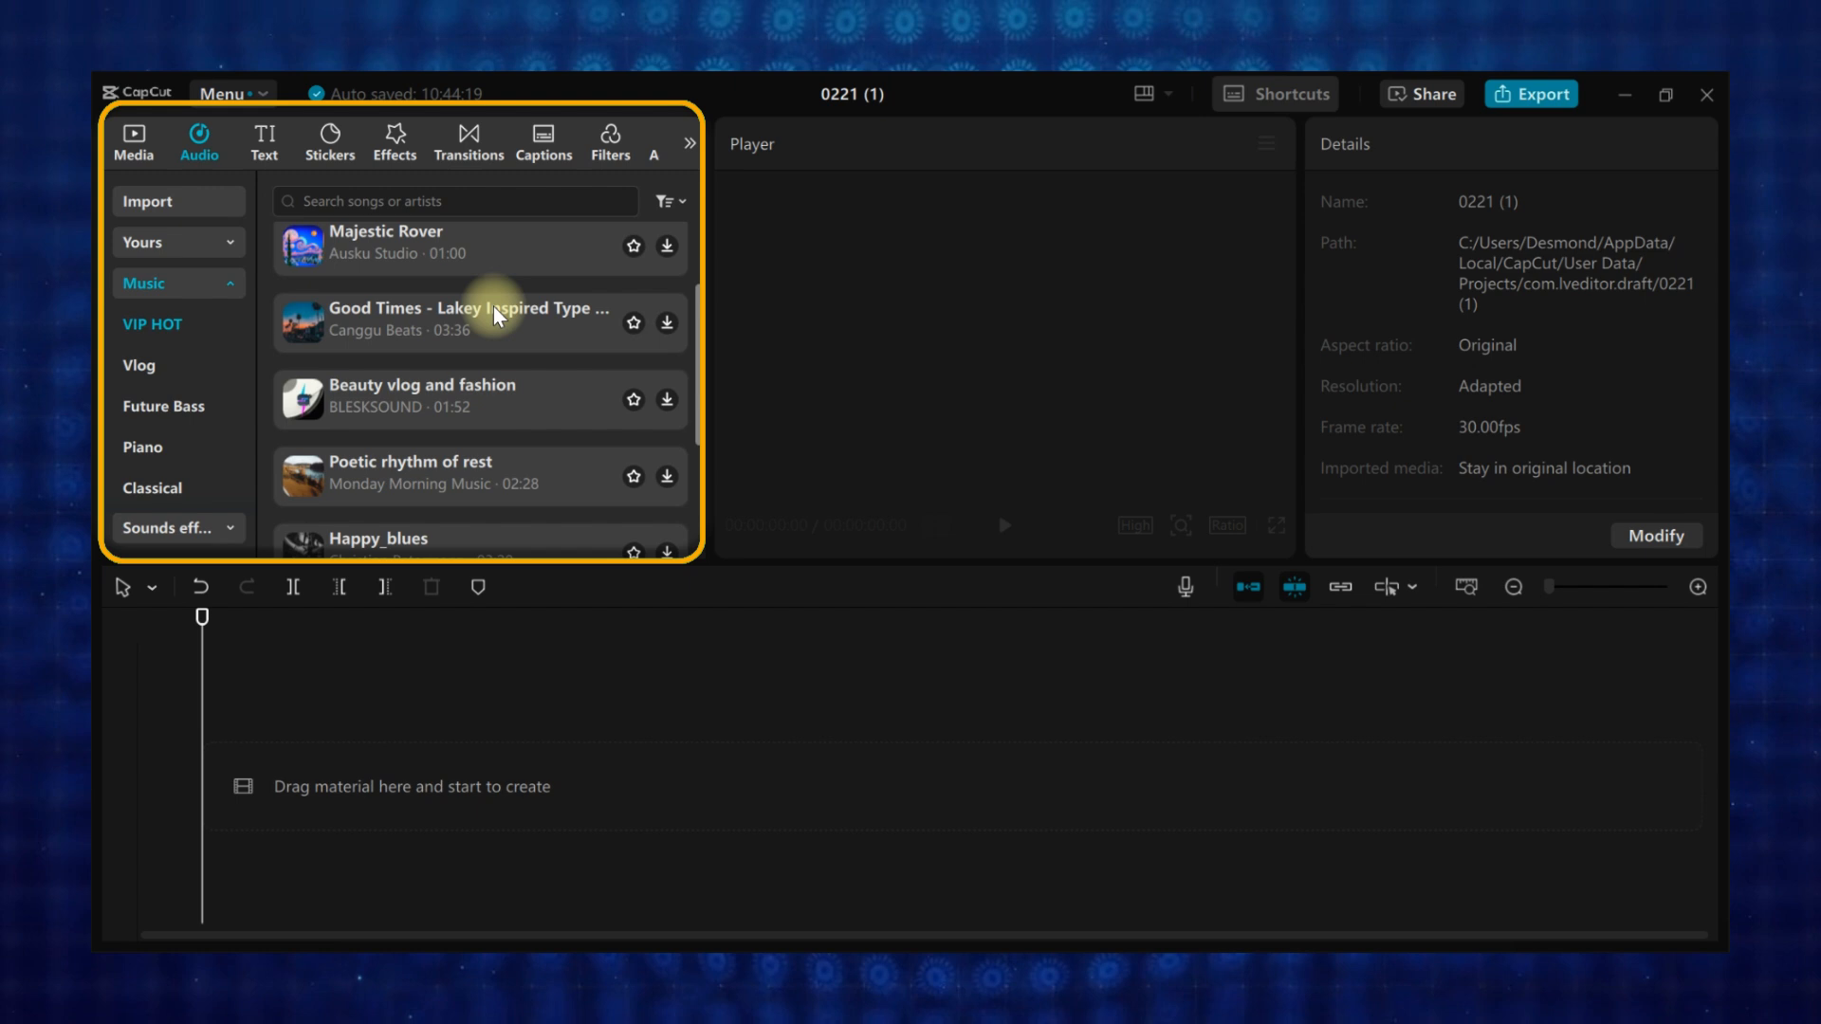
click(169, 520)
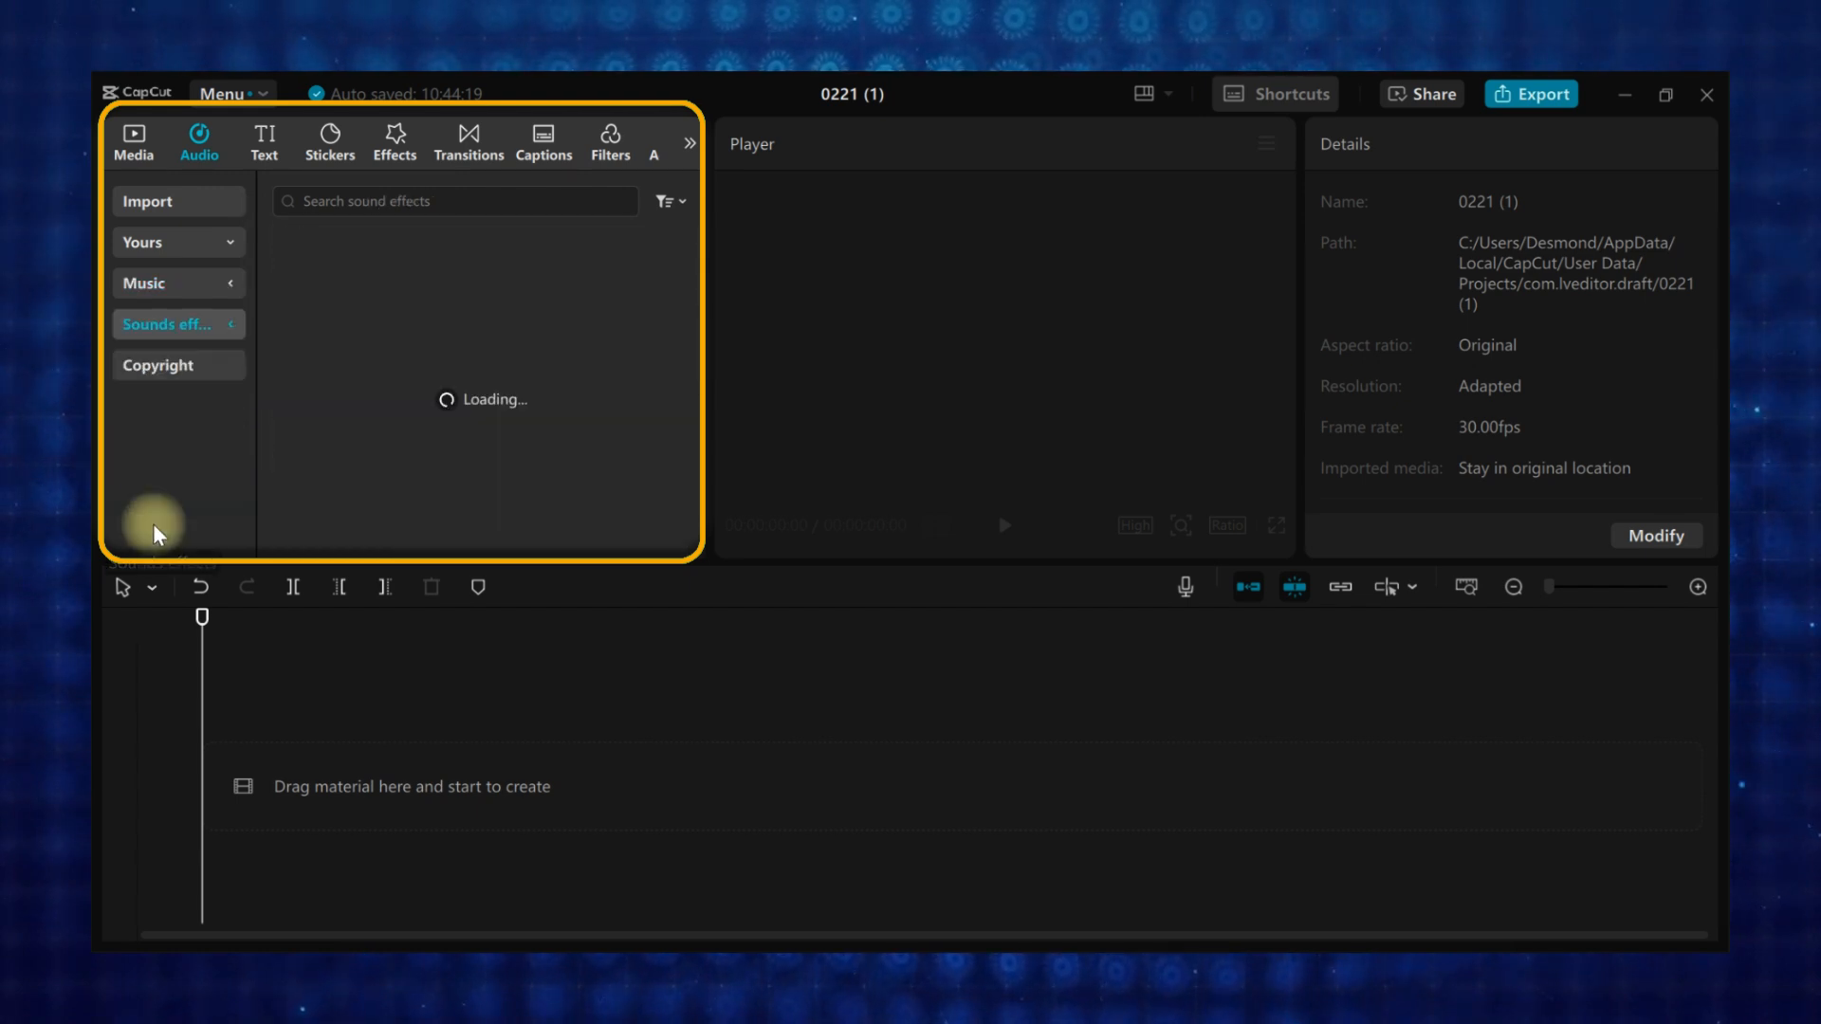
click(179, 324)
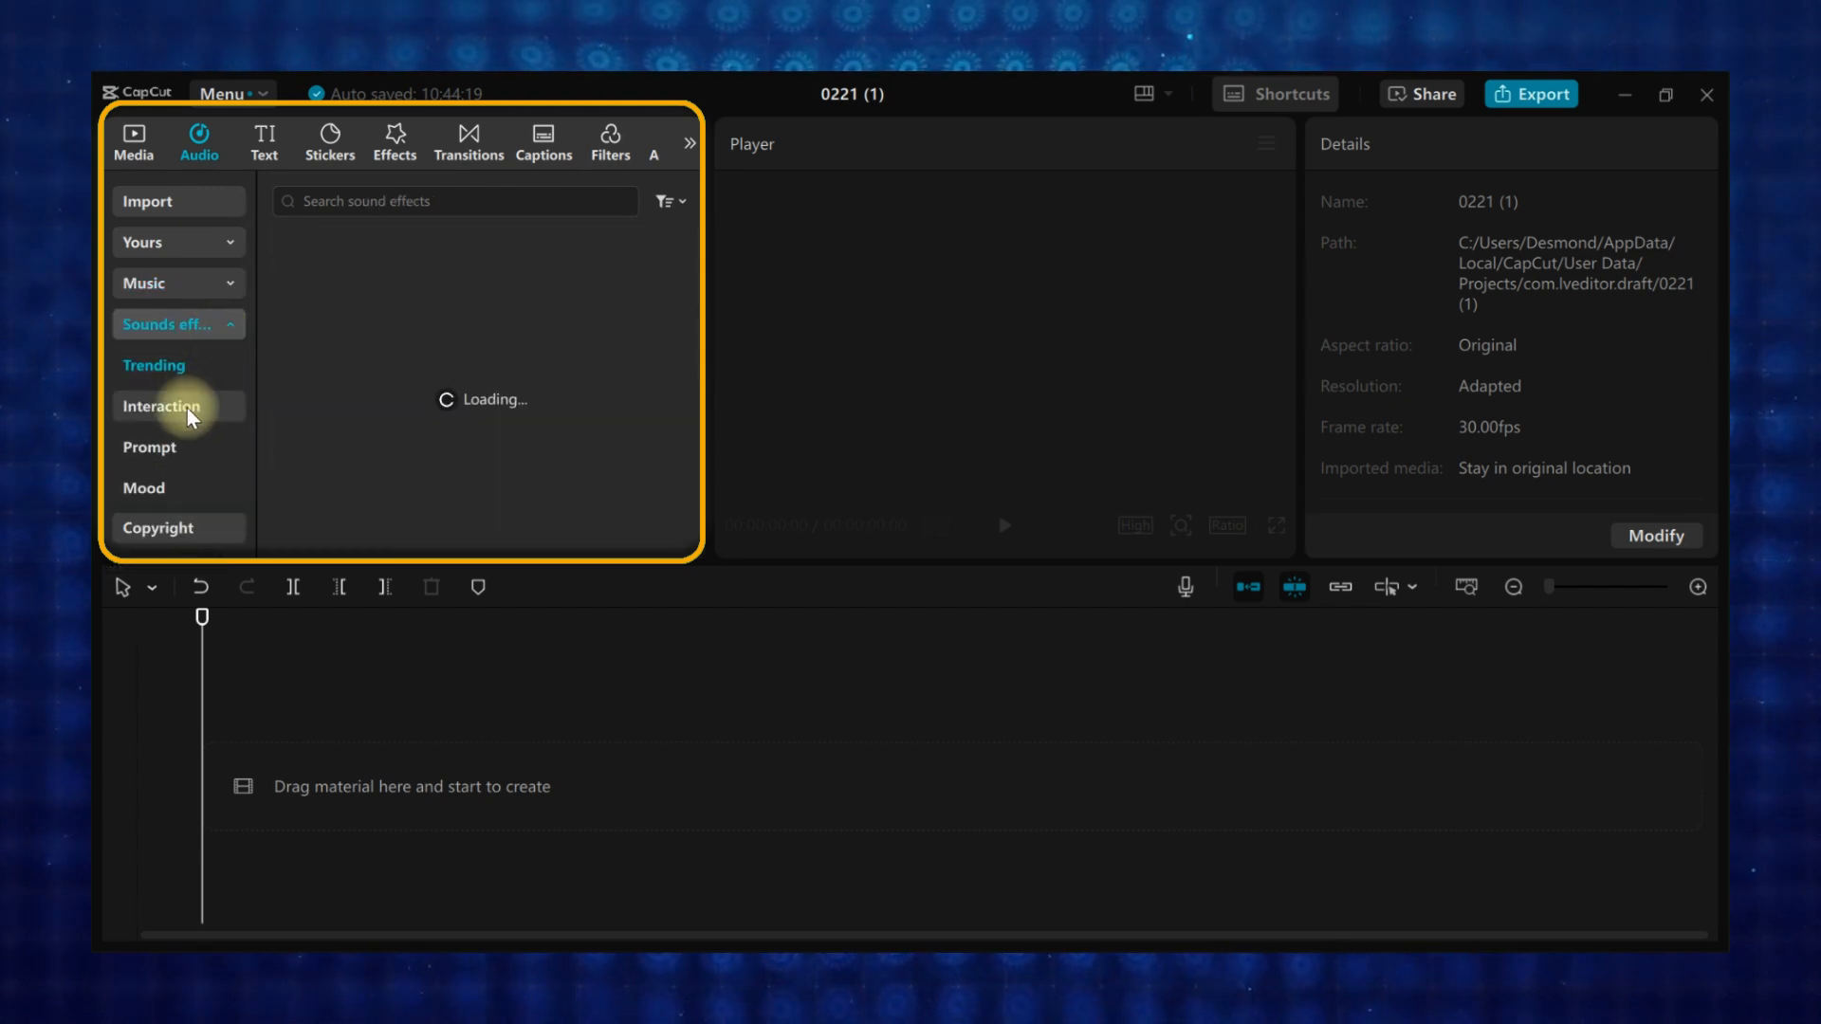
click(453, 201)
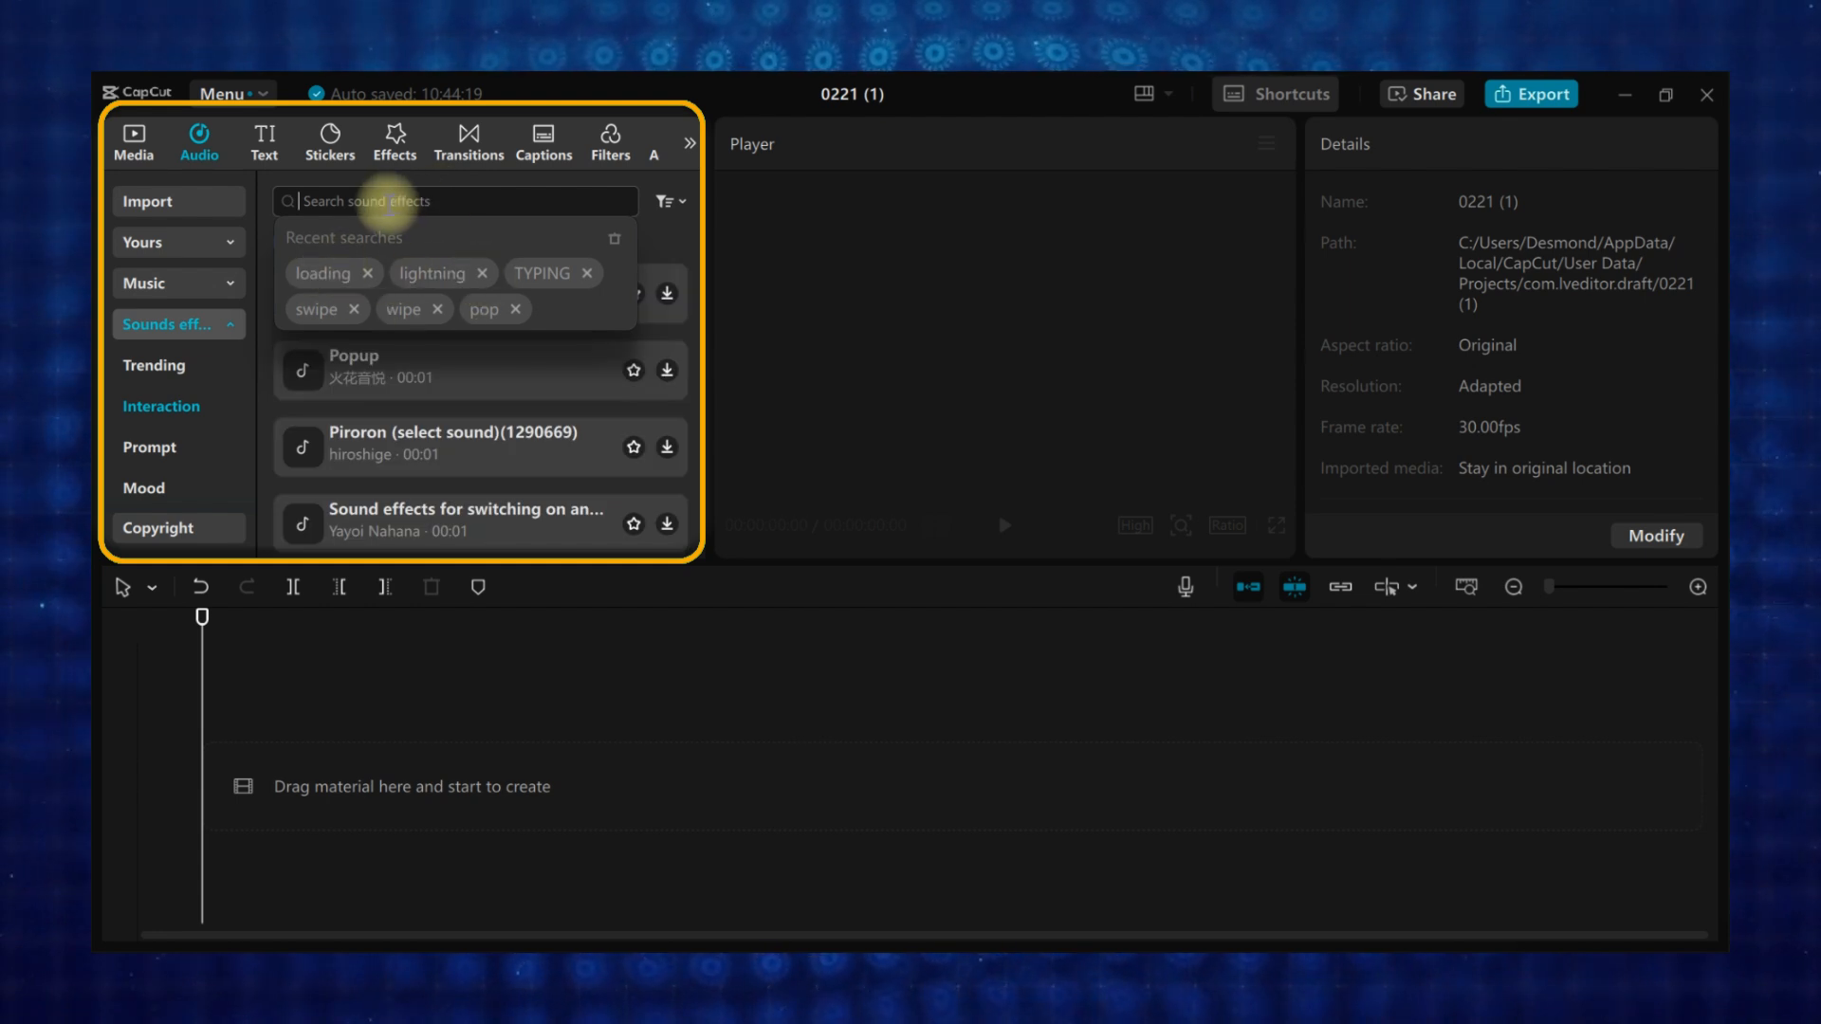
click(144, 283)
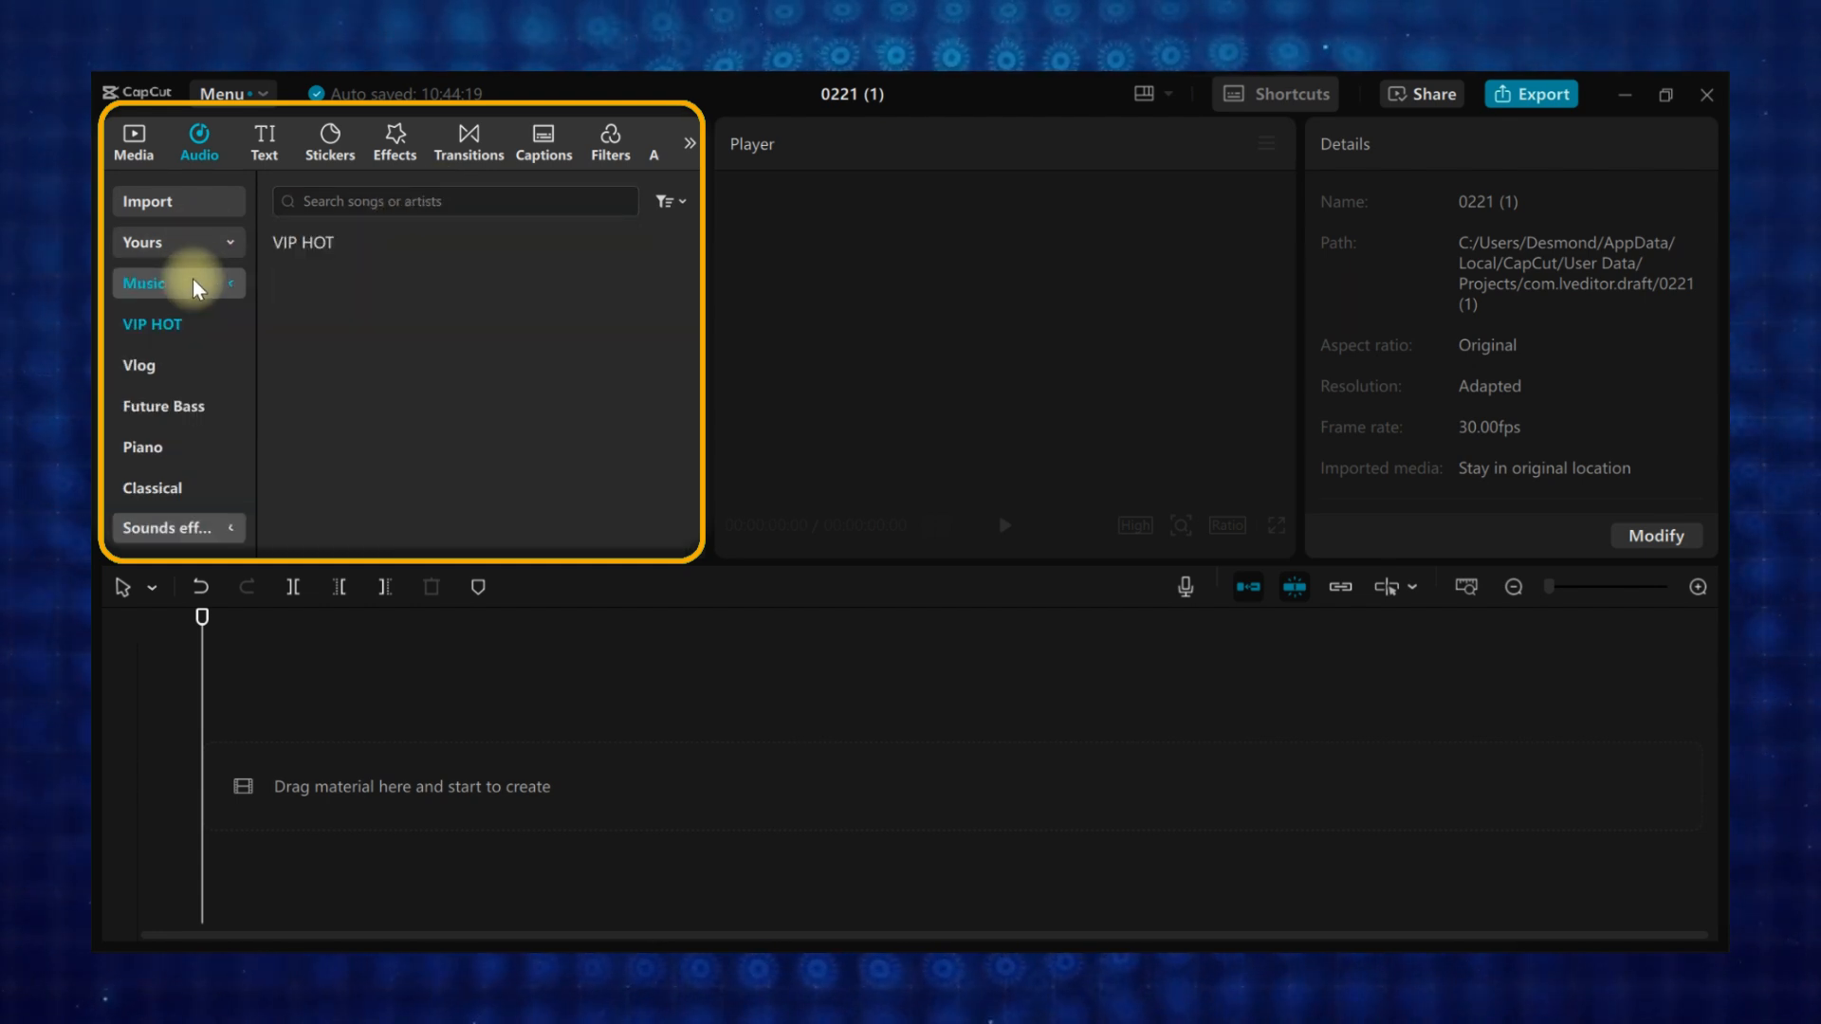
click(138, 364)
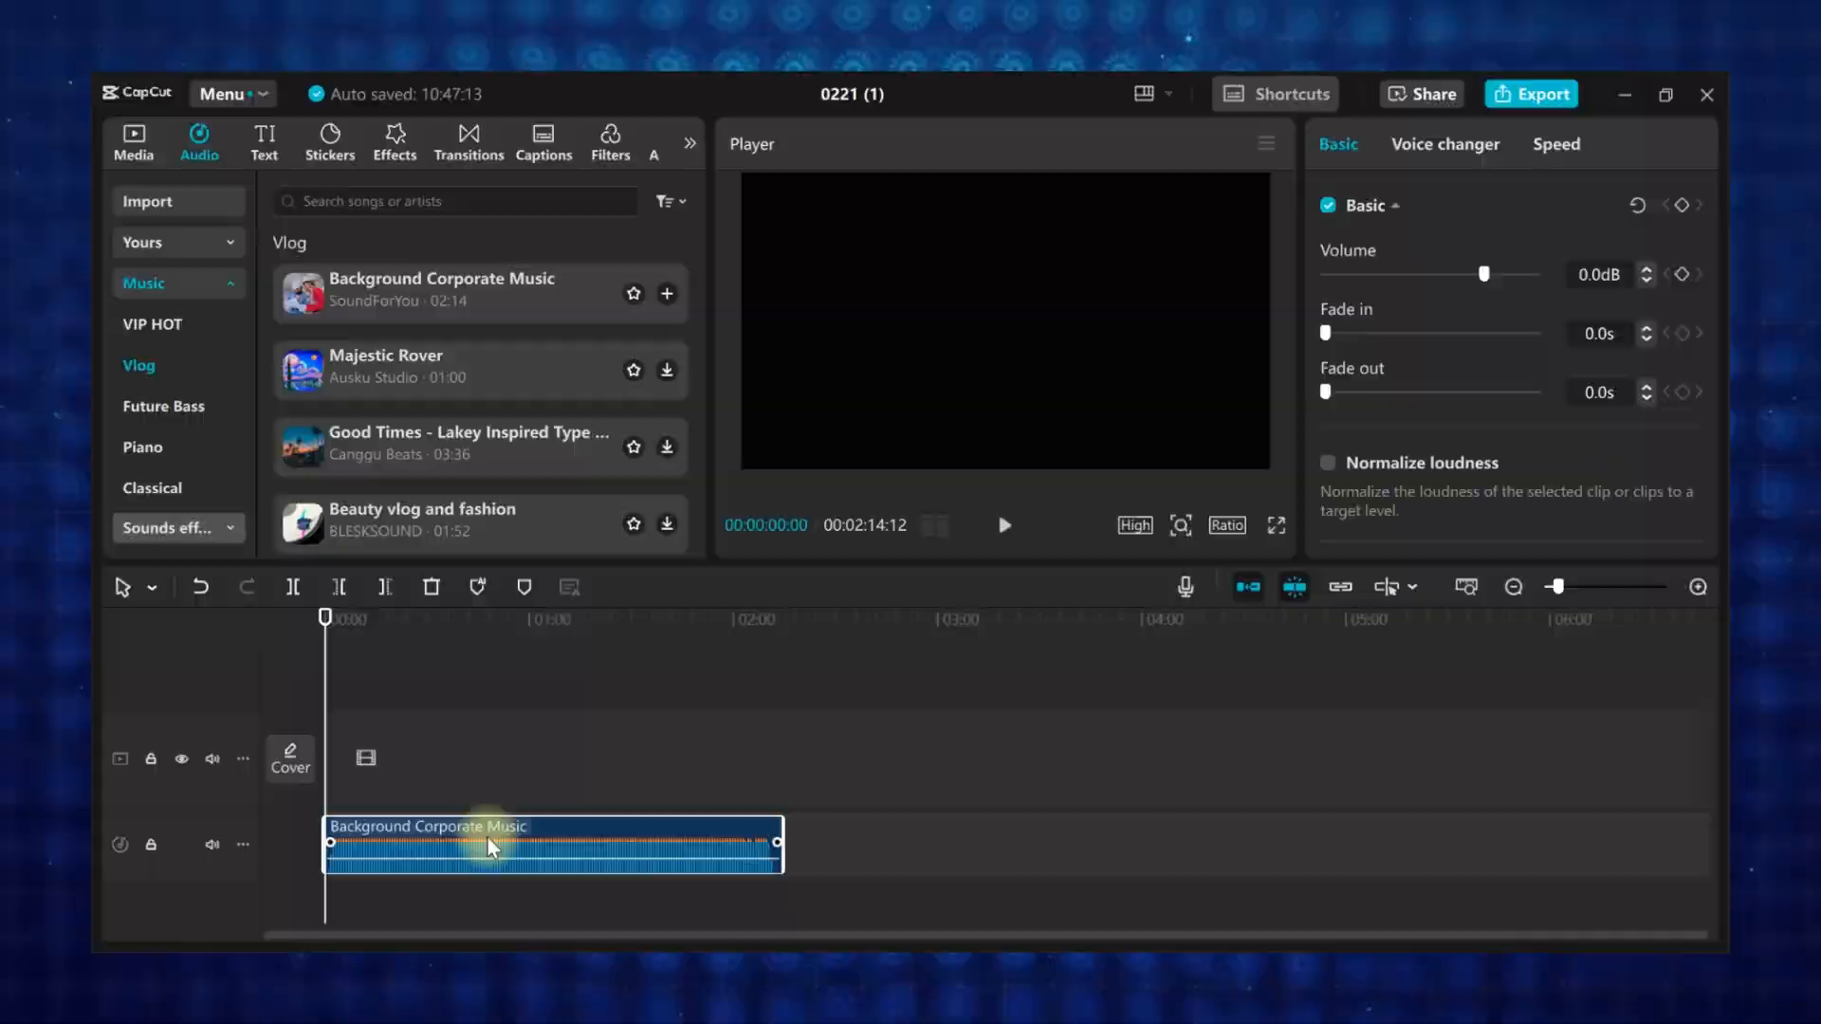
- Import epic-portal-146599.mp3 and drop it on the audio track after the music clip
click(470, 679)
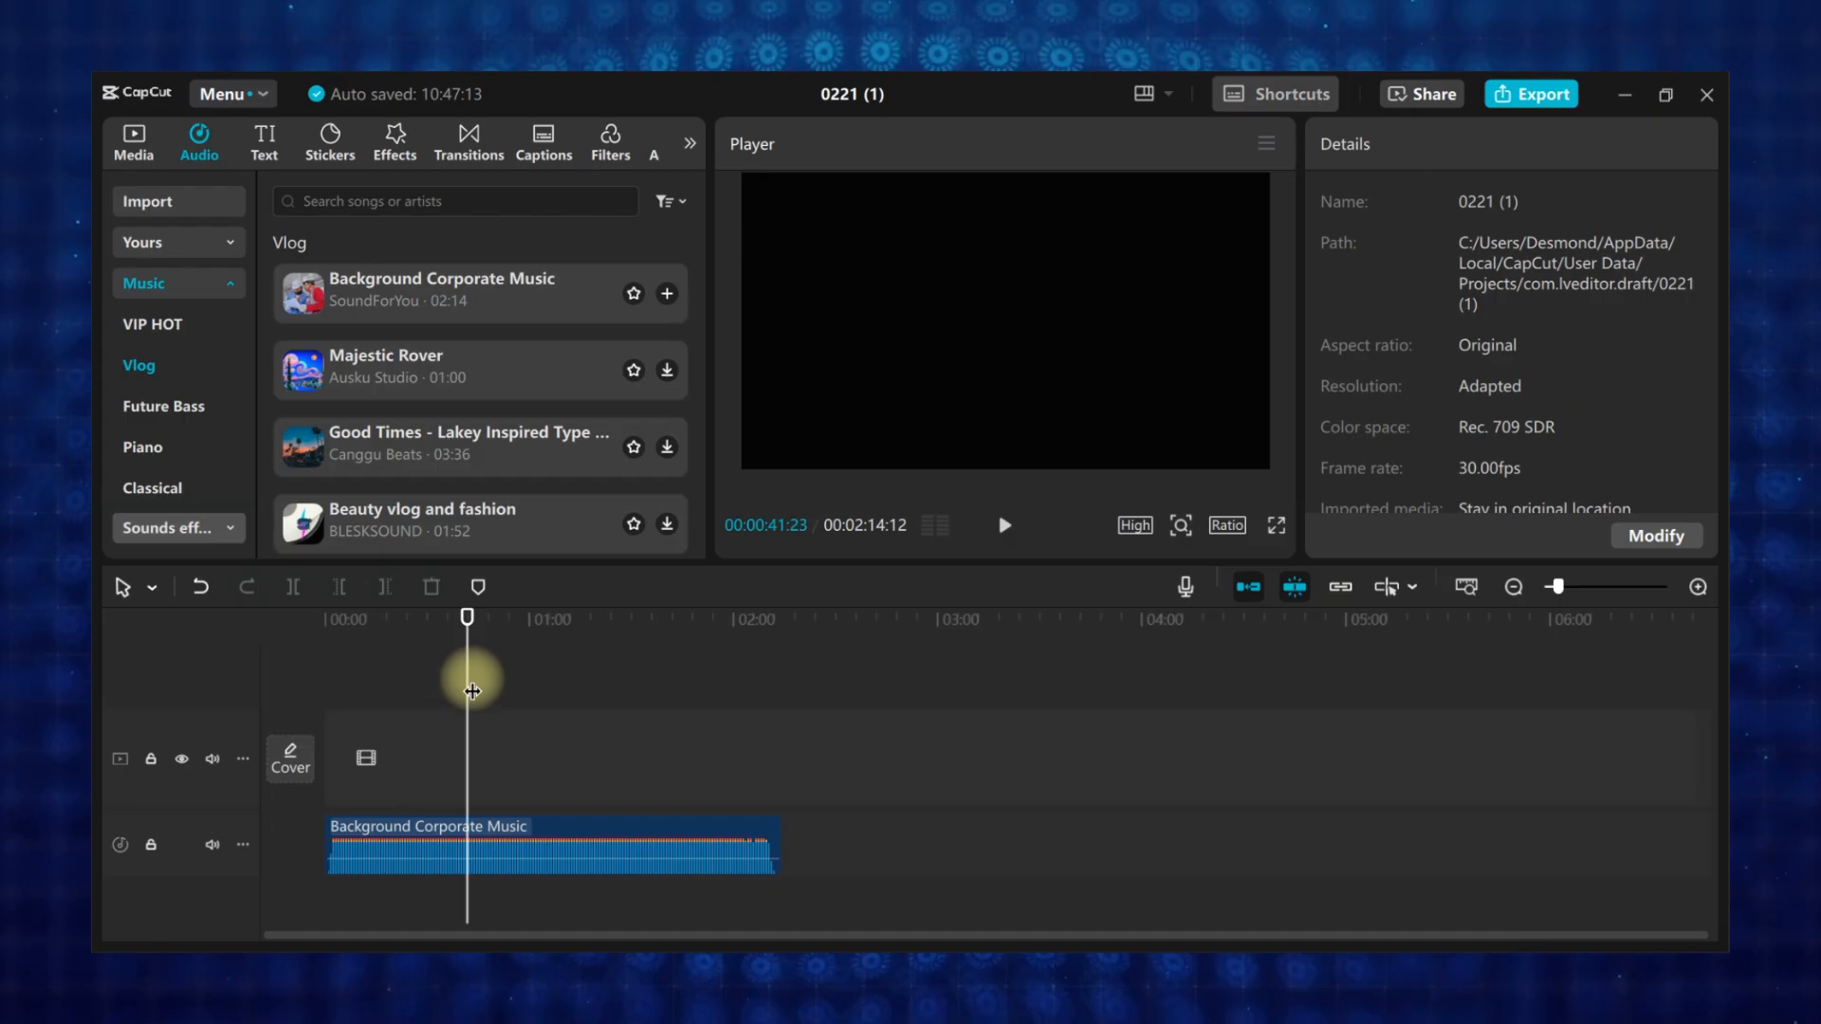
click(133, 142)
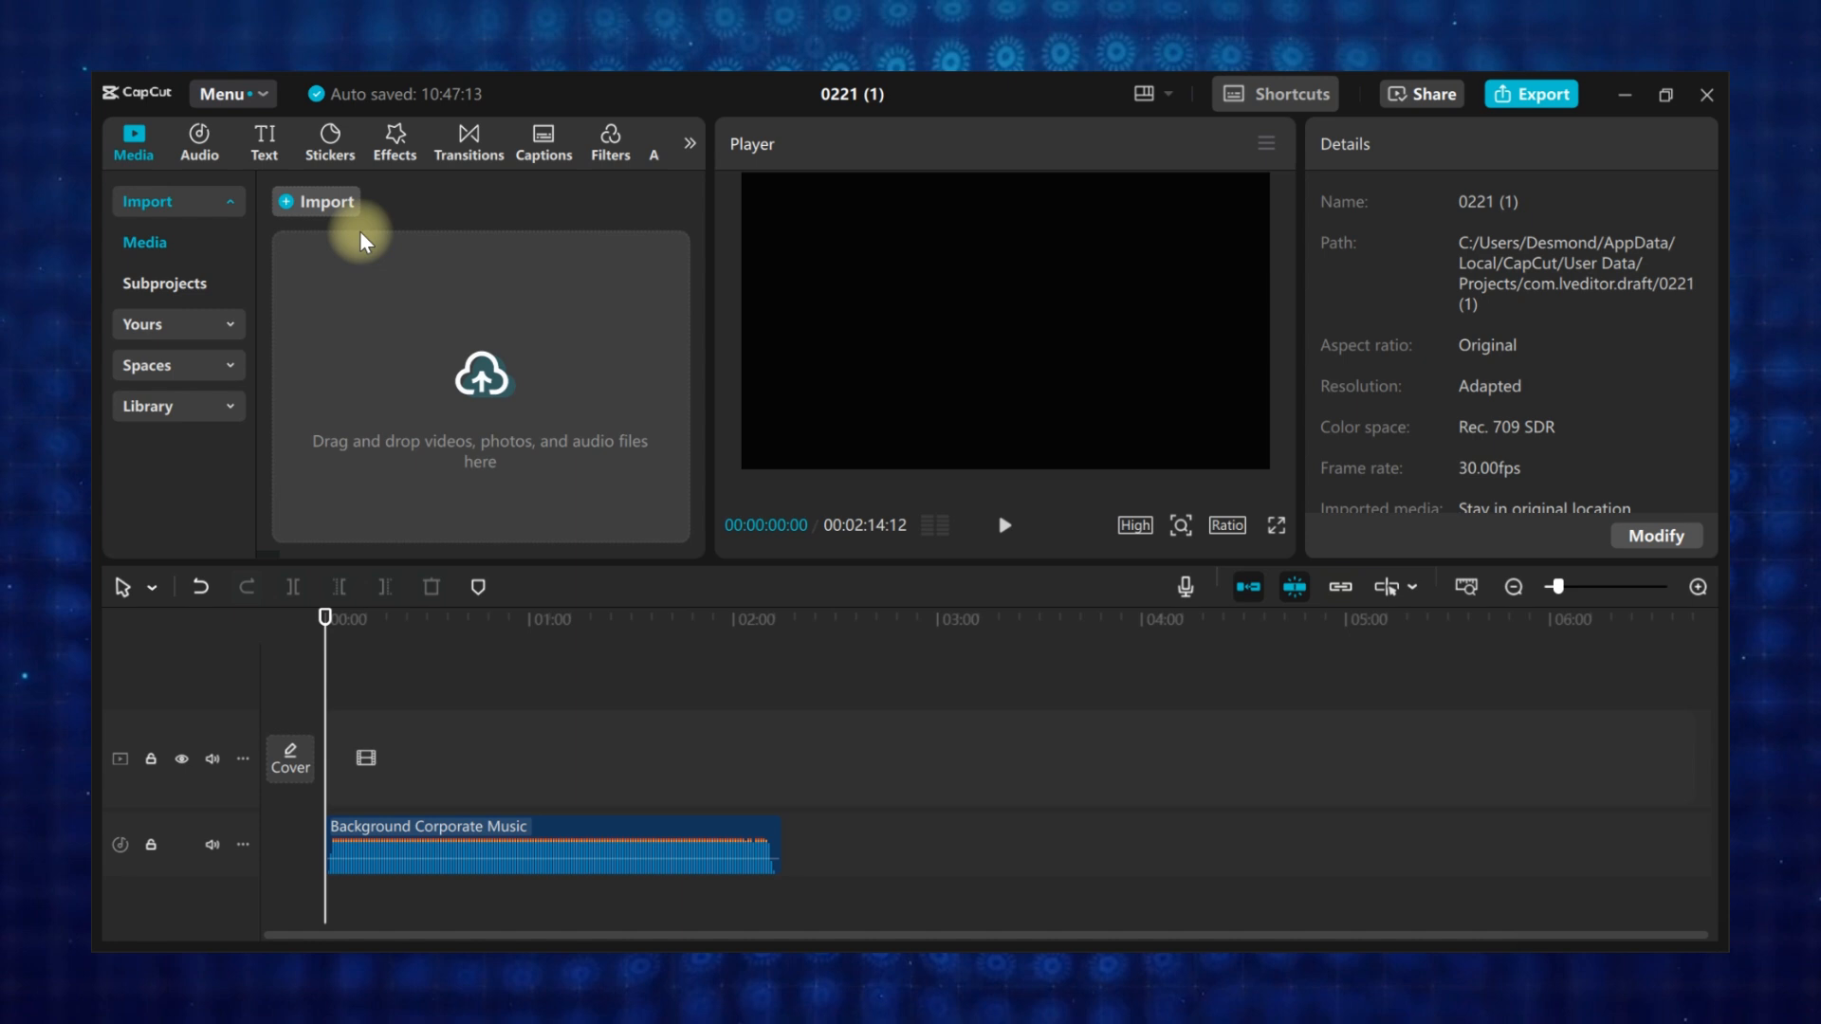
click(316, 201)
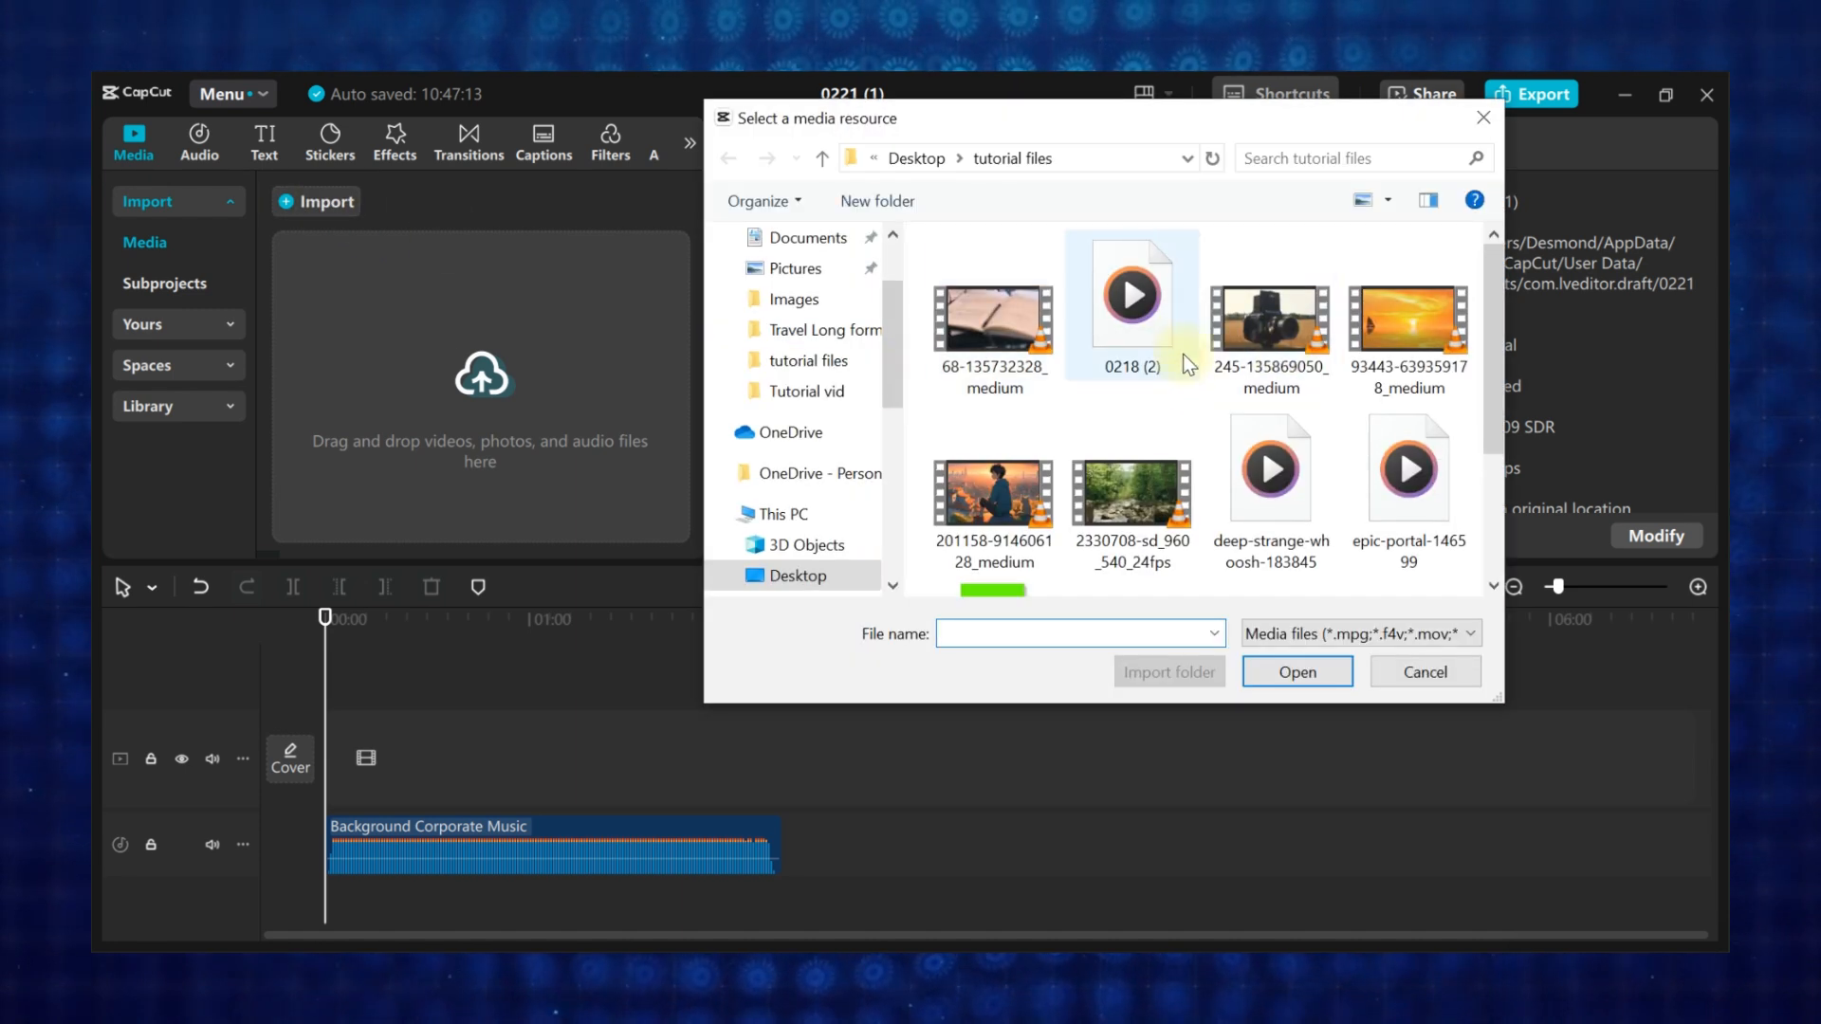
click(1406, 467)
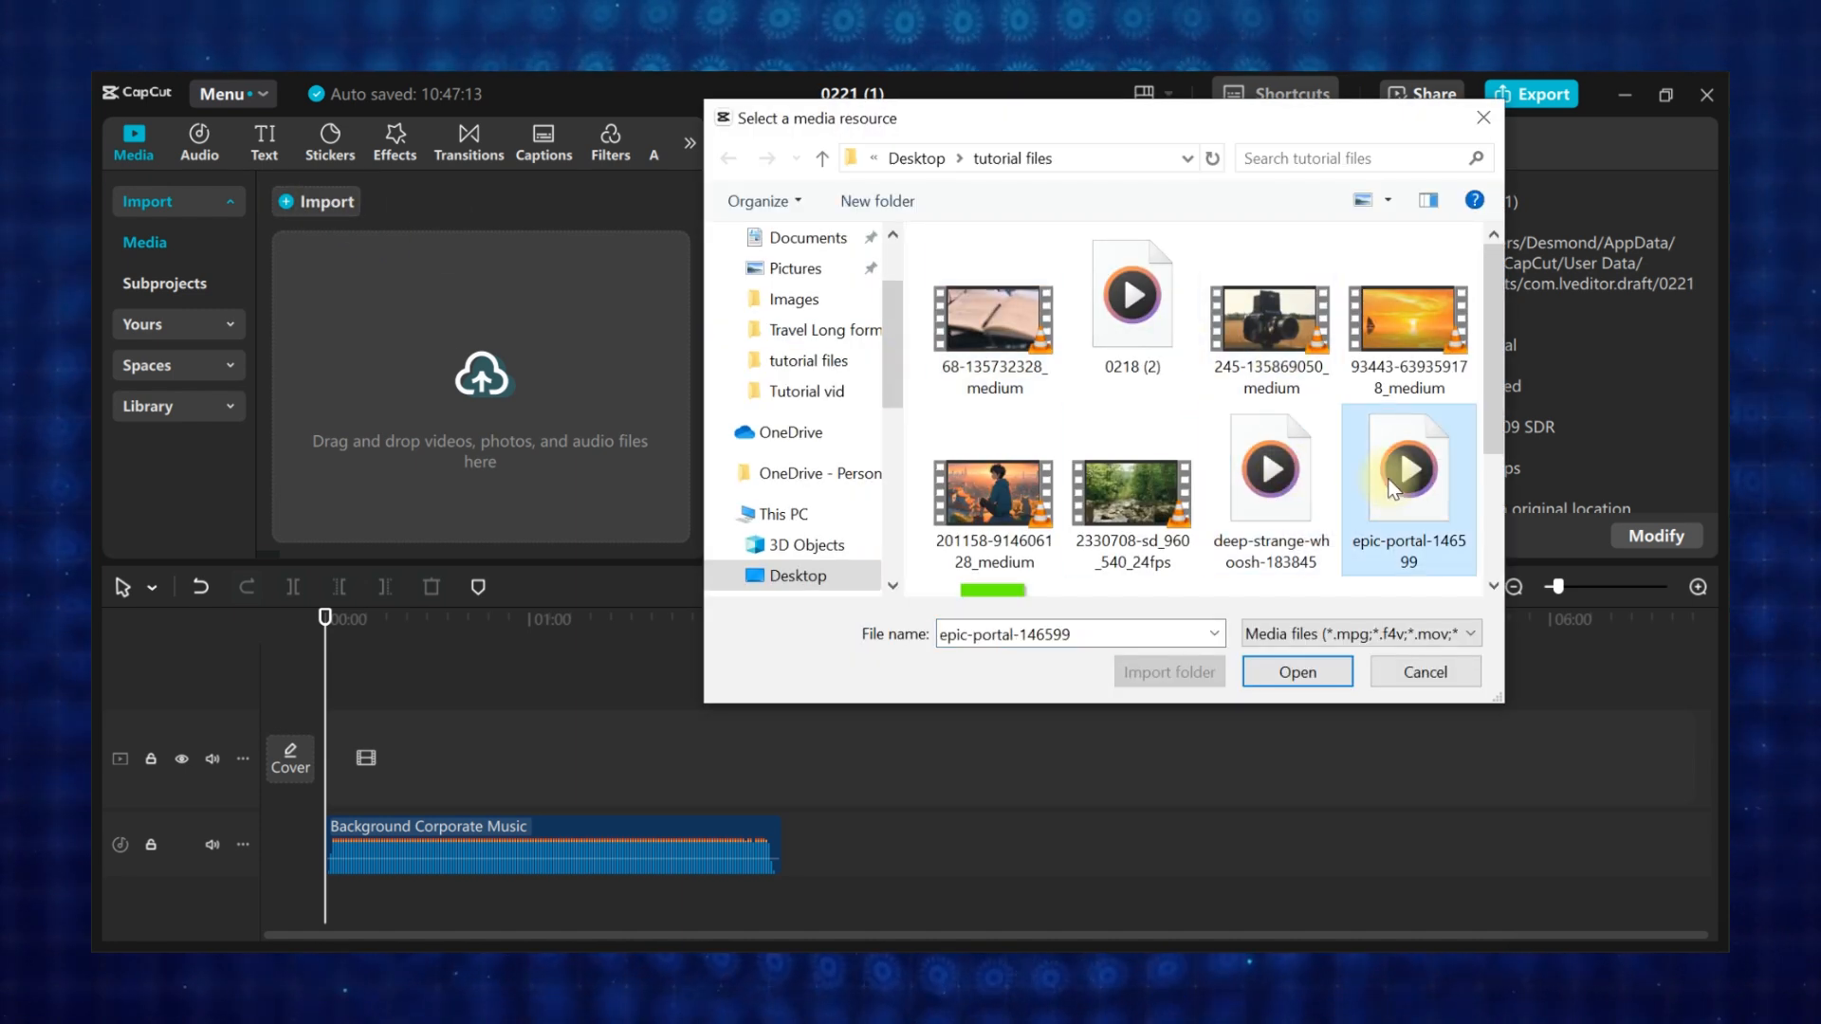
click(1296, 671)
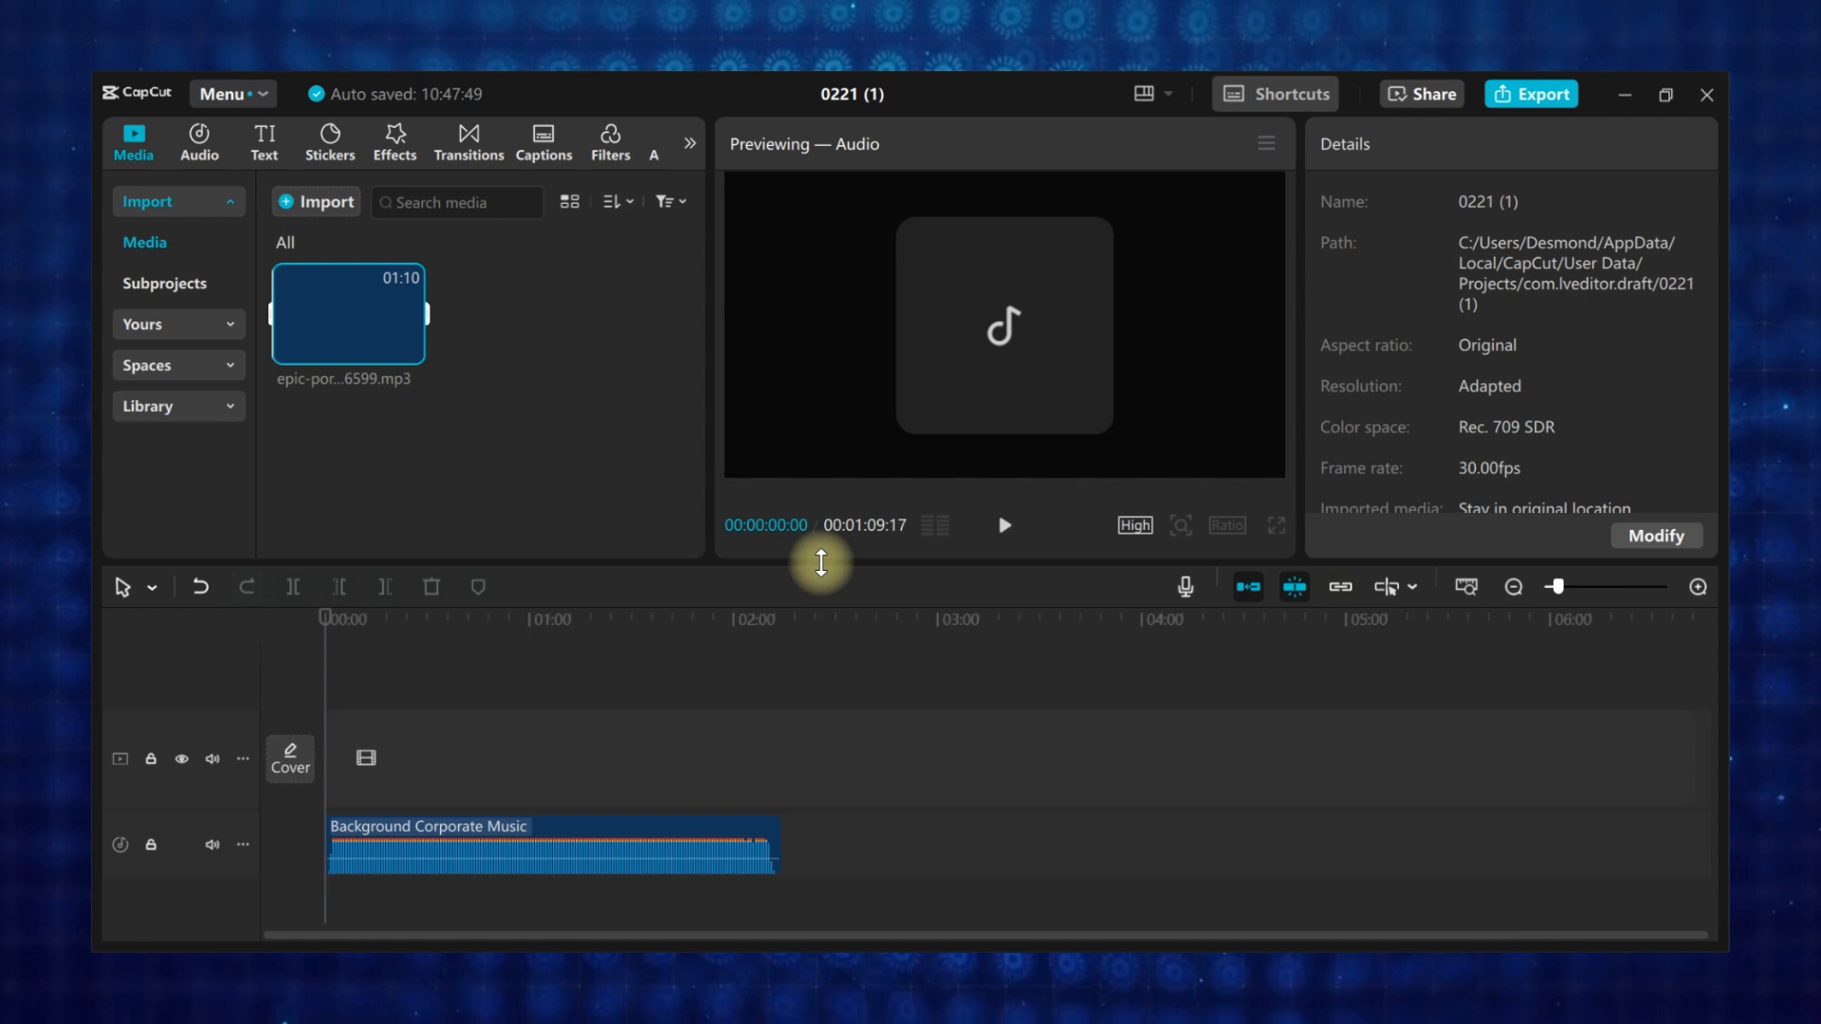
drag(347, 313, 996, 859)
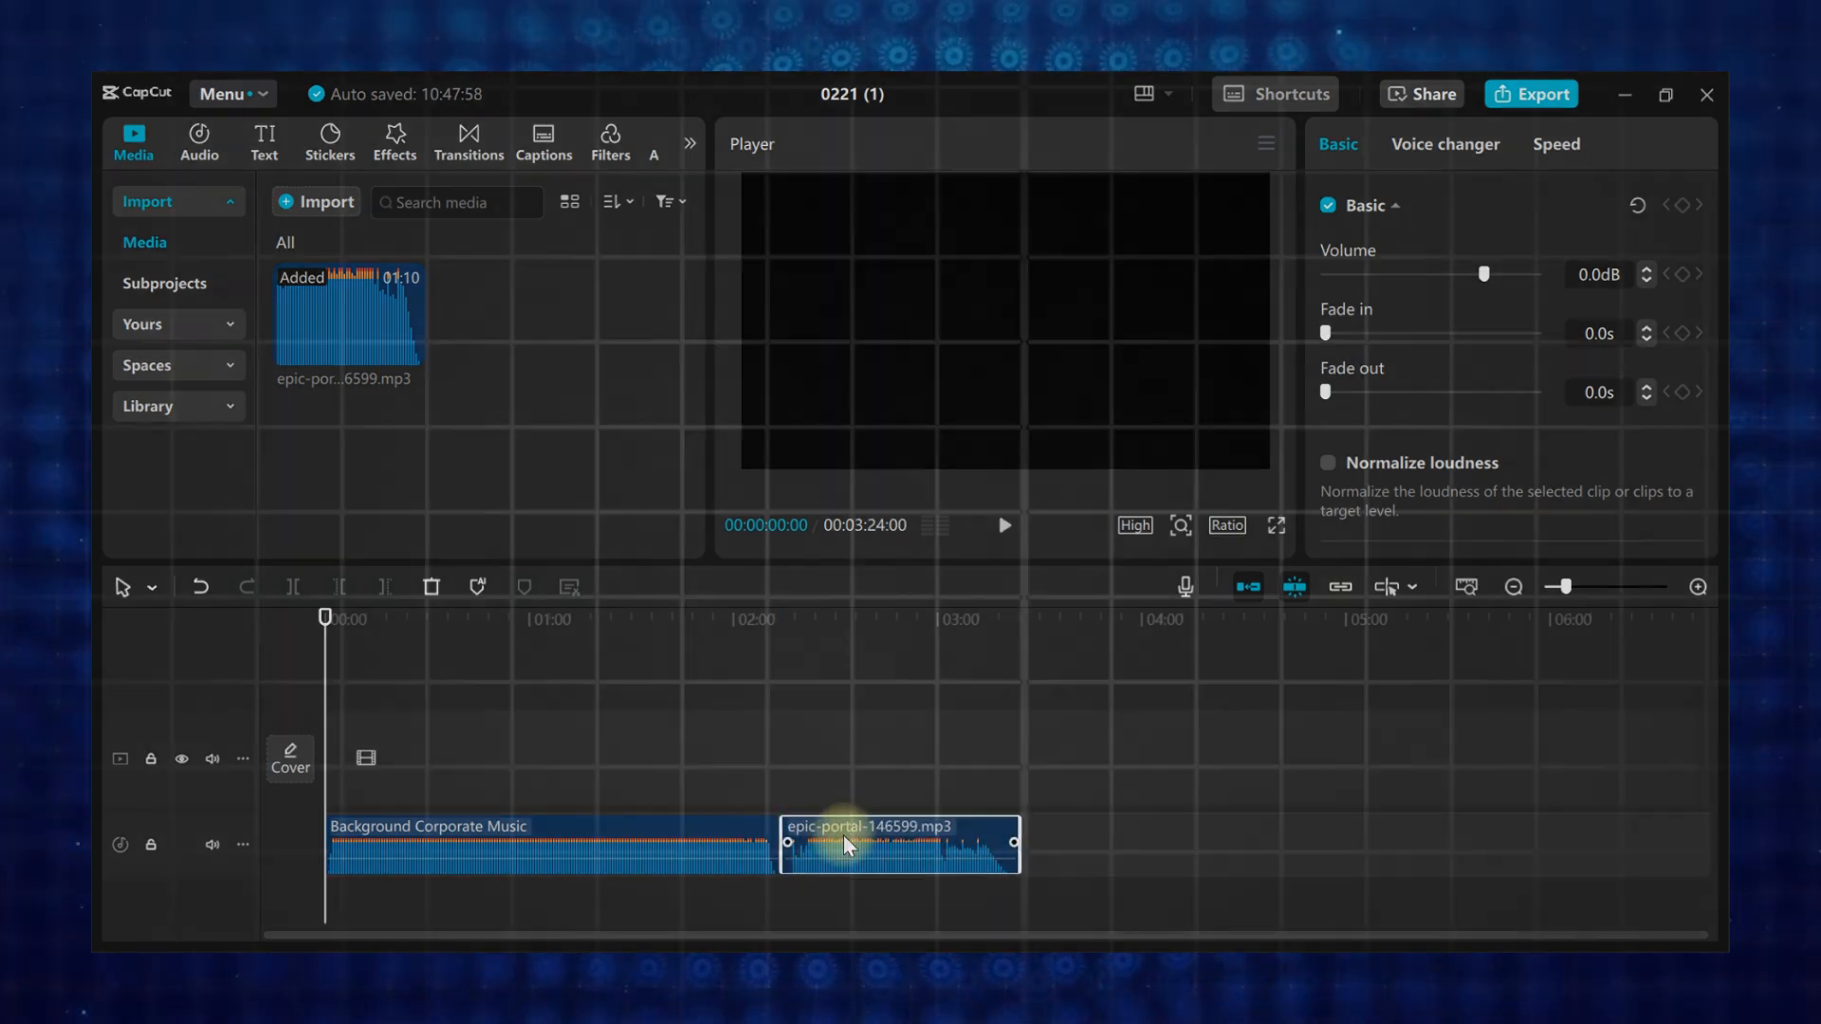
click(324, 201)
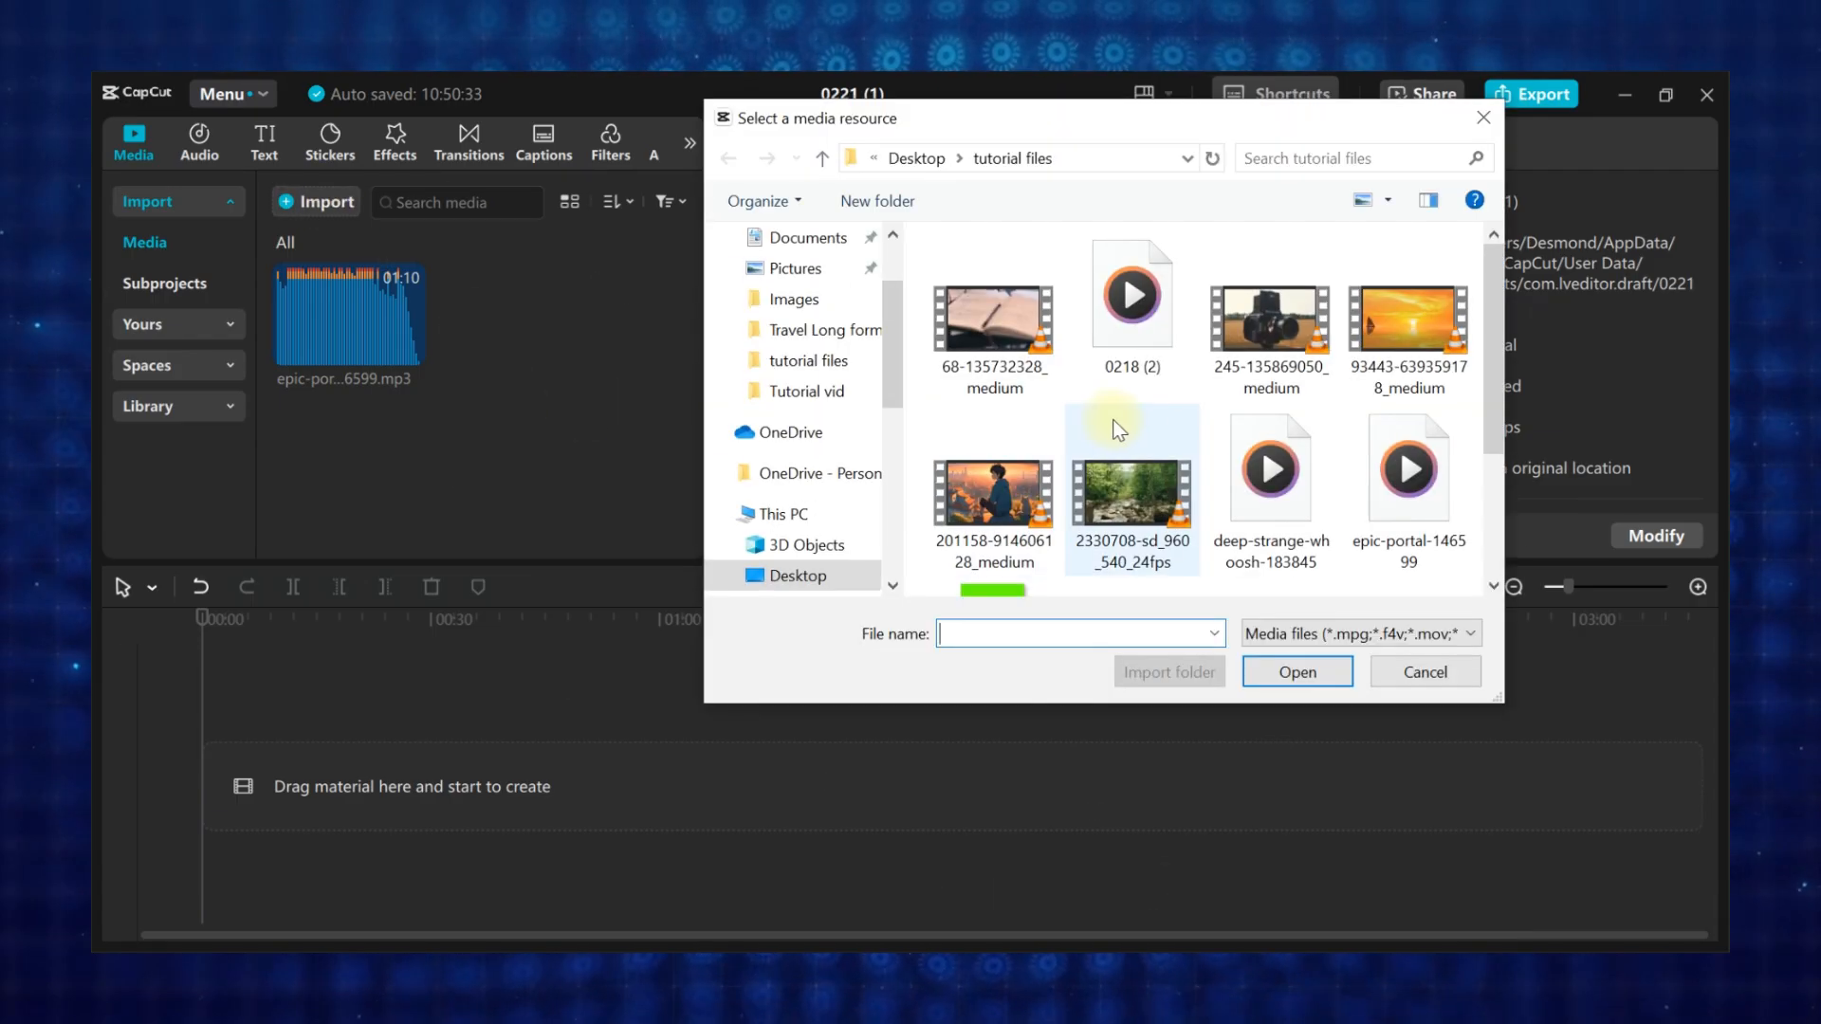
click(1423, 671)
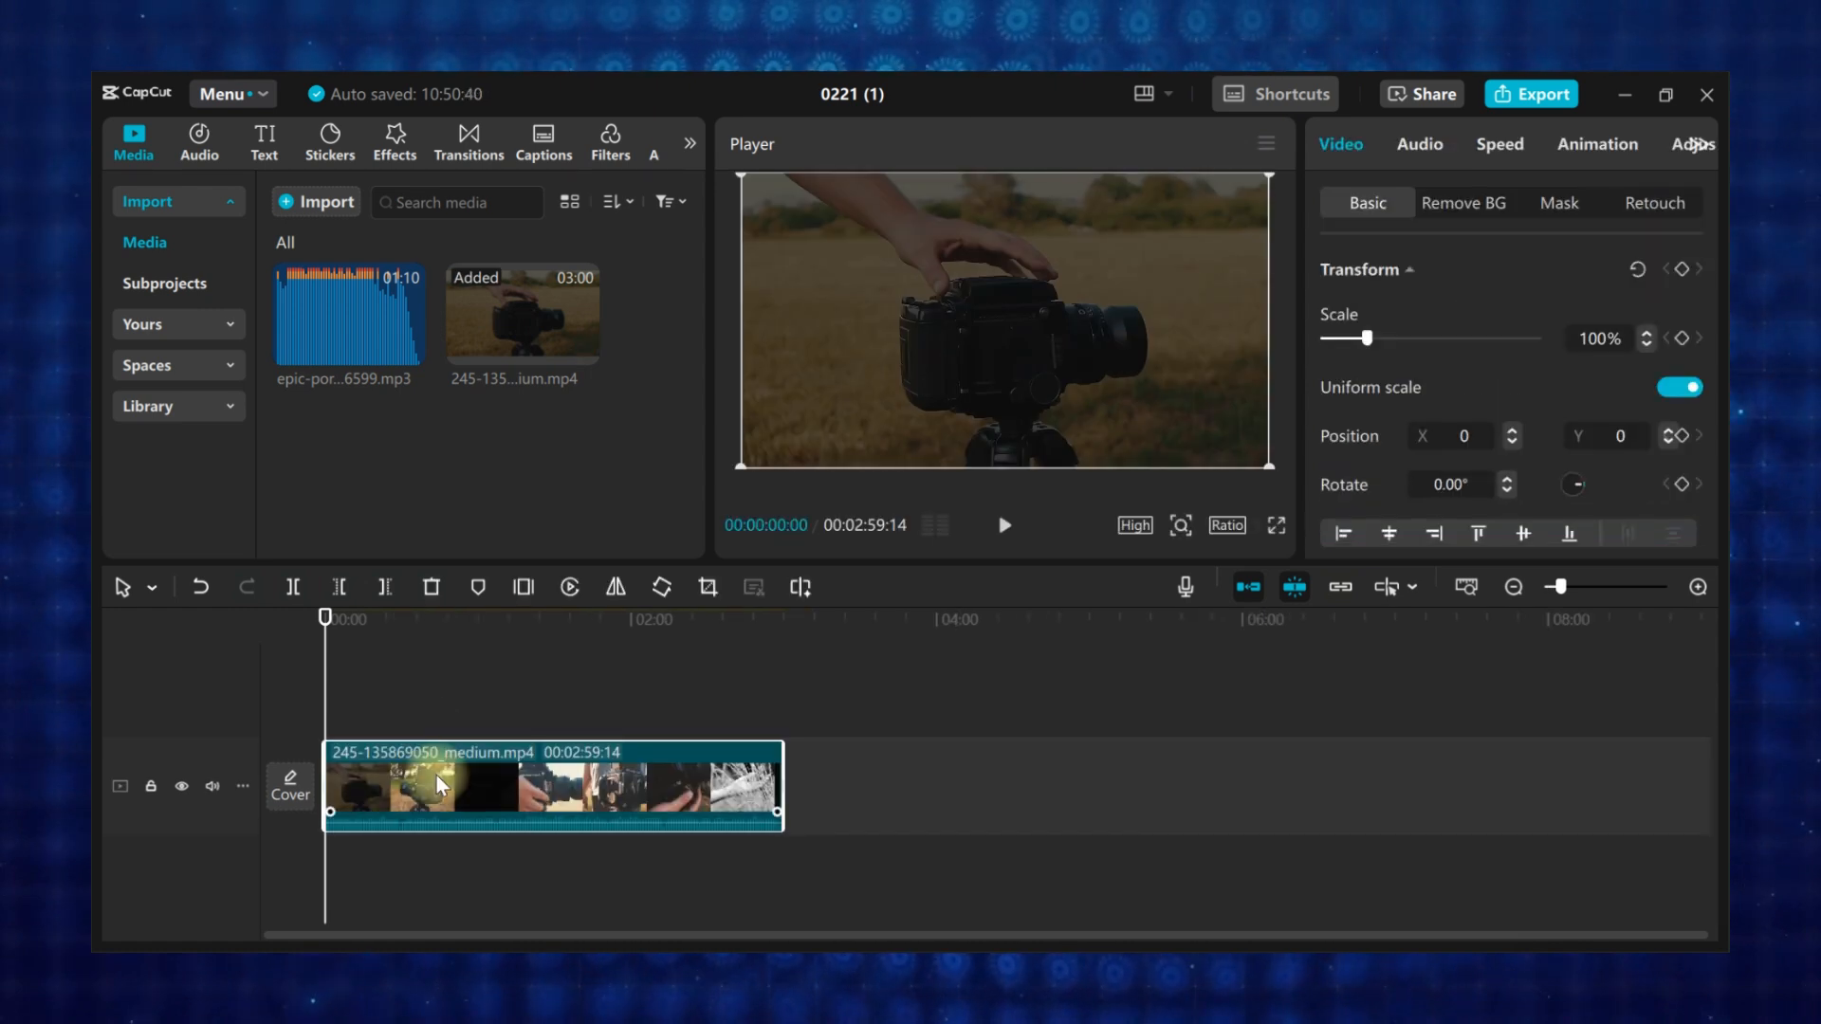
right_click(438, 785)
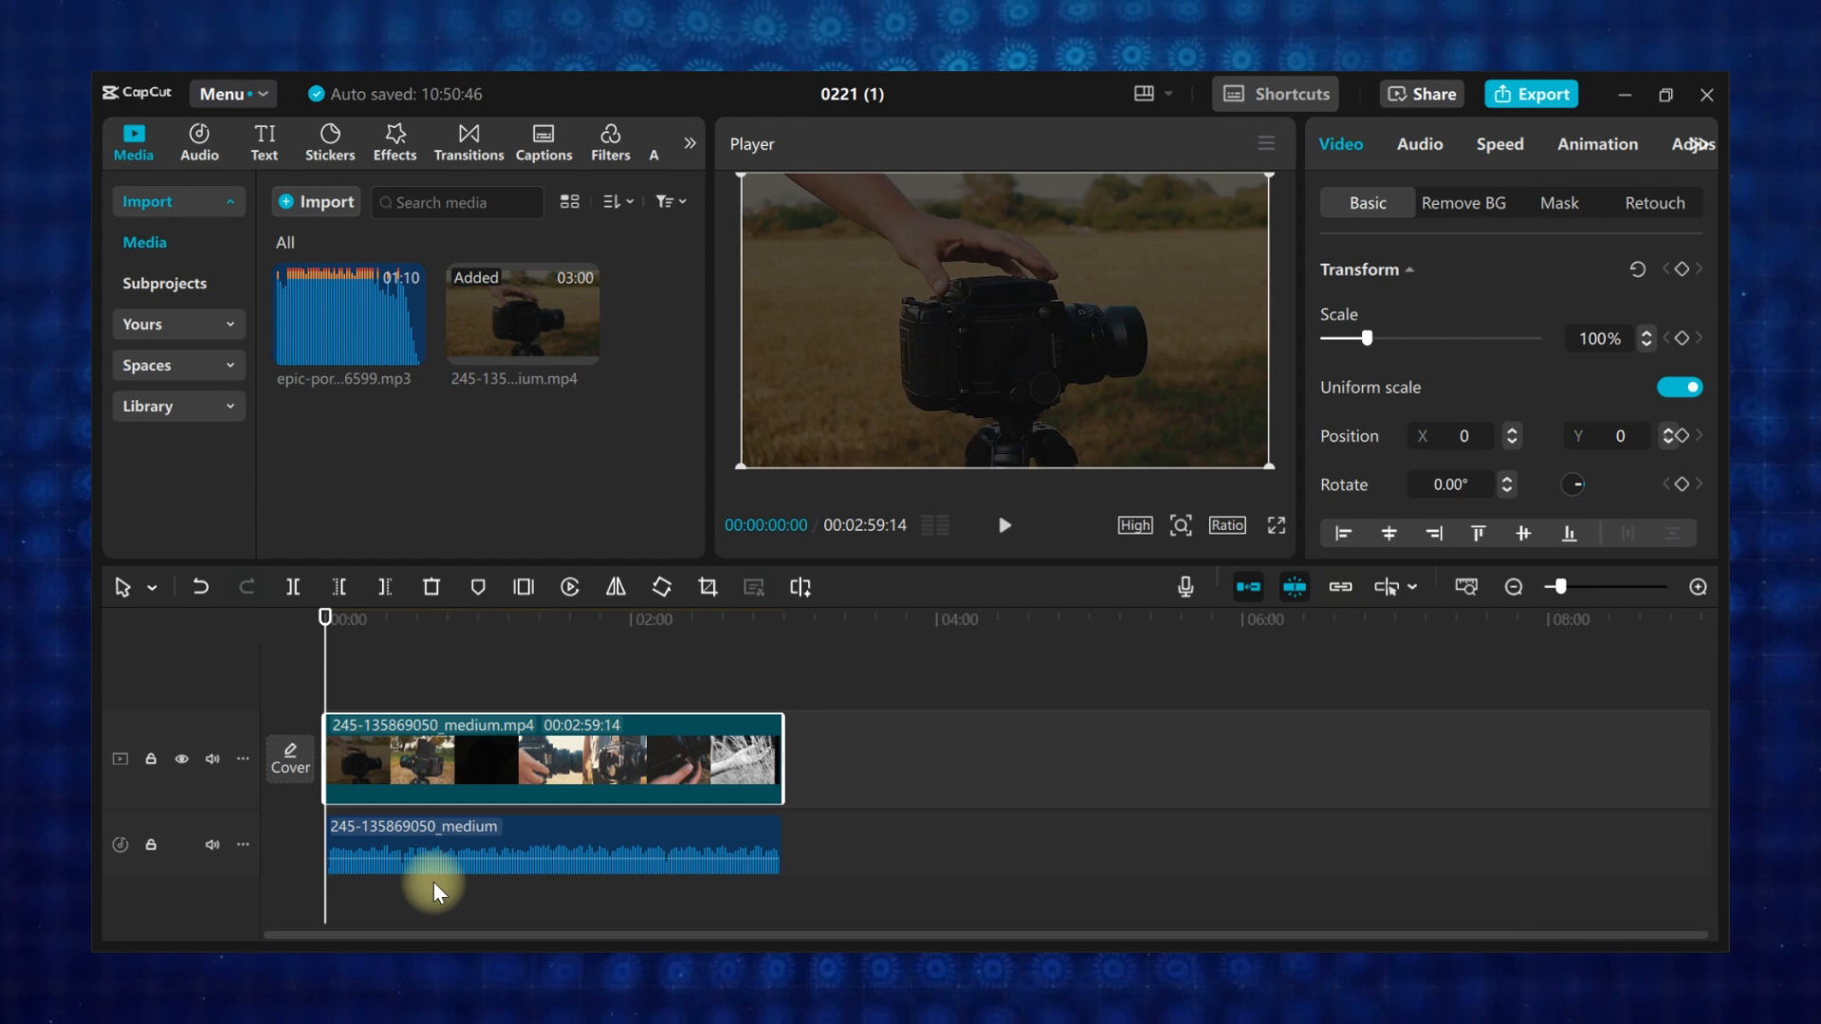
click(197, 138)
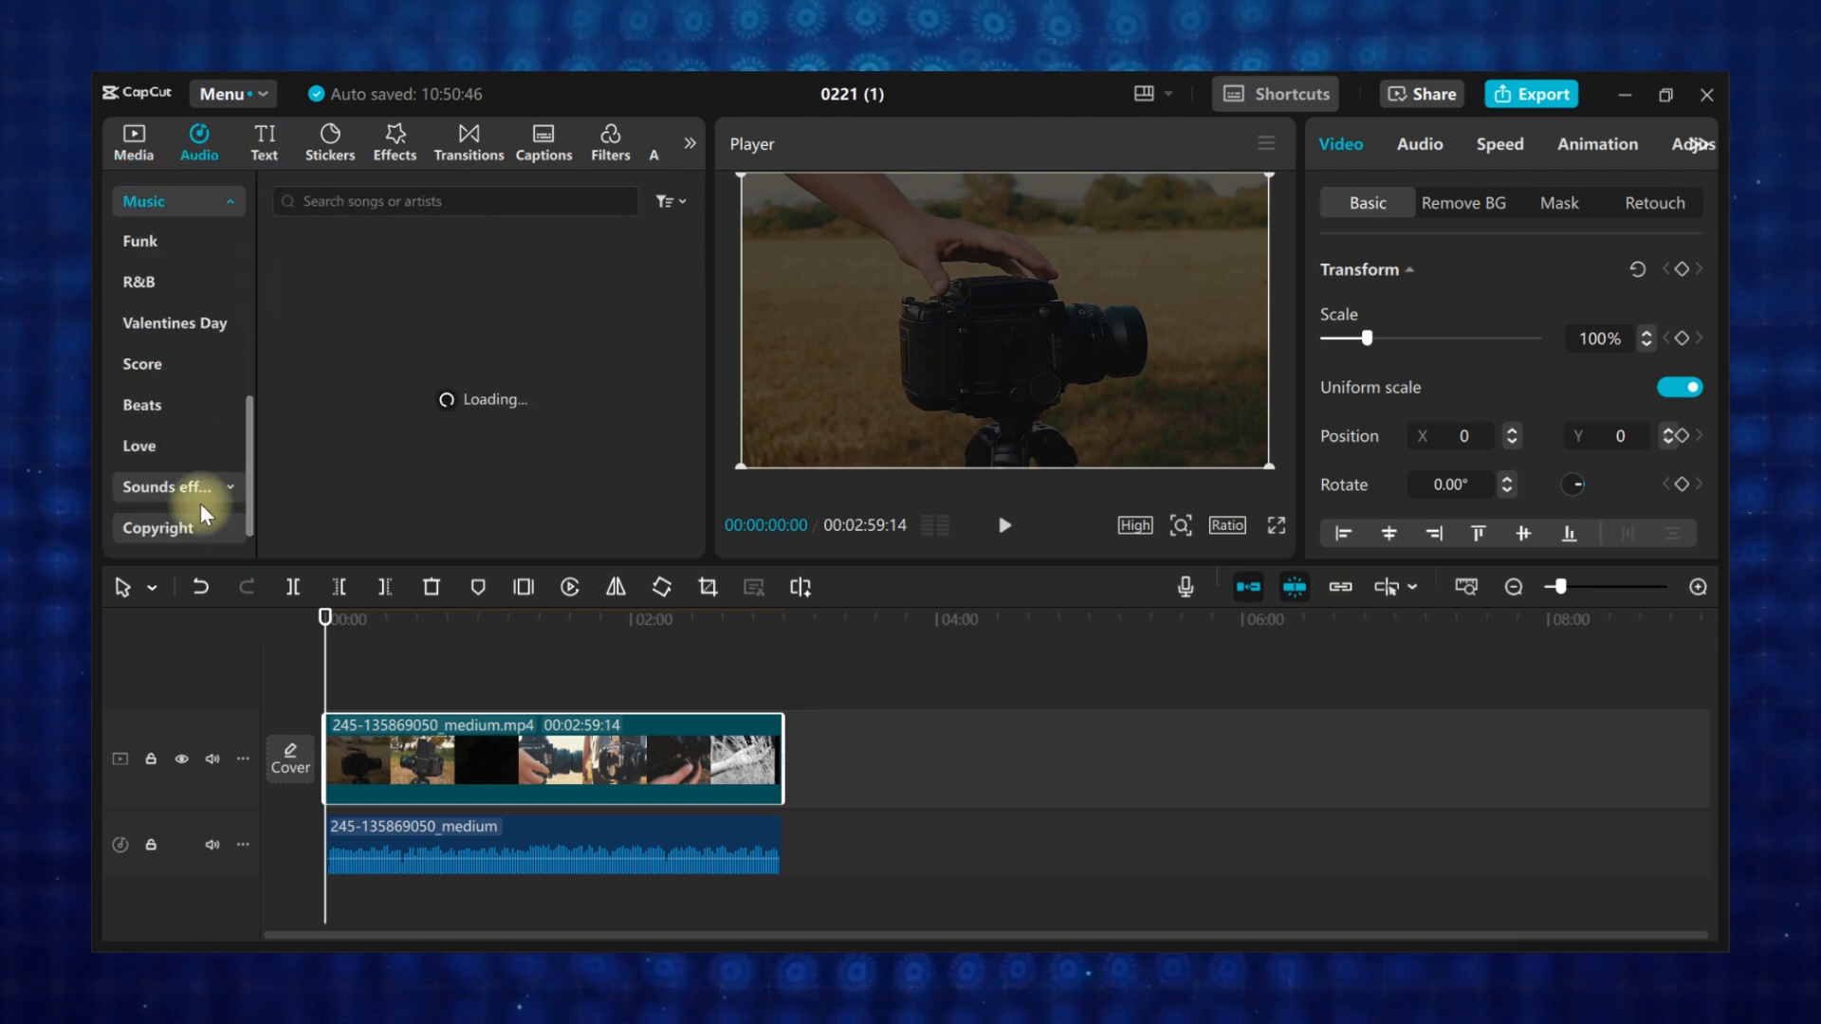
click(169, 488)
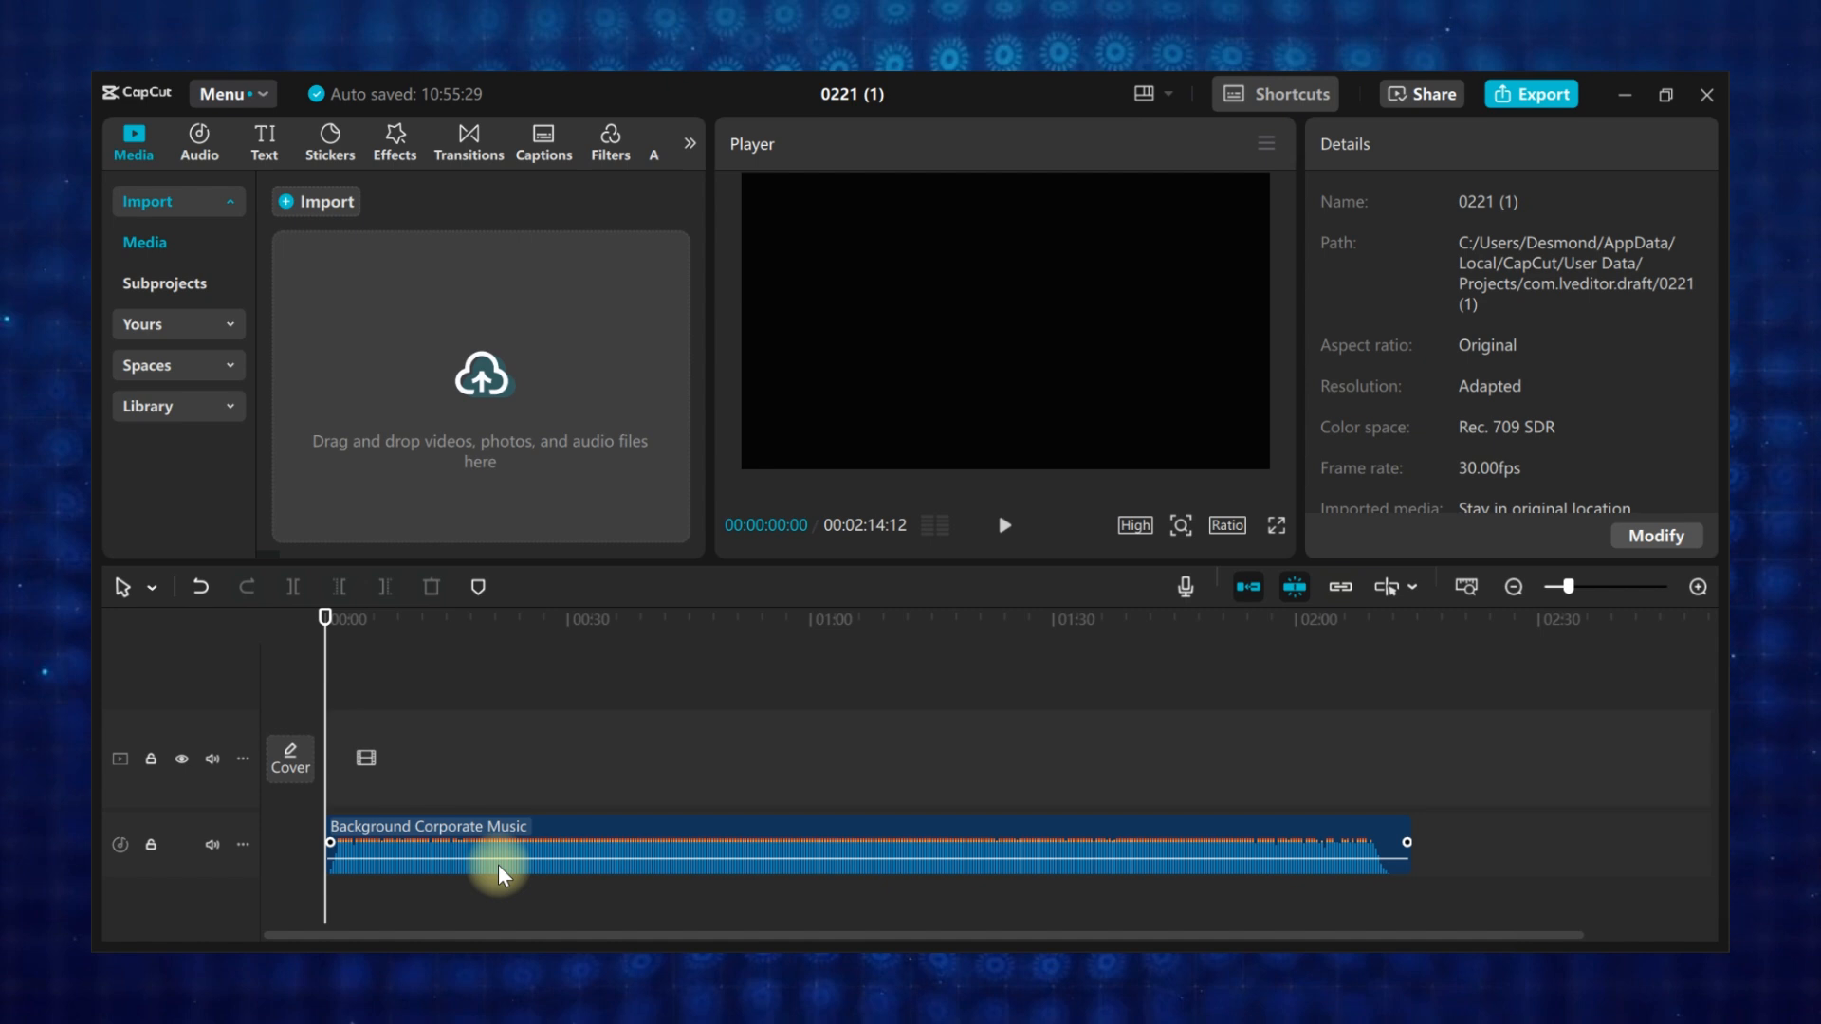
mouse_move(1307, 846)
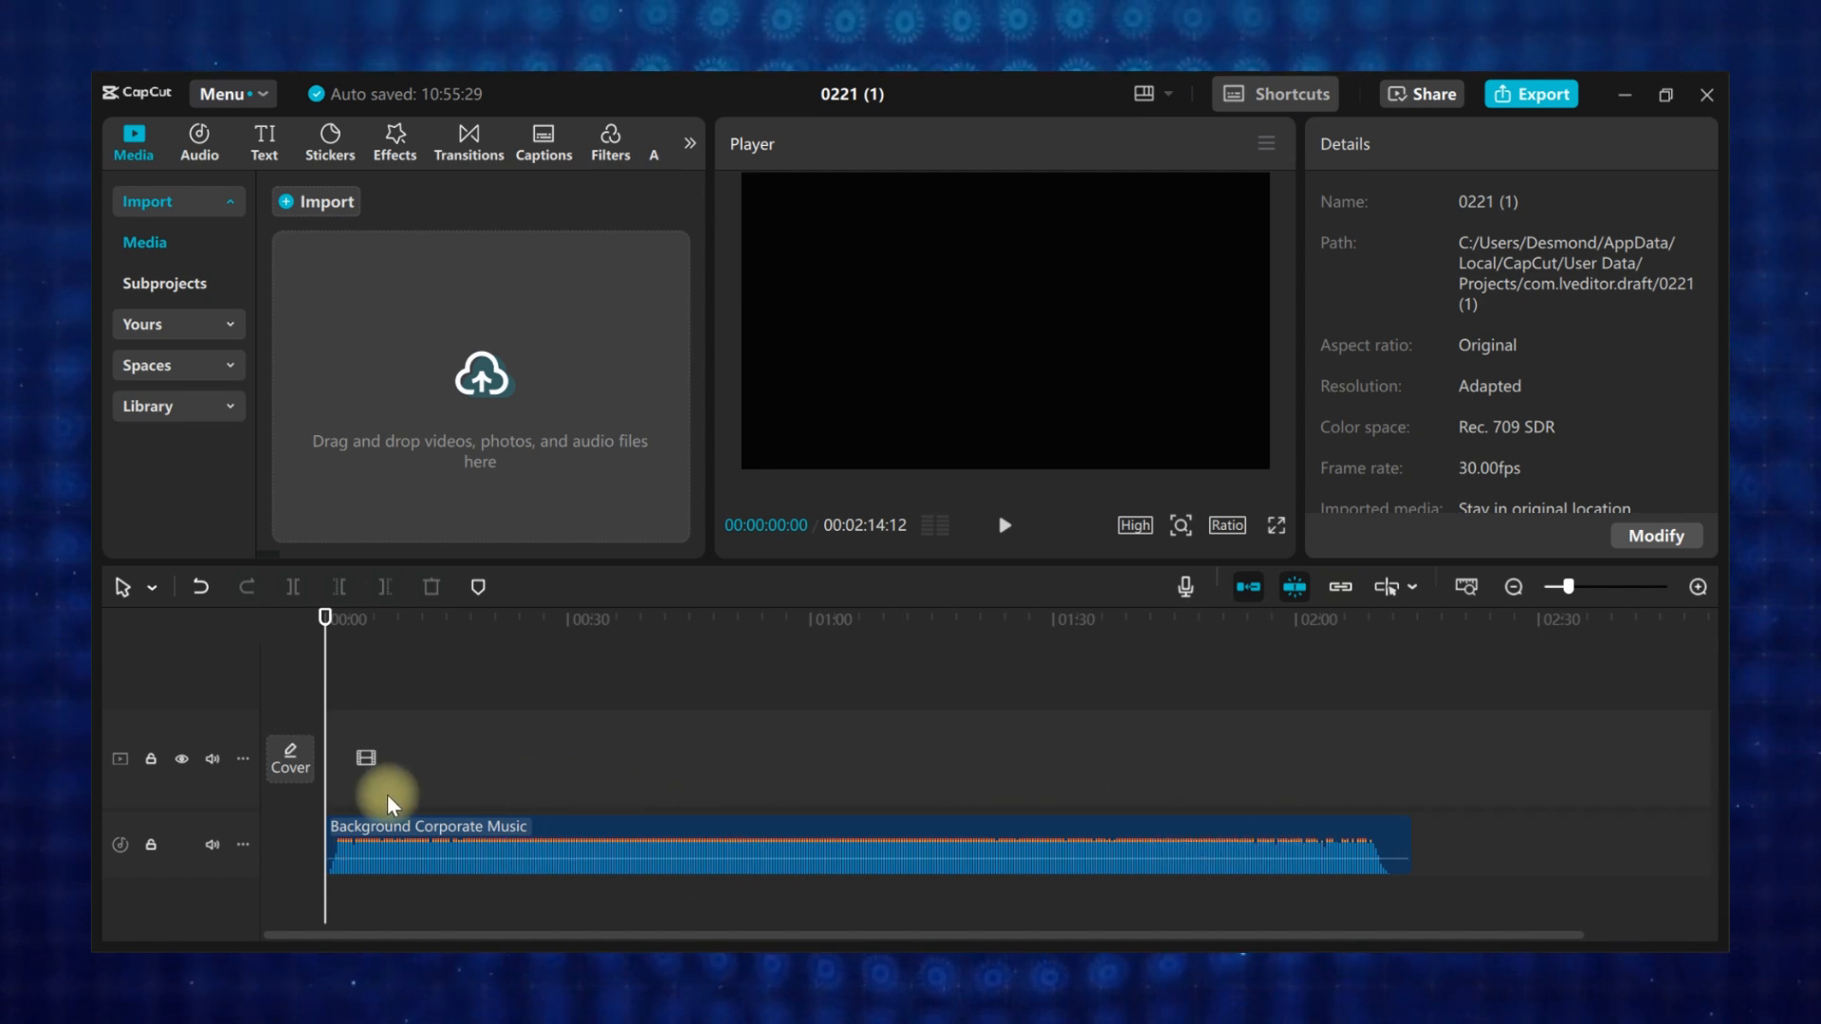
mouse_move(324, 679)
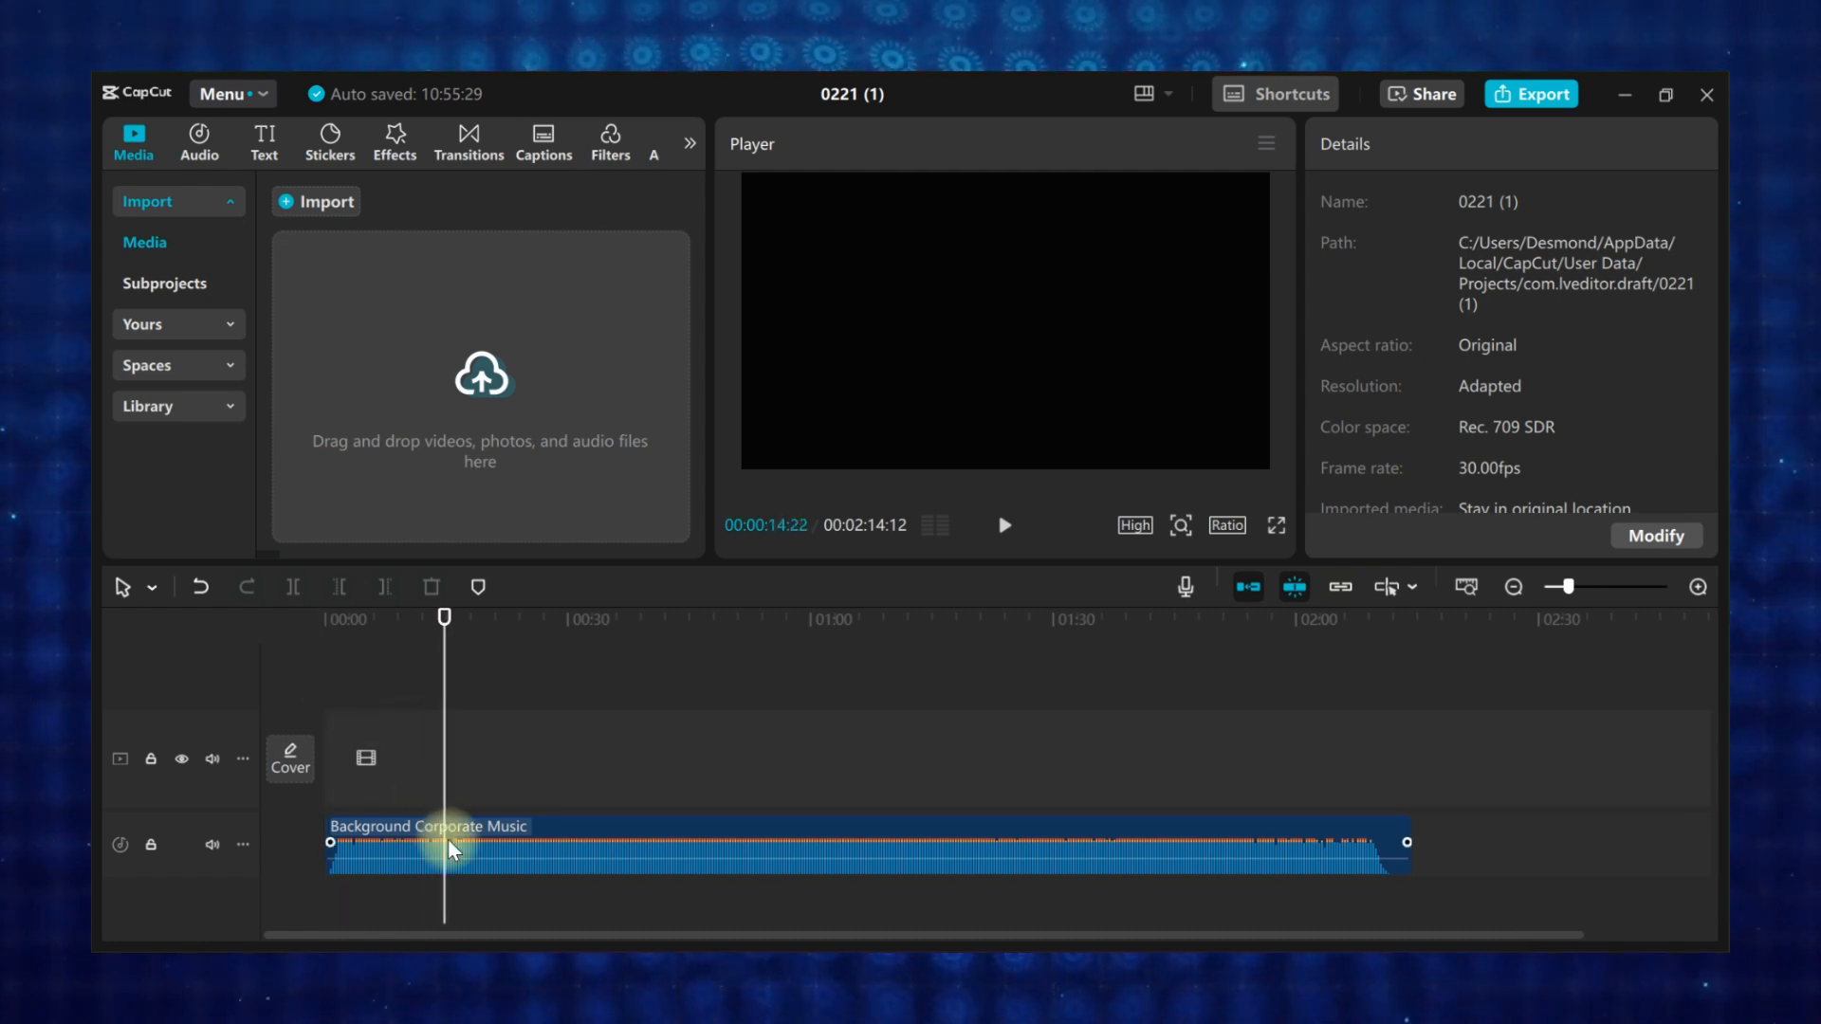
- Split the music at 00:14, remove the opening piece and reposition the trimmed clip at zero
click(448, 844)
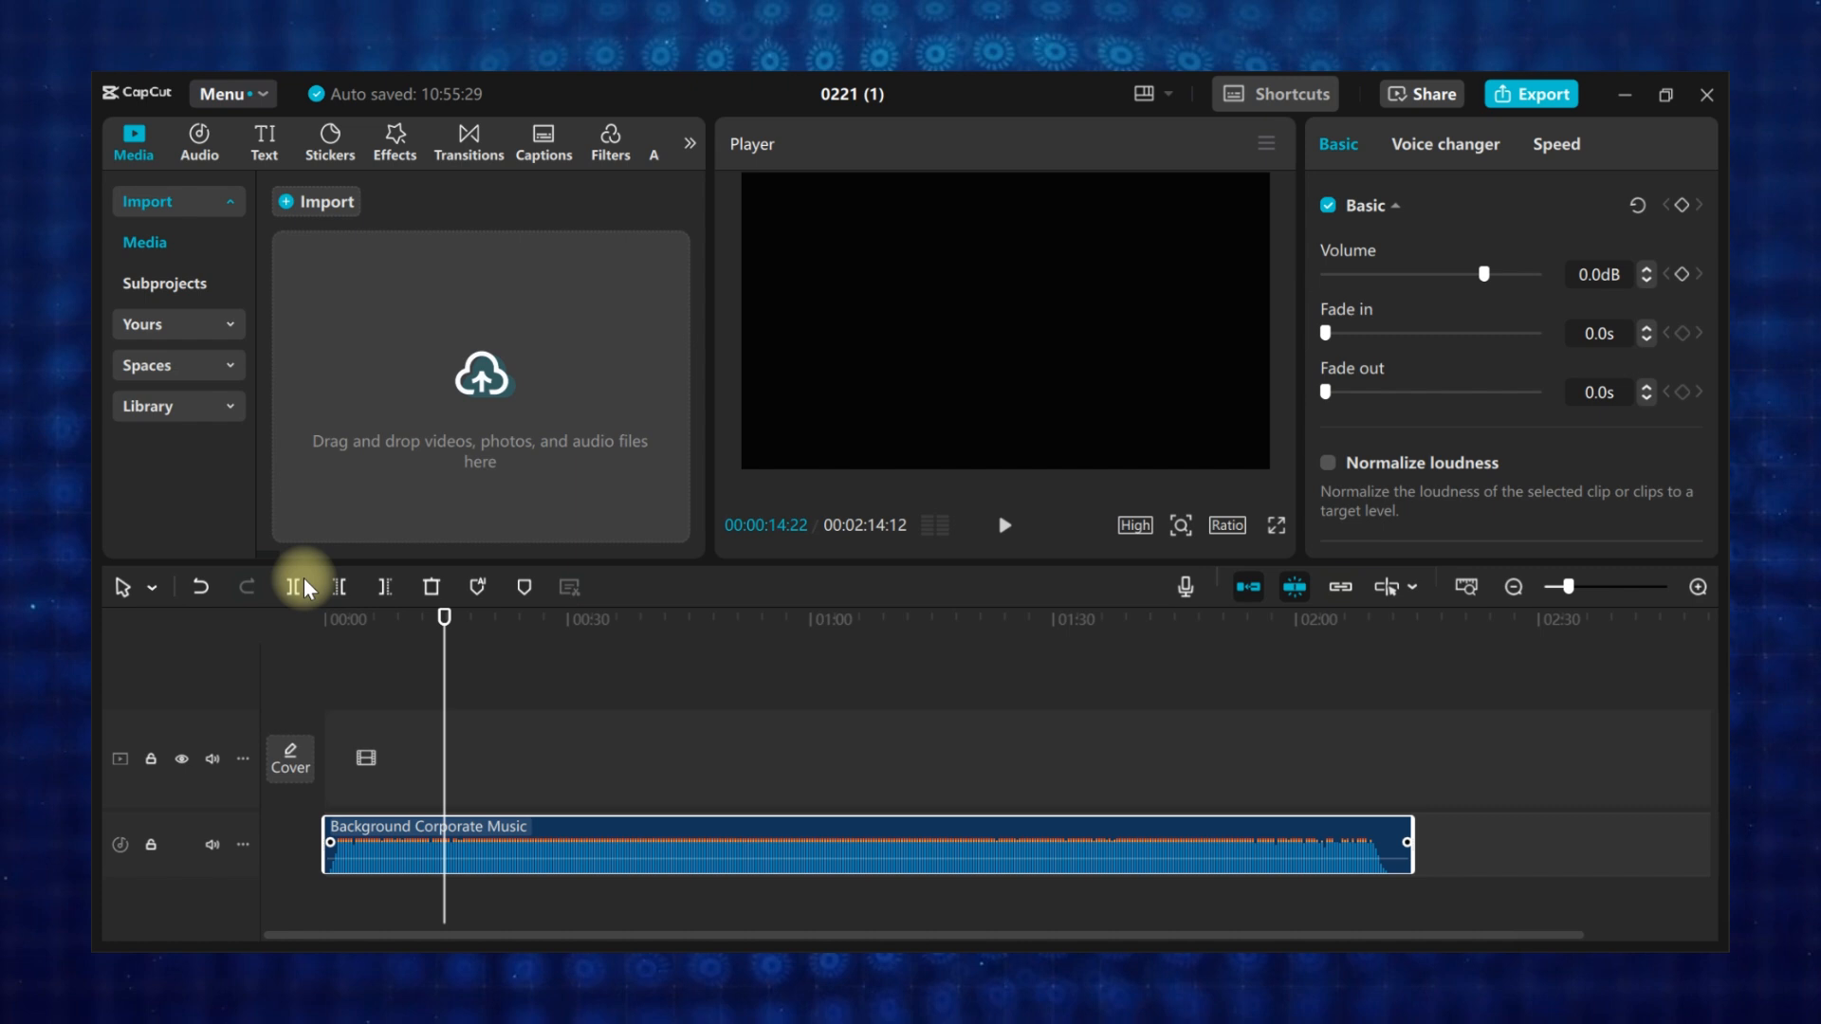
click(292, 587)
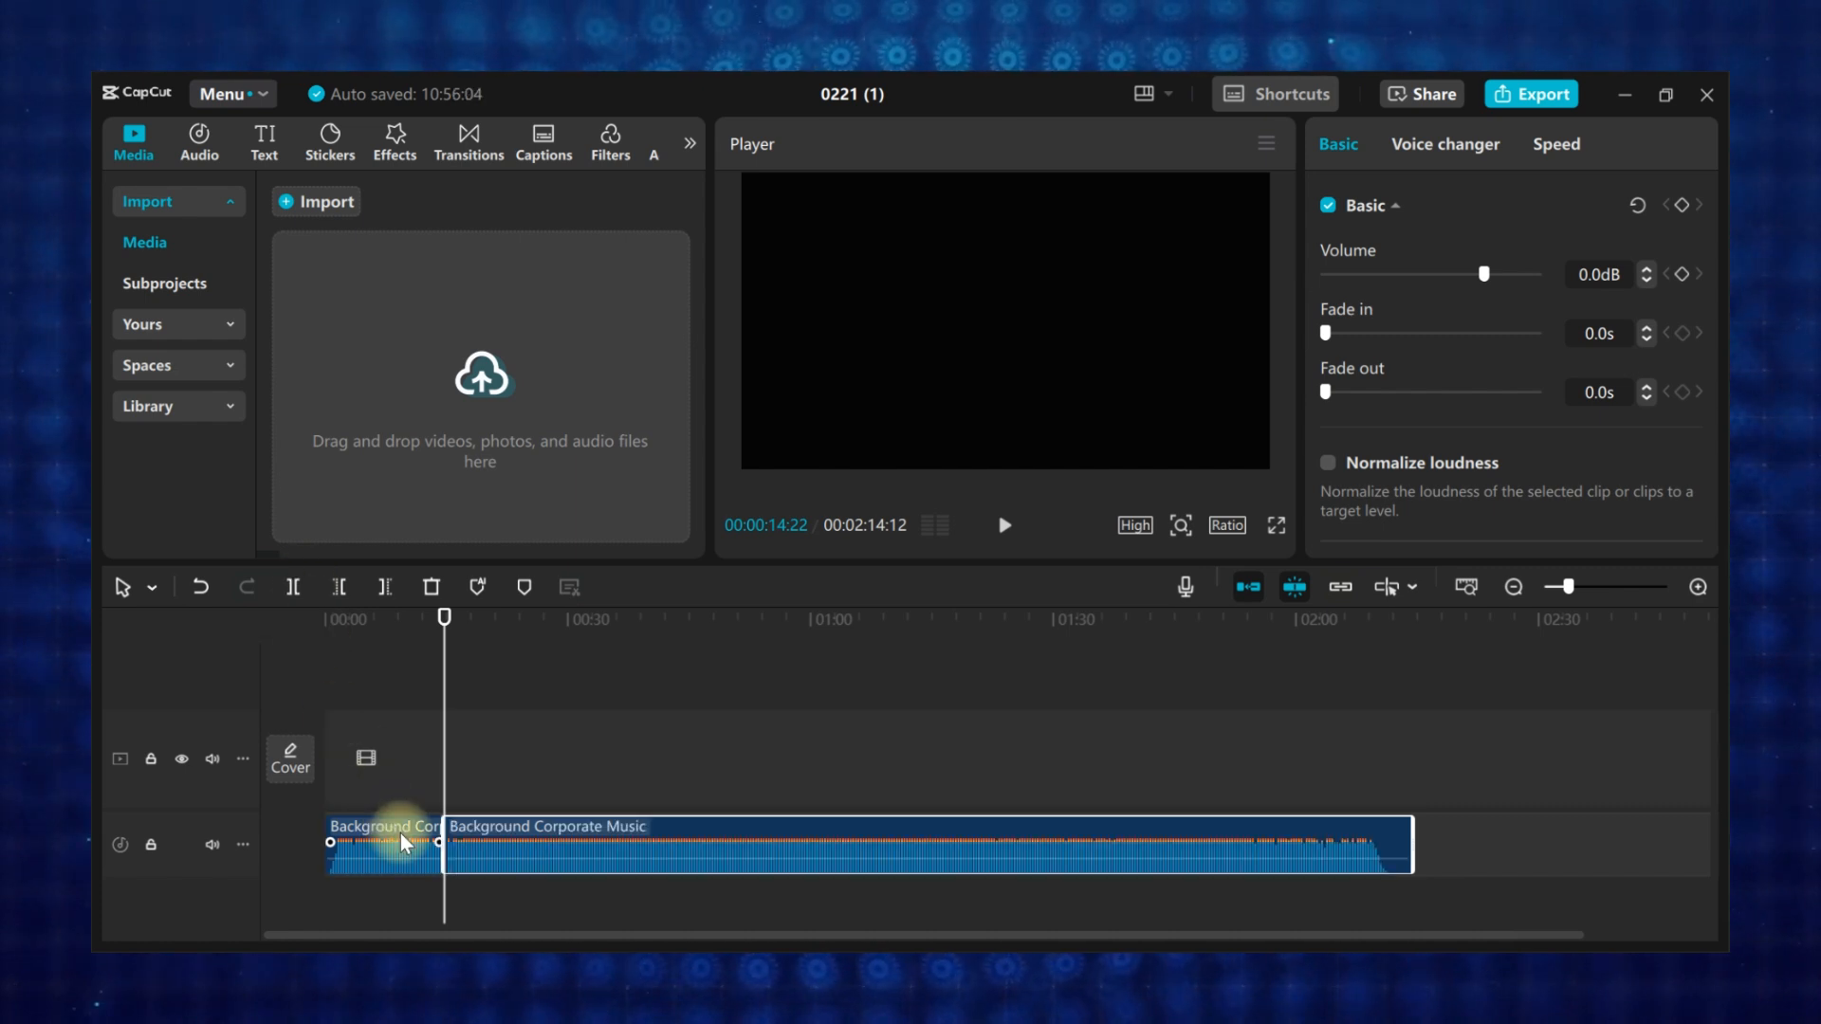
click(400, 844)
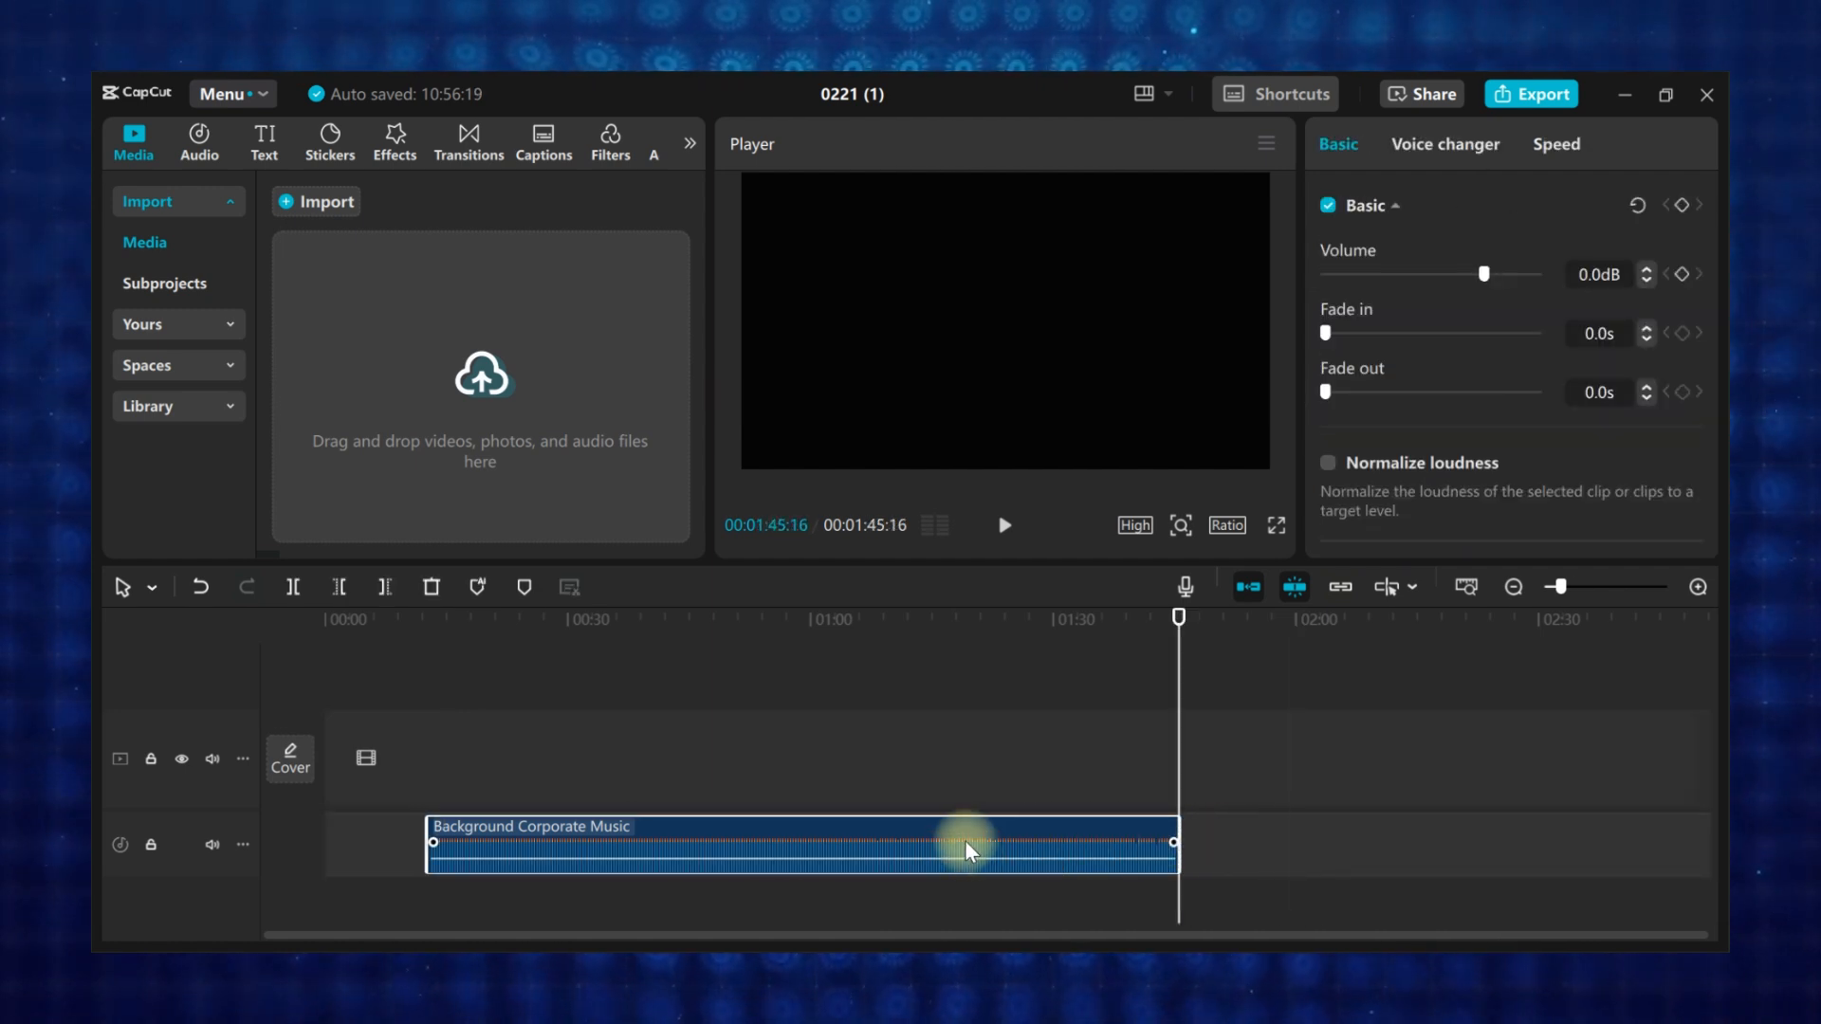
drag(970, 846, 859, 846)
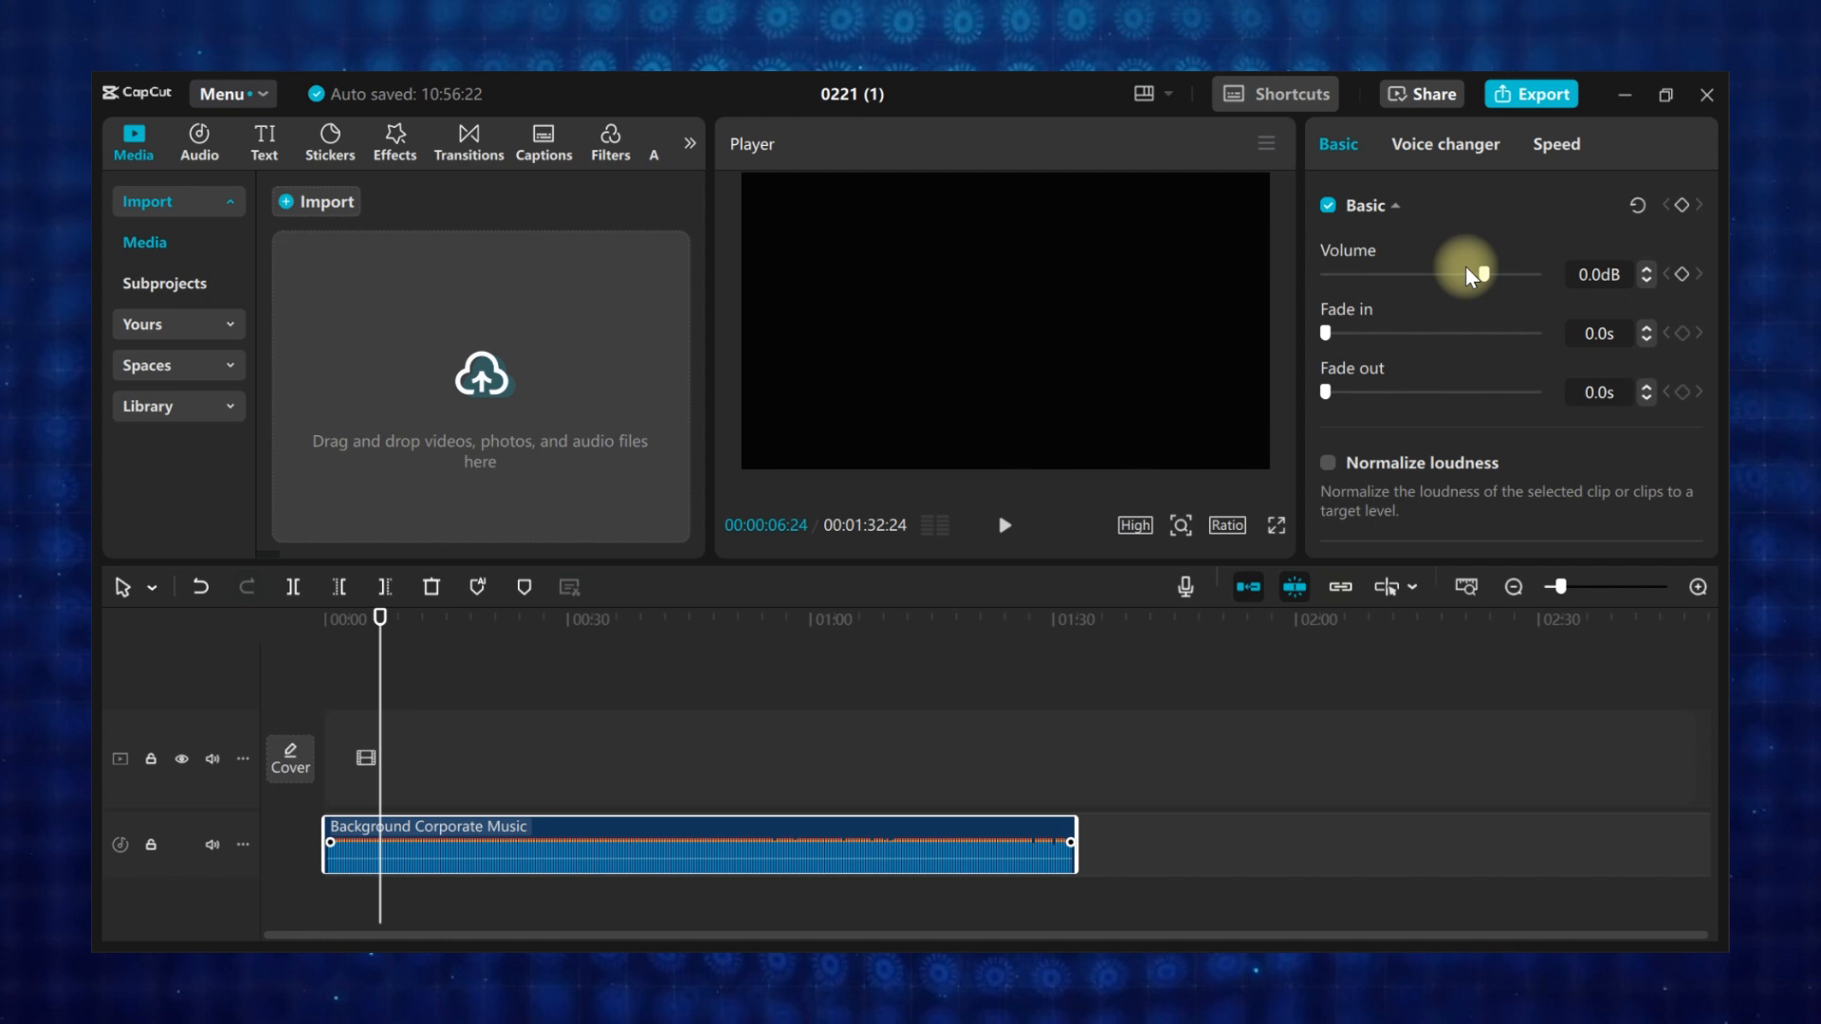
- Set the music Volume to -11.5 dB, Fade in 3.8 s and Fade out 3.6 s
scroll(down, 3)
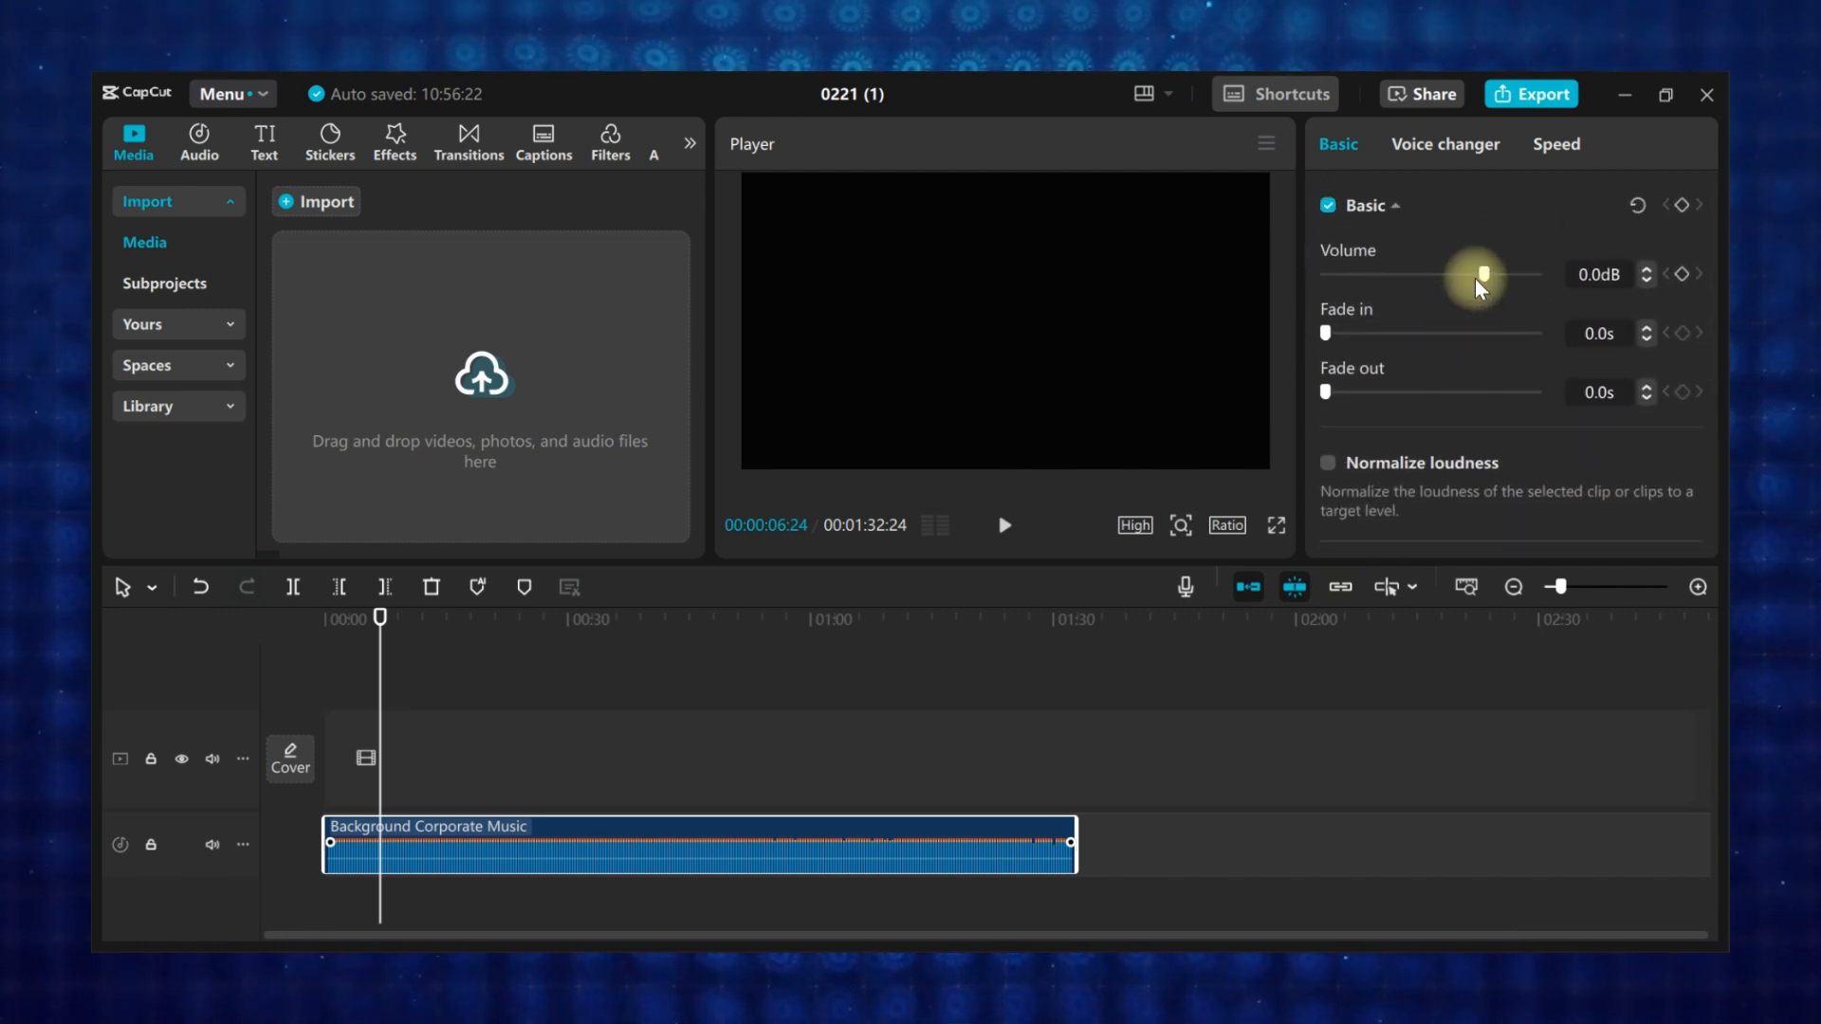
drag(1477, 273, 1497, 273)
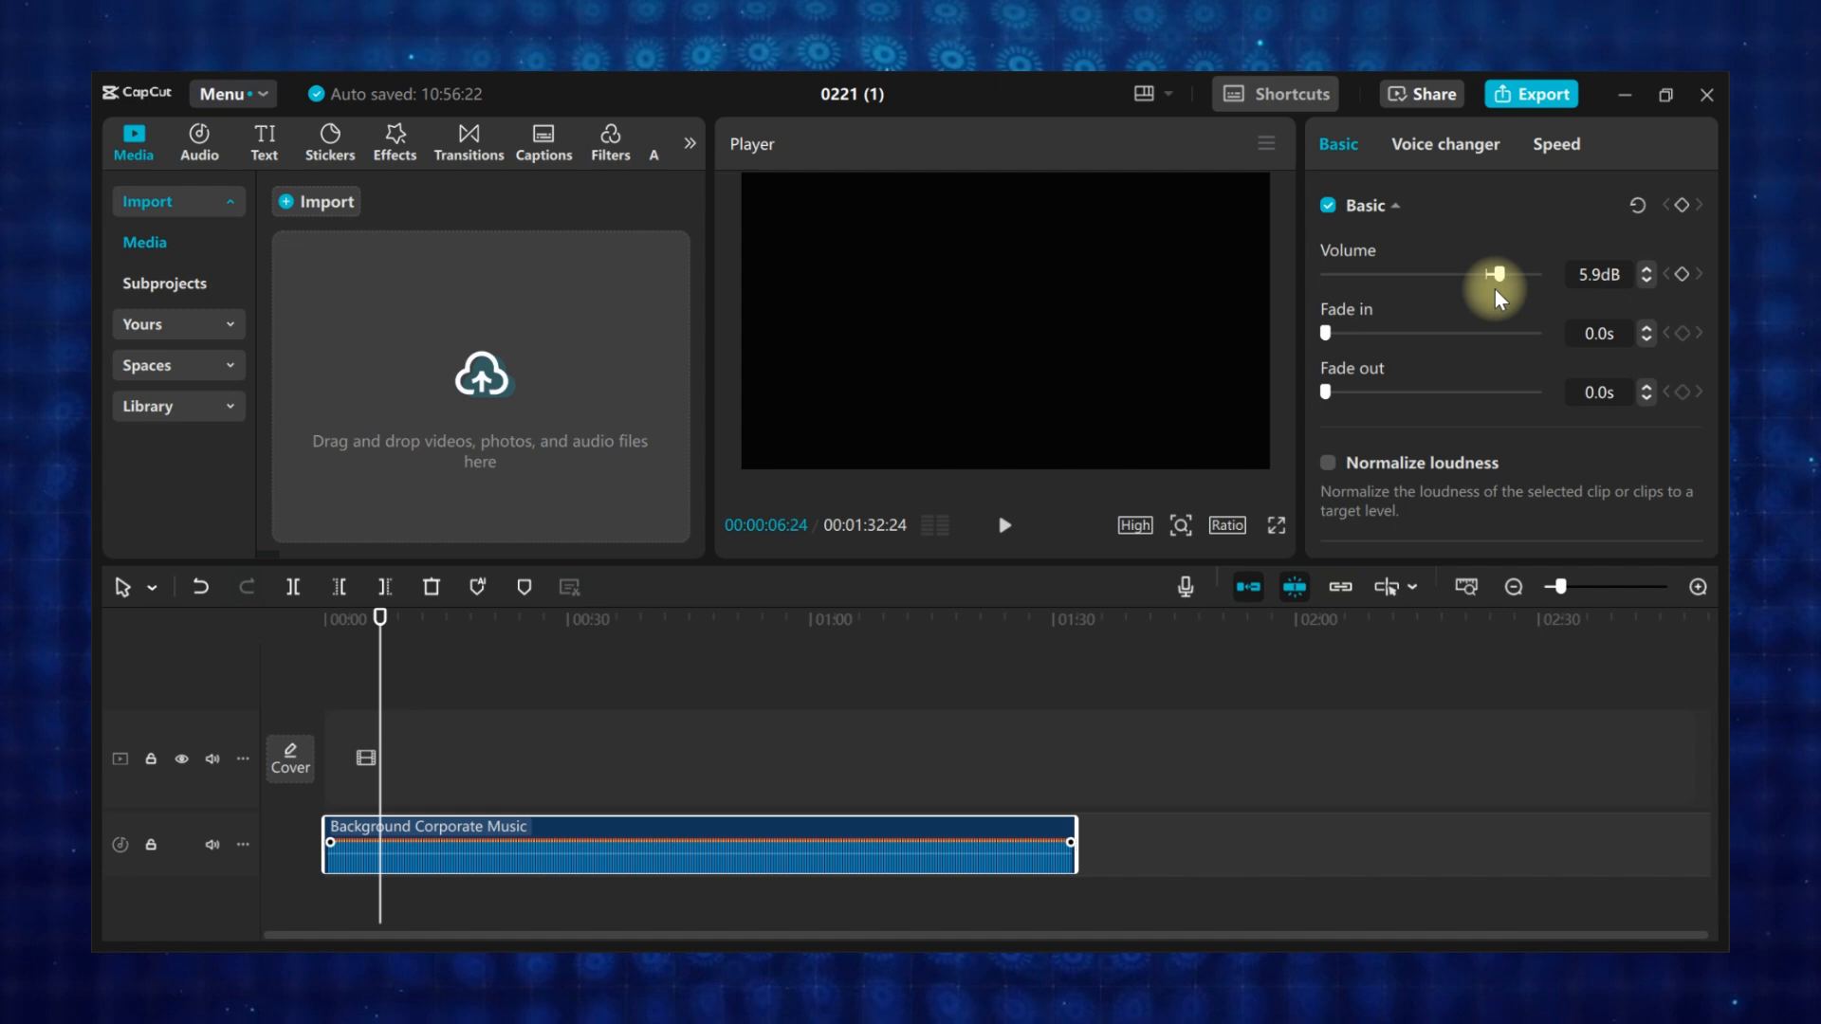
drag(1497, 273, 1440, 273)
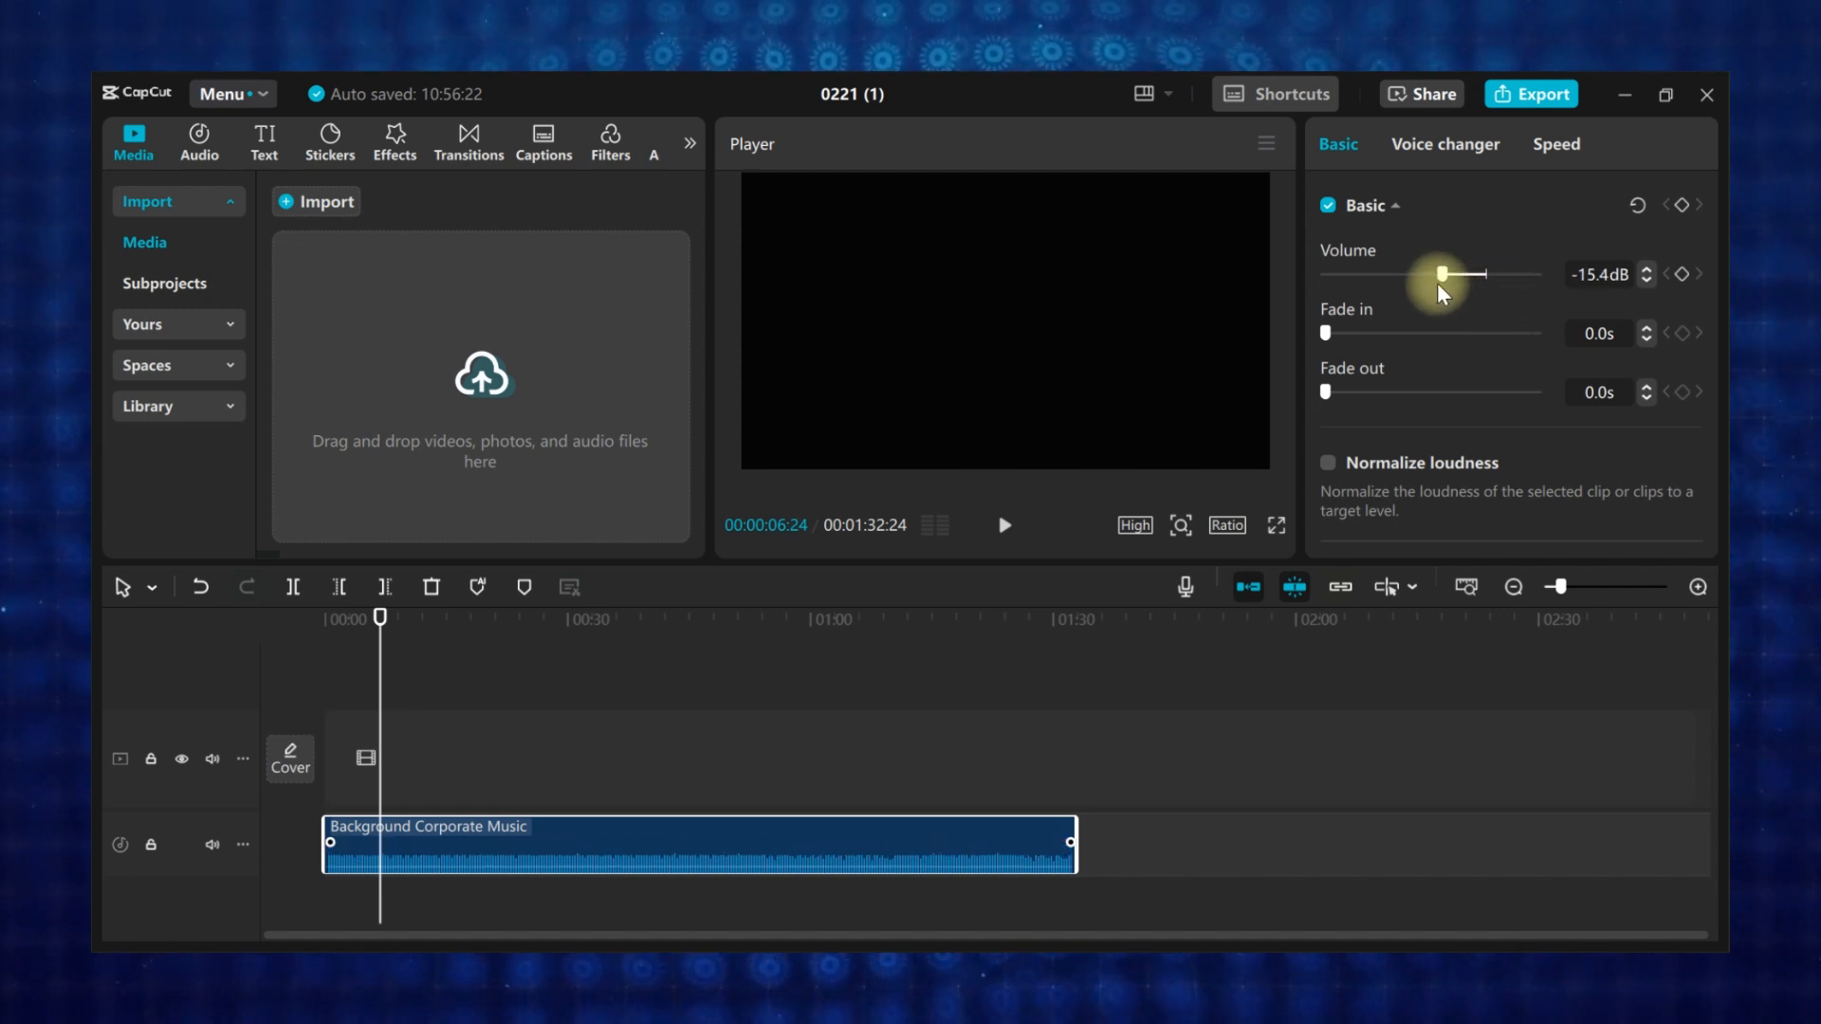
drag(1439, 273, 1482, 273)
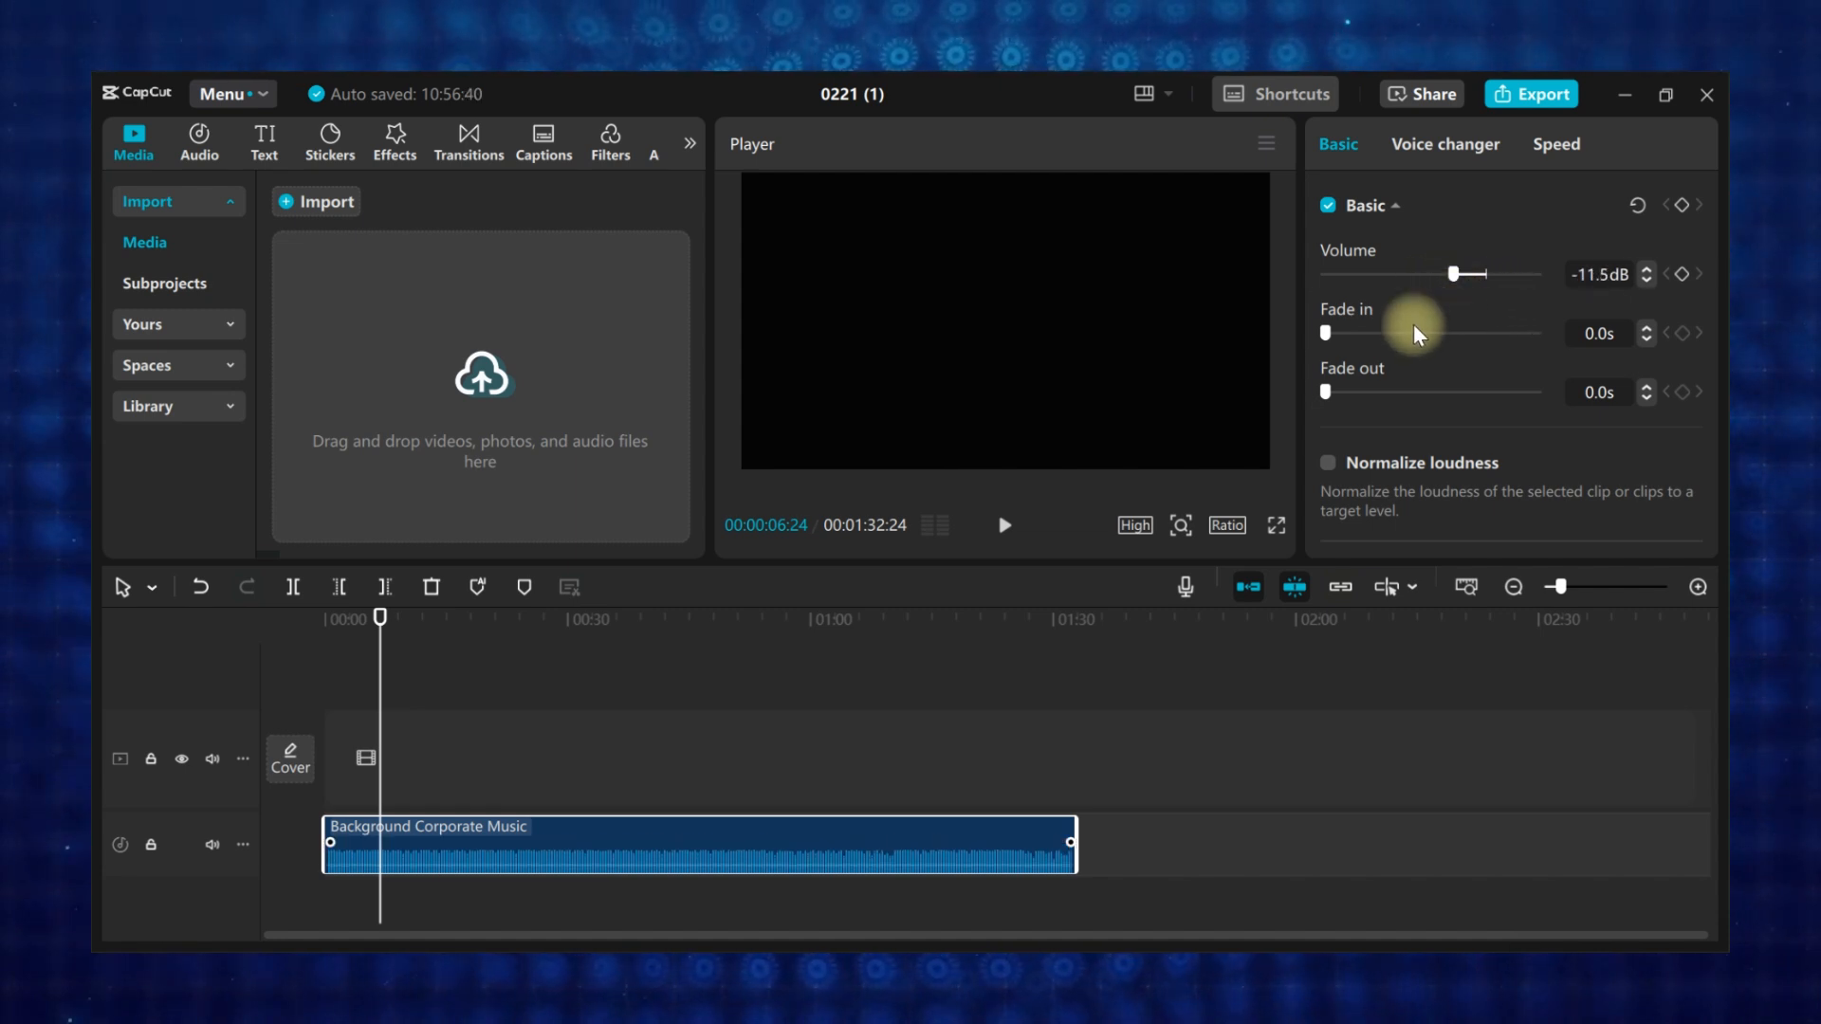
drag(1322, 334, 1377, 333)
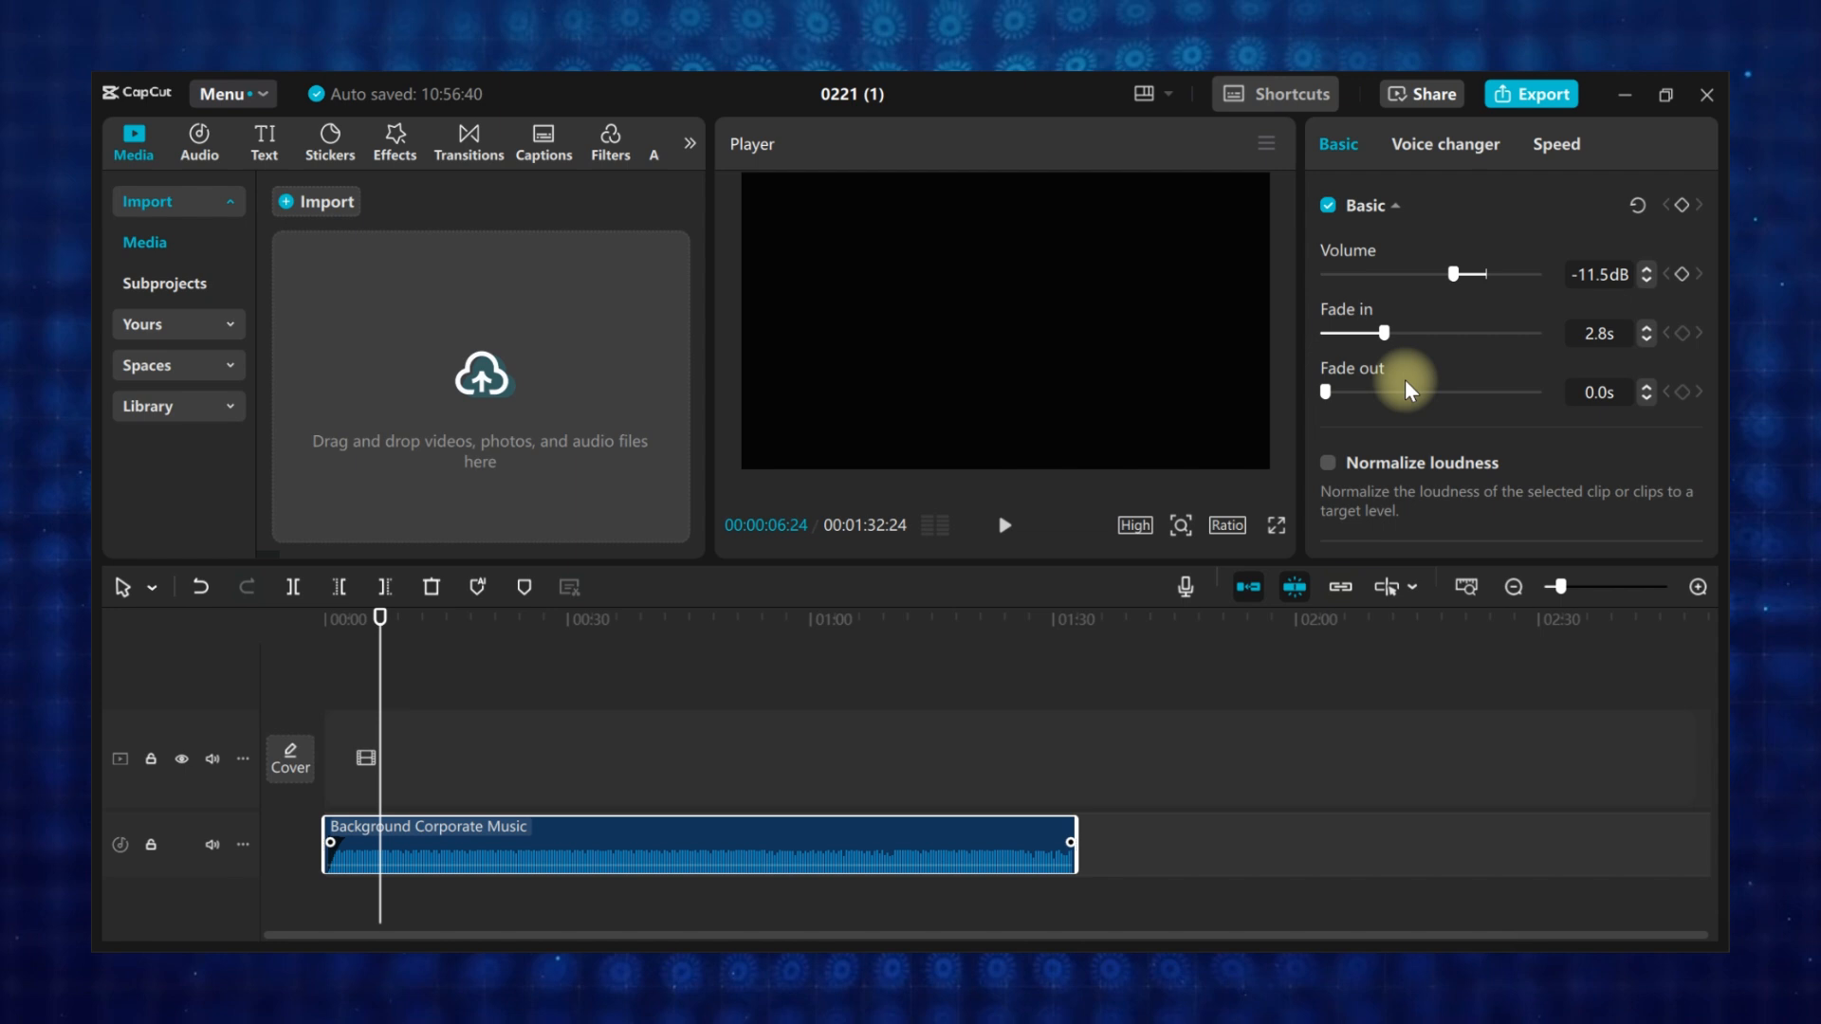
drag(1324, 390, 1366, 390)
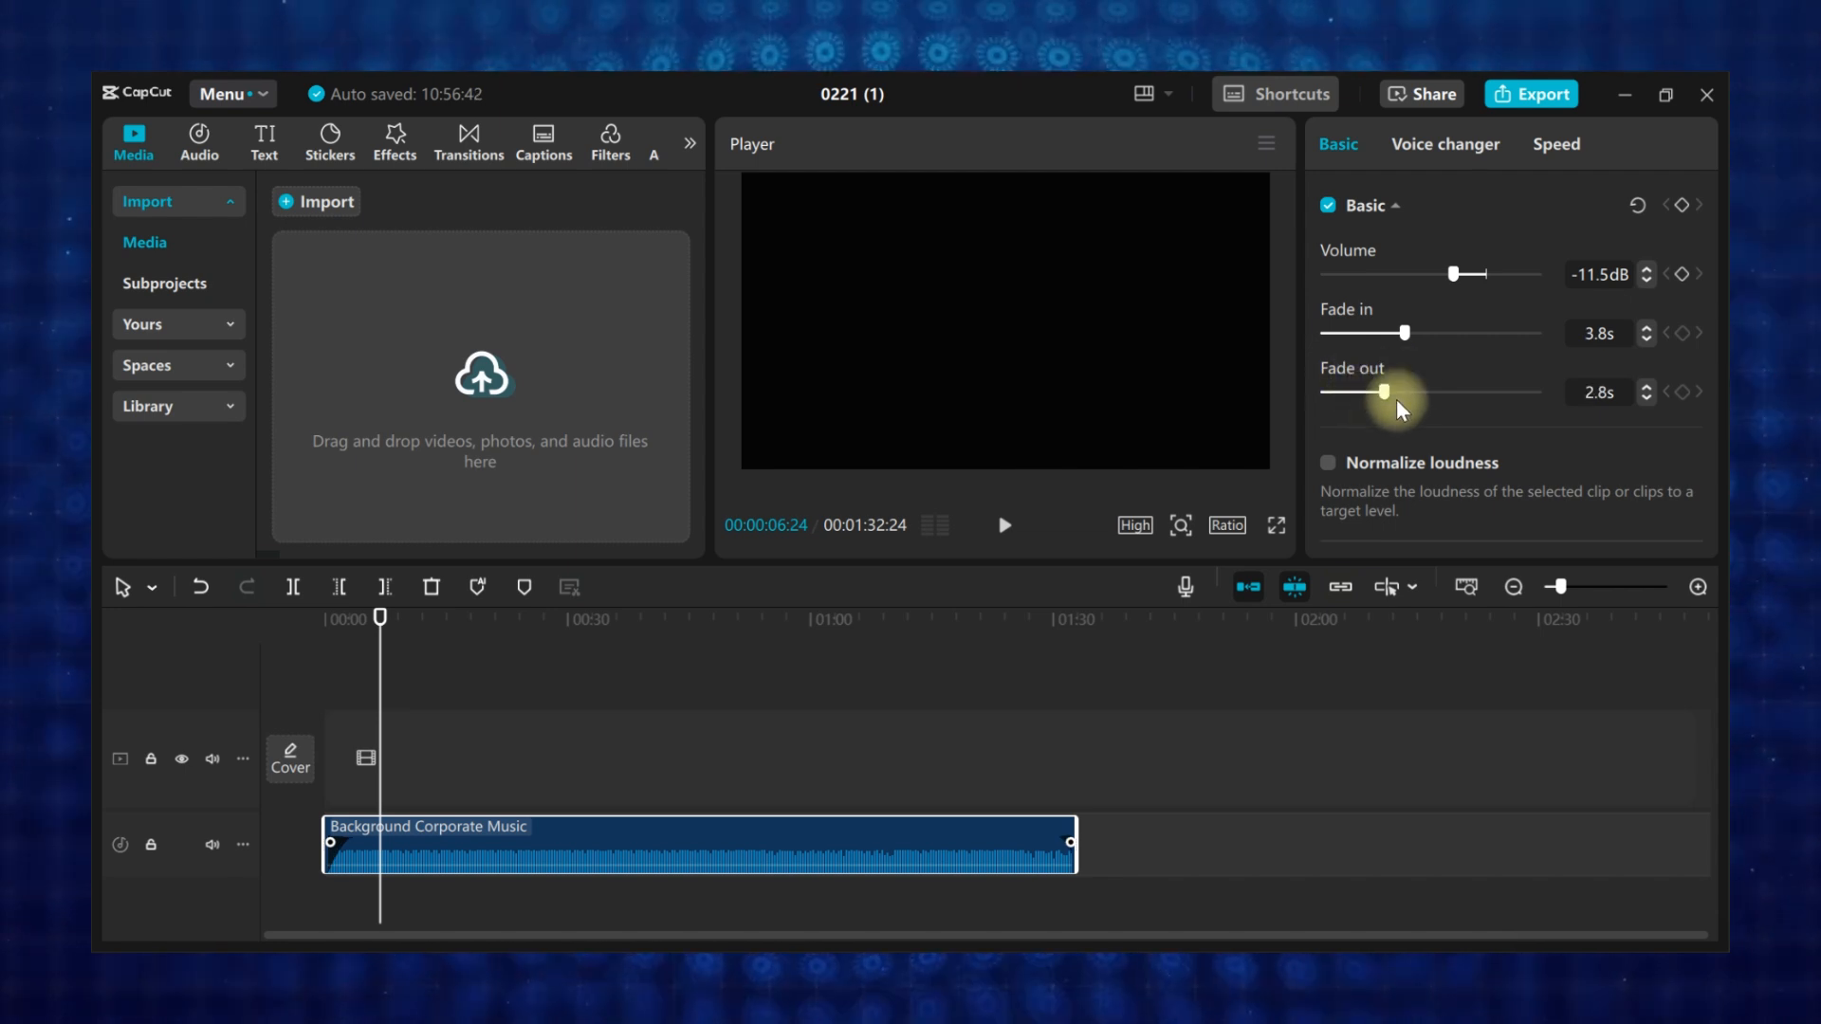
drag(1362, 391, 1396, 391)
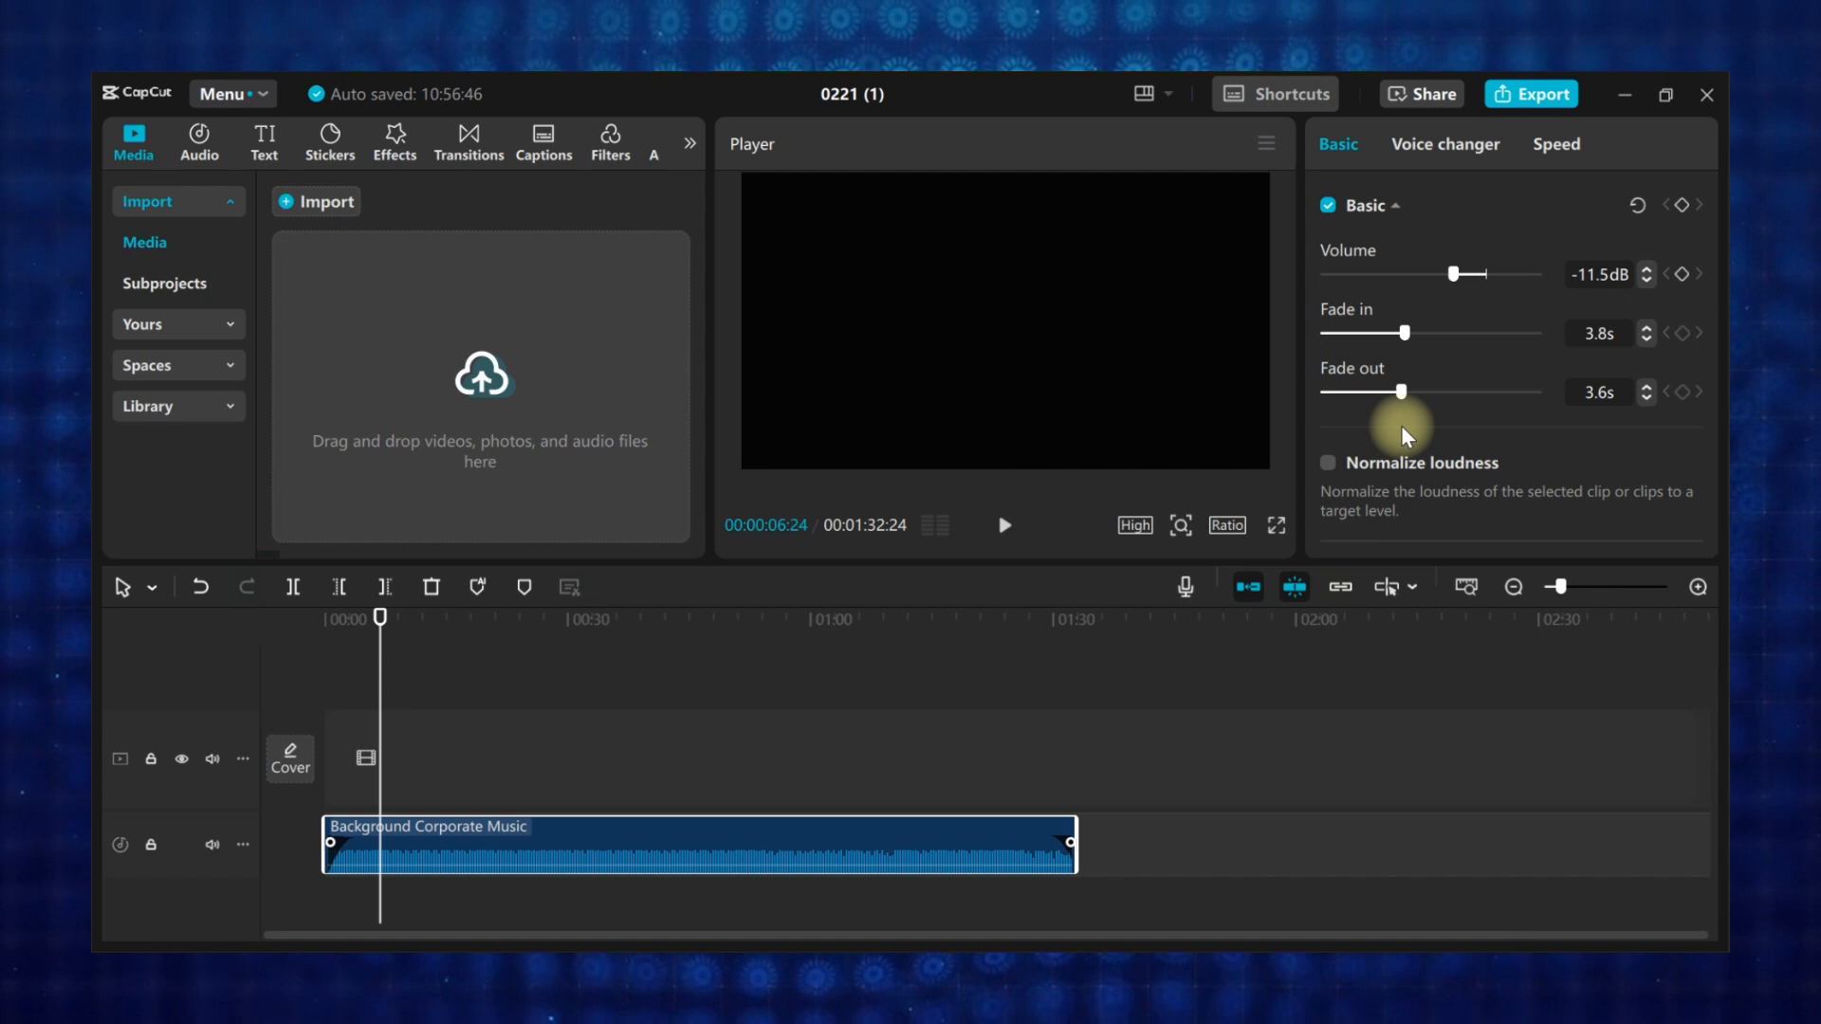
scroll(down, 3)
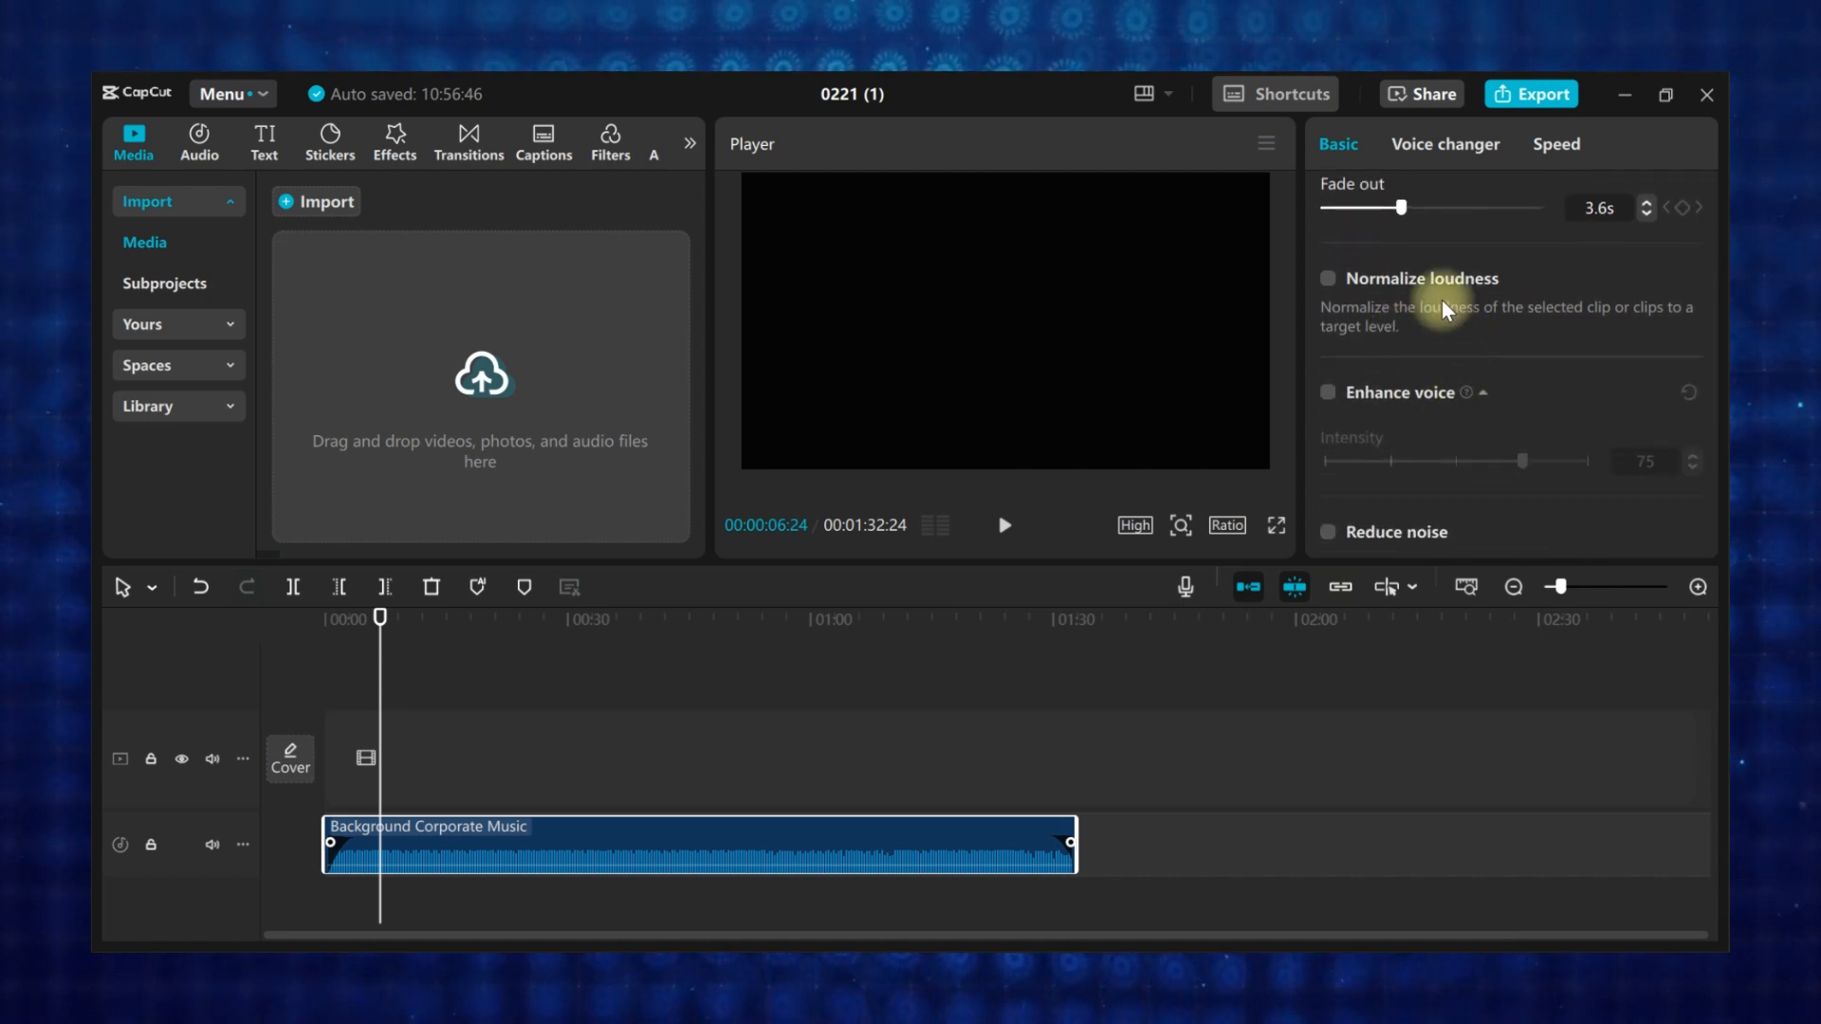
mouse_move(1373, 370)
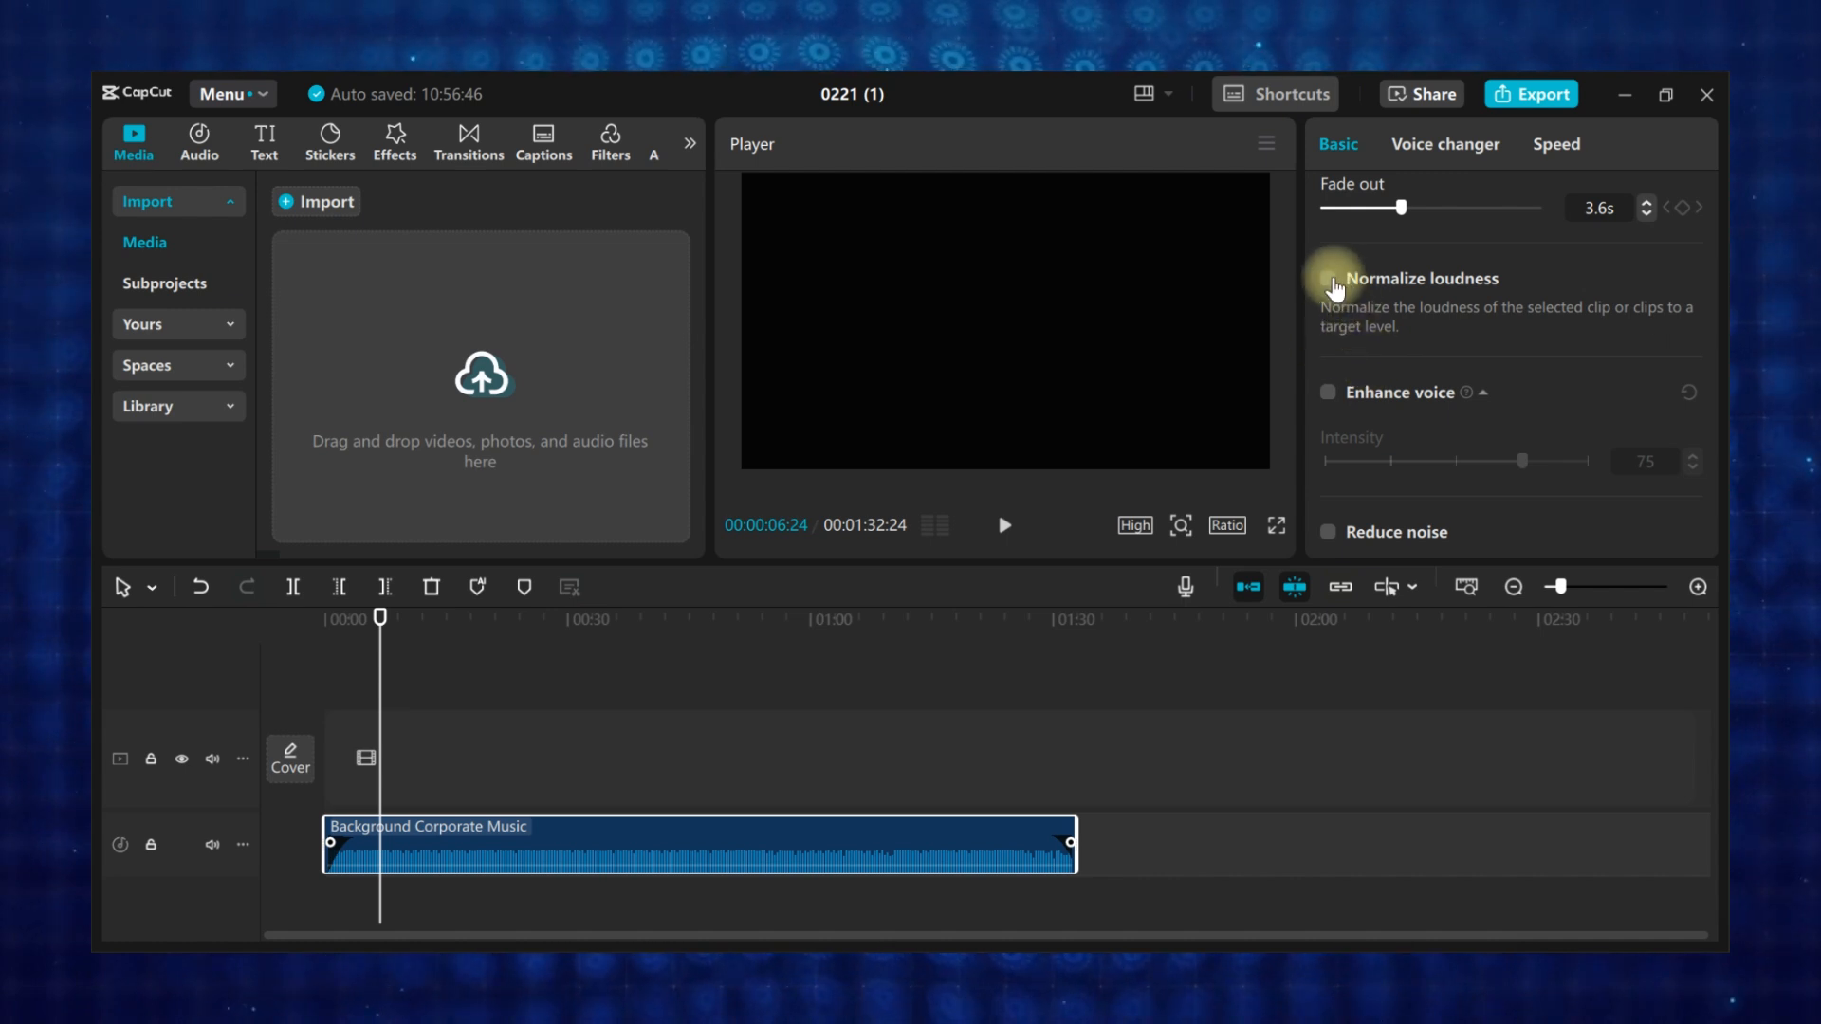
- Tick Normalize loudness for the music clip (-23 LUFS)
click(1328, 278)
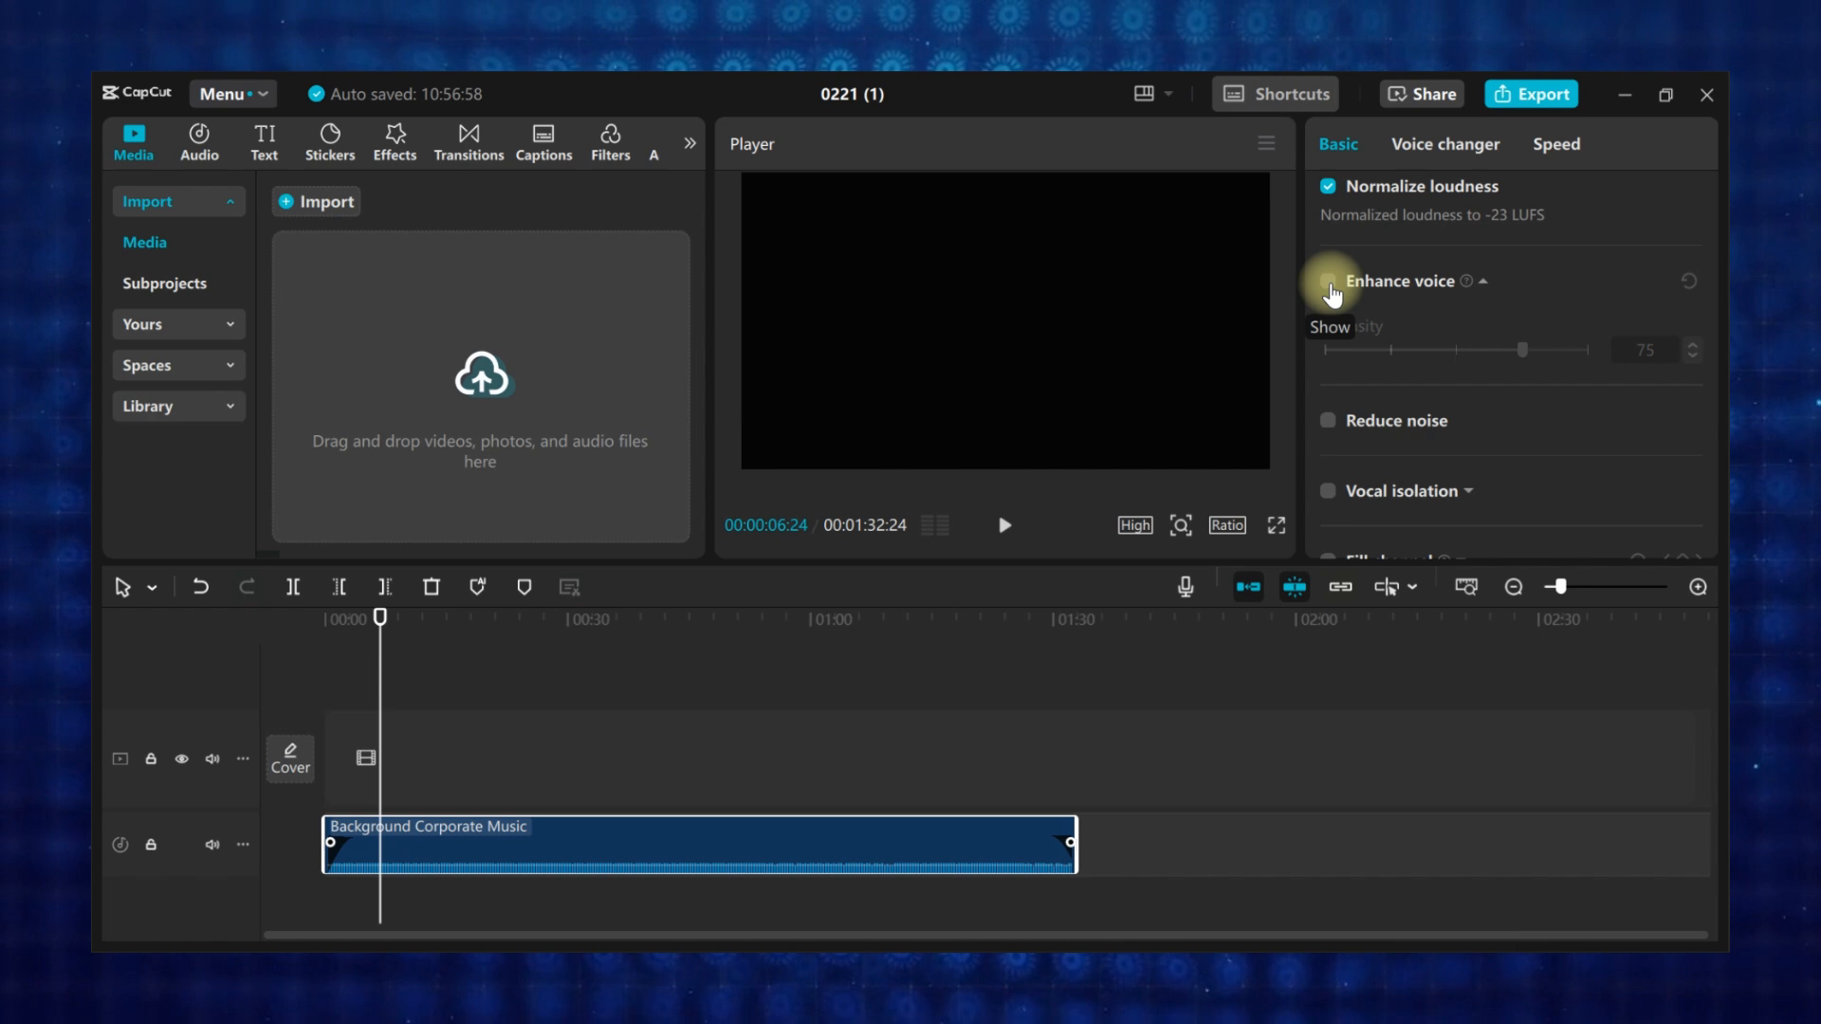
click(1327, 281)
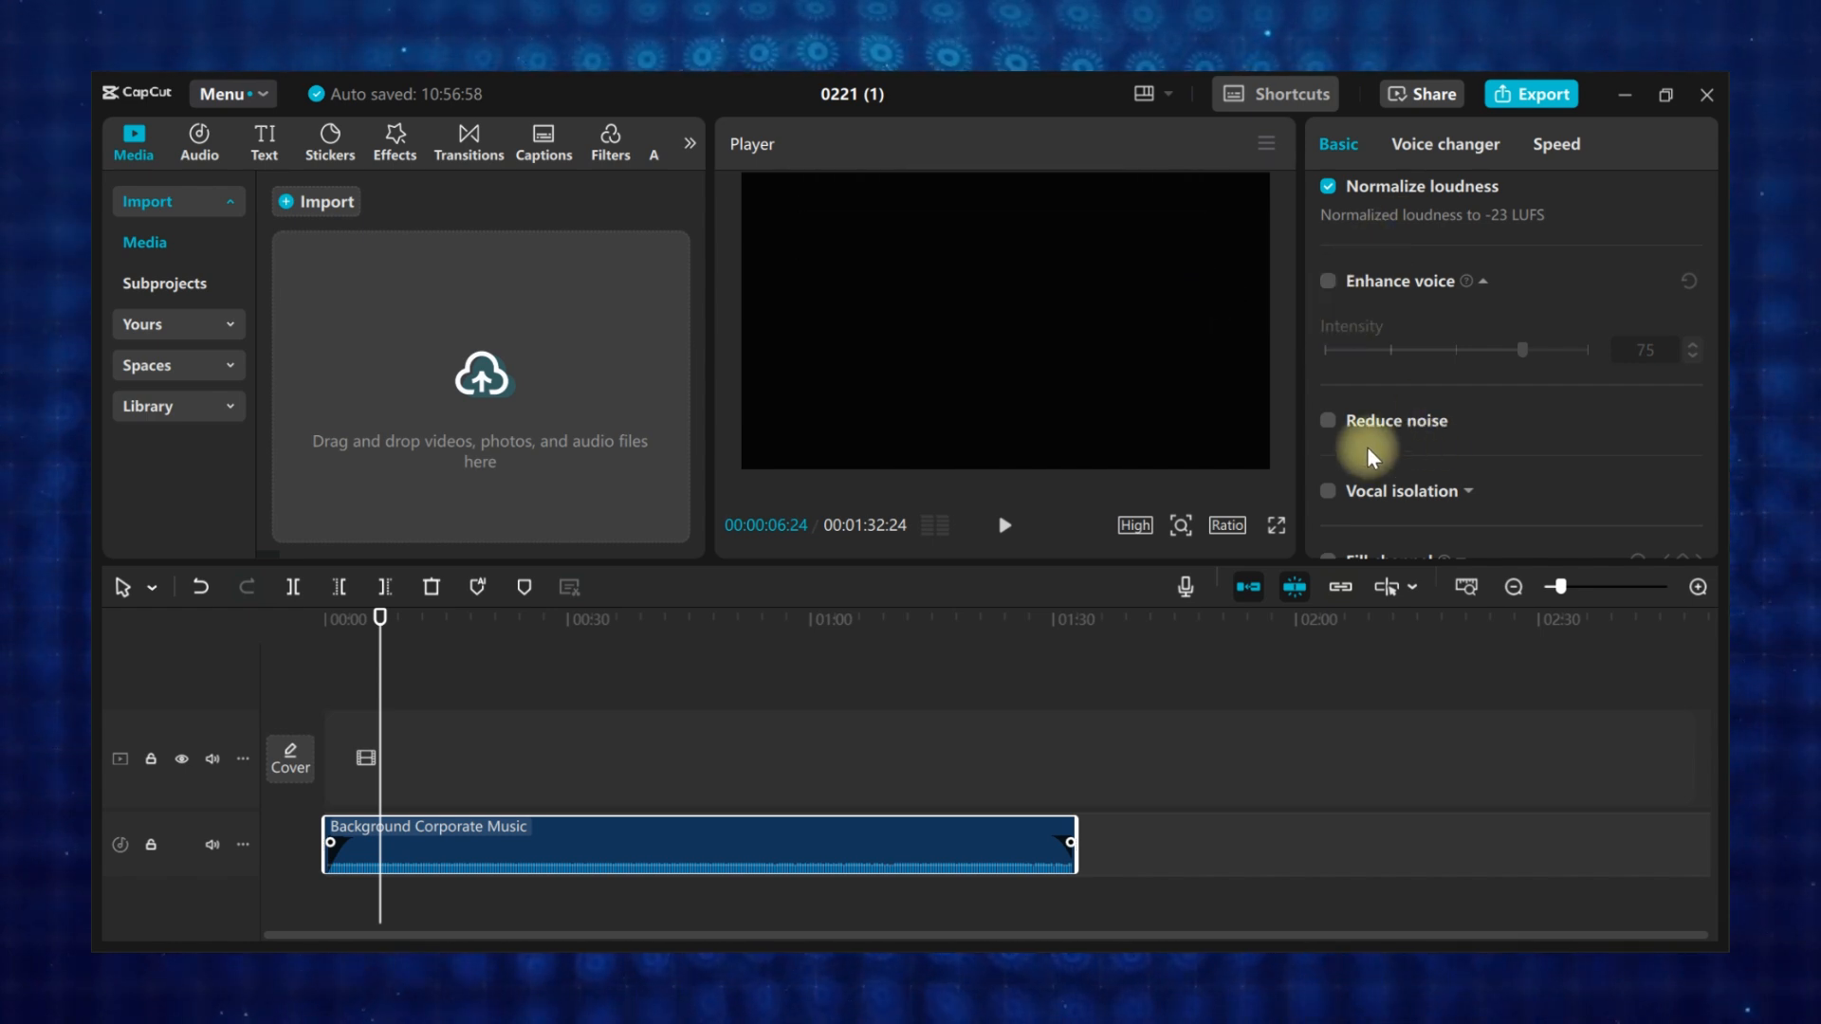
mouse_move(1508, 416)
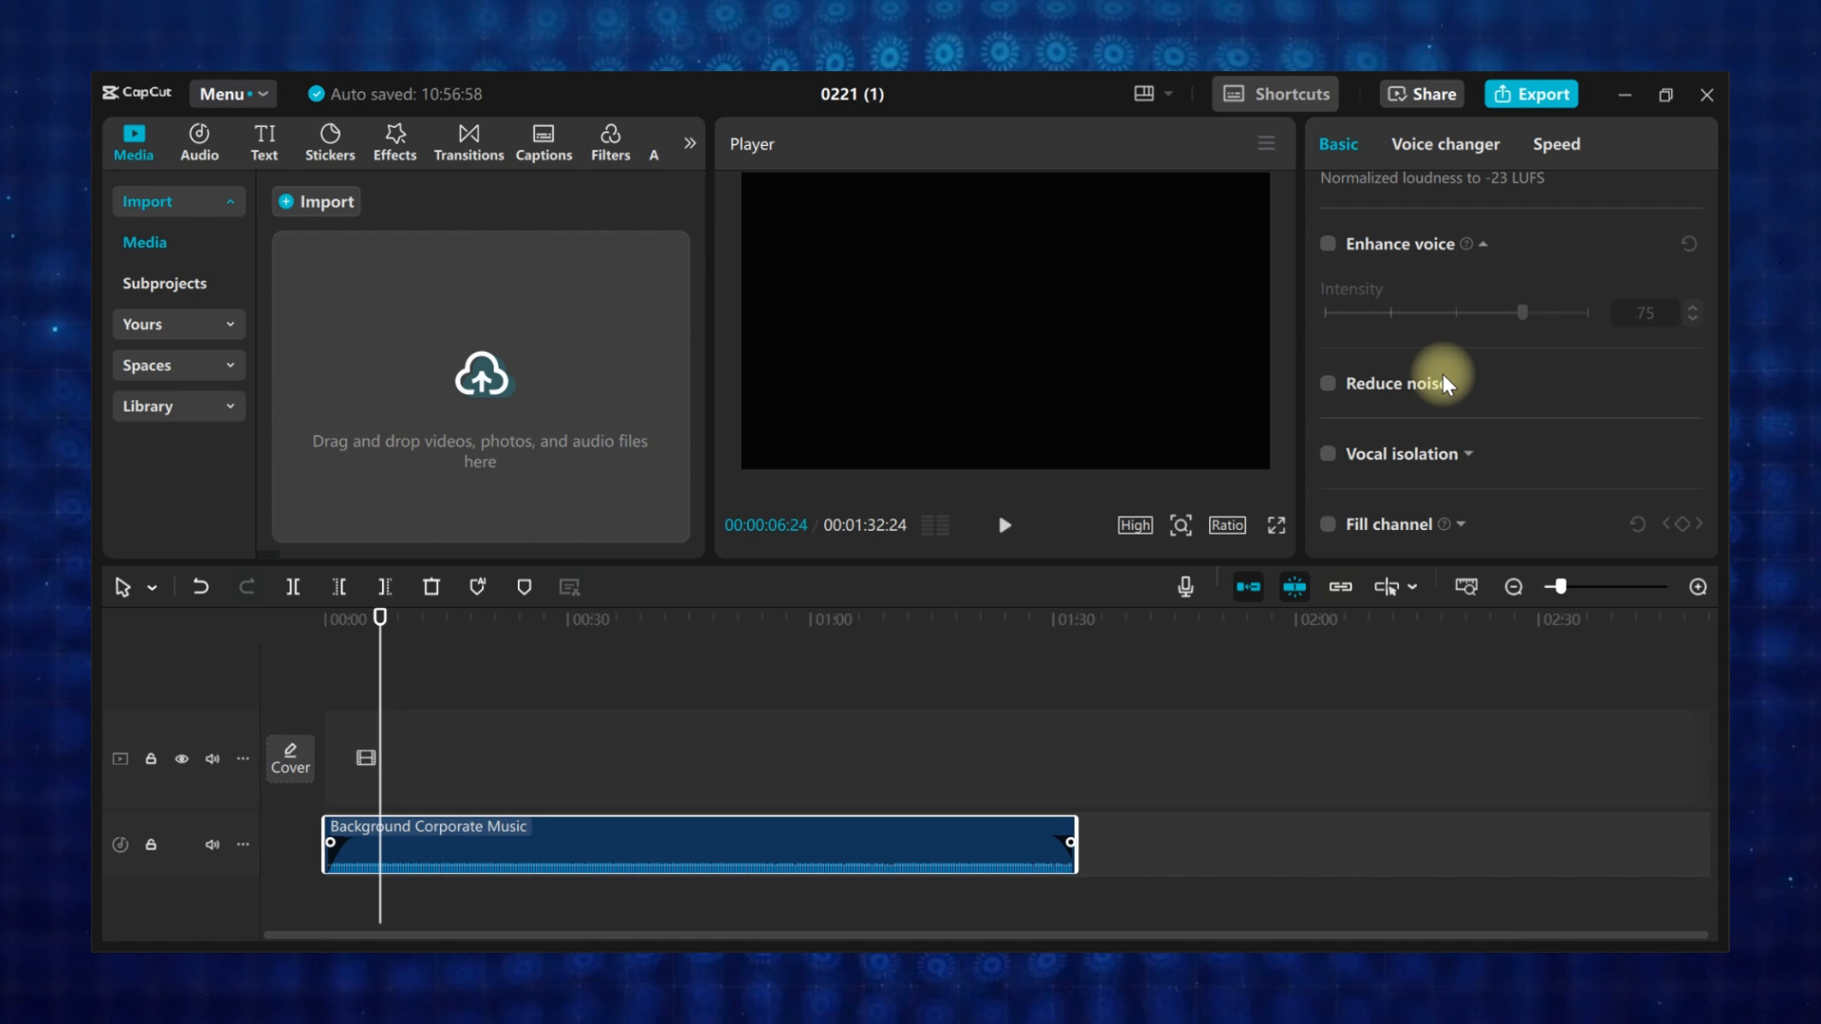
mouse_move(1445, 401)
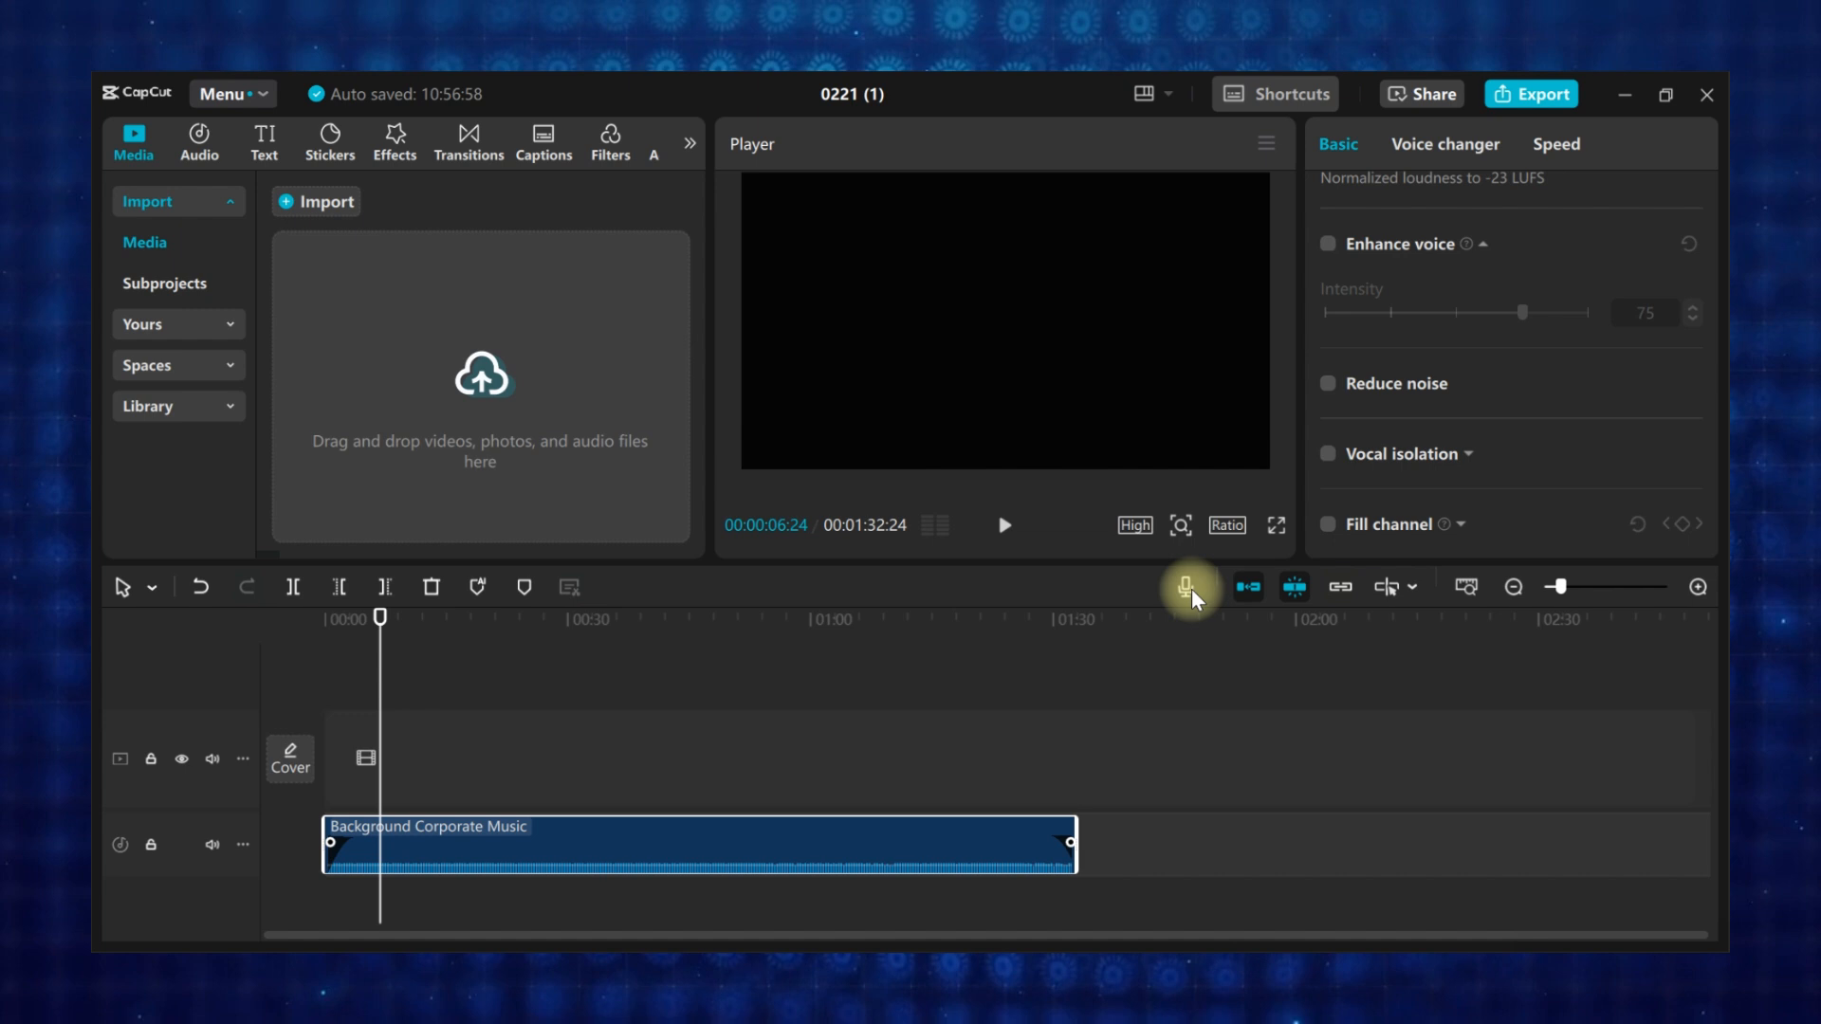
- Open the voiceover recorder and keep the microphone array as input device
click(1184, 587)
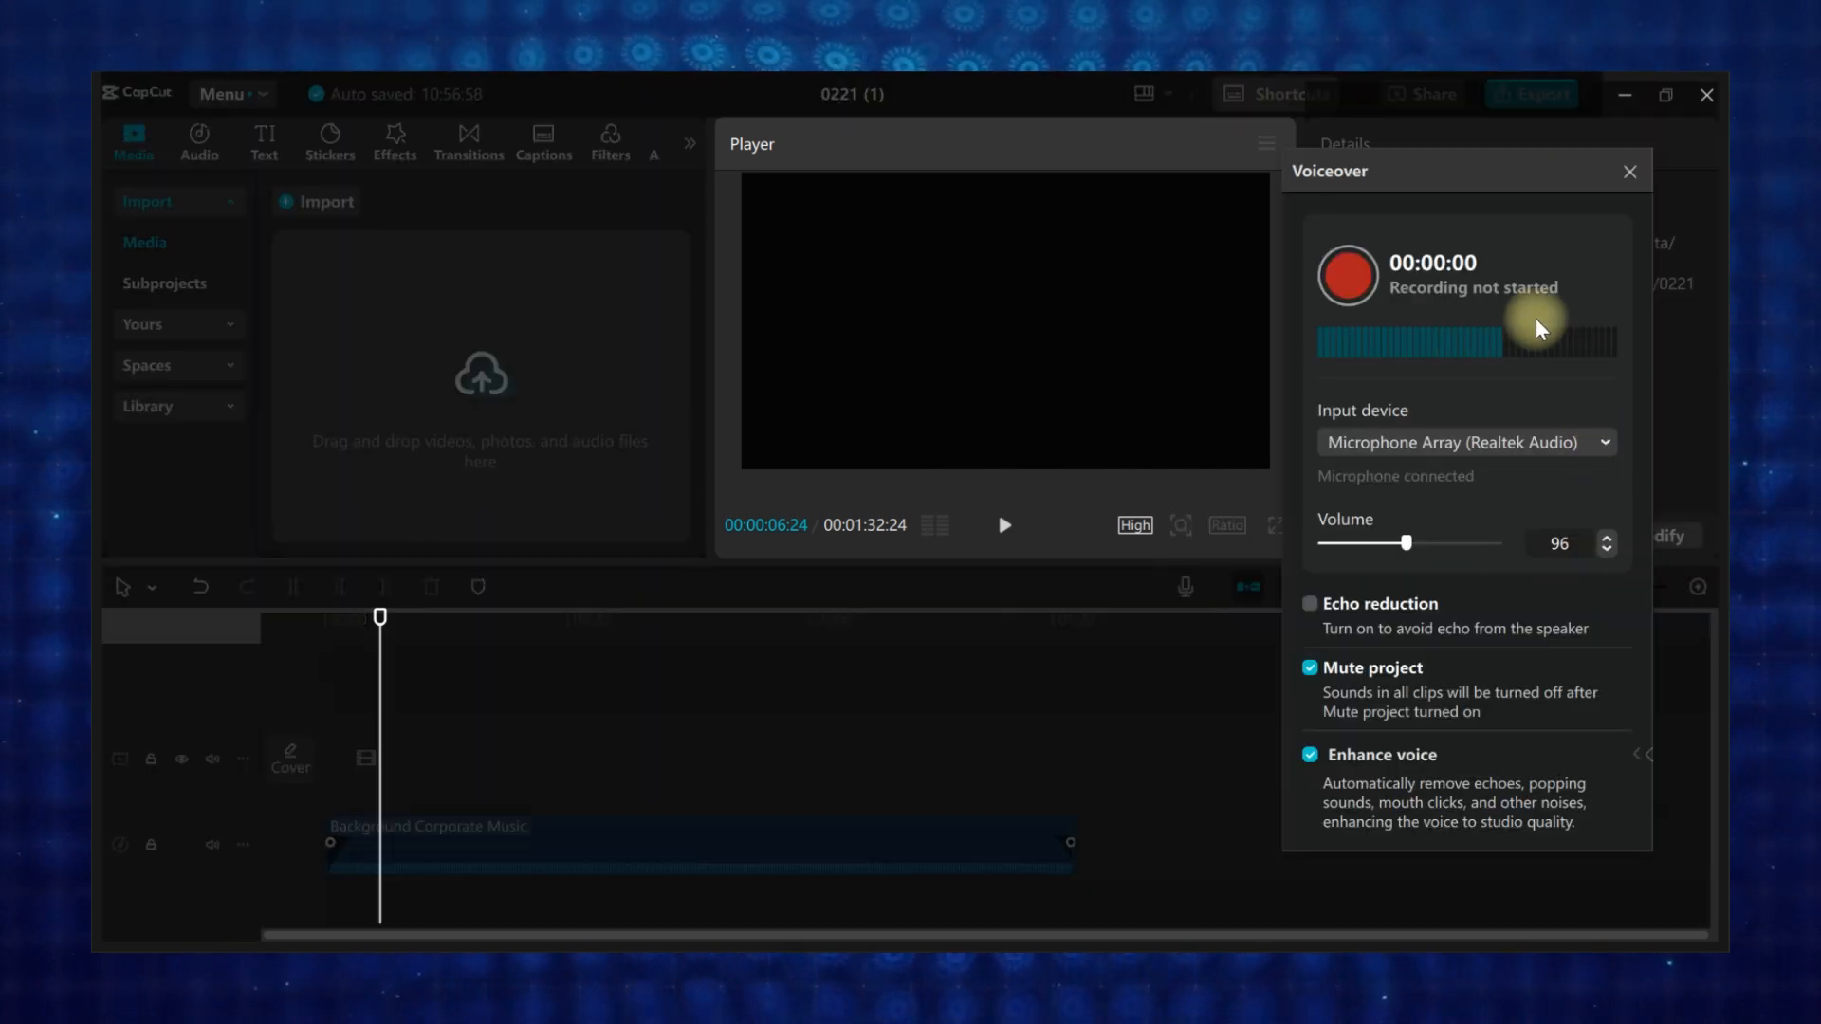
click(1464, 442)
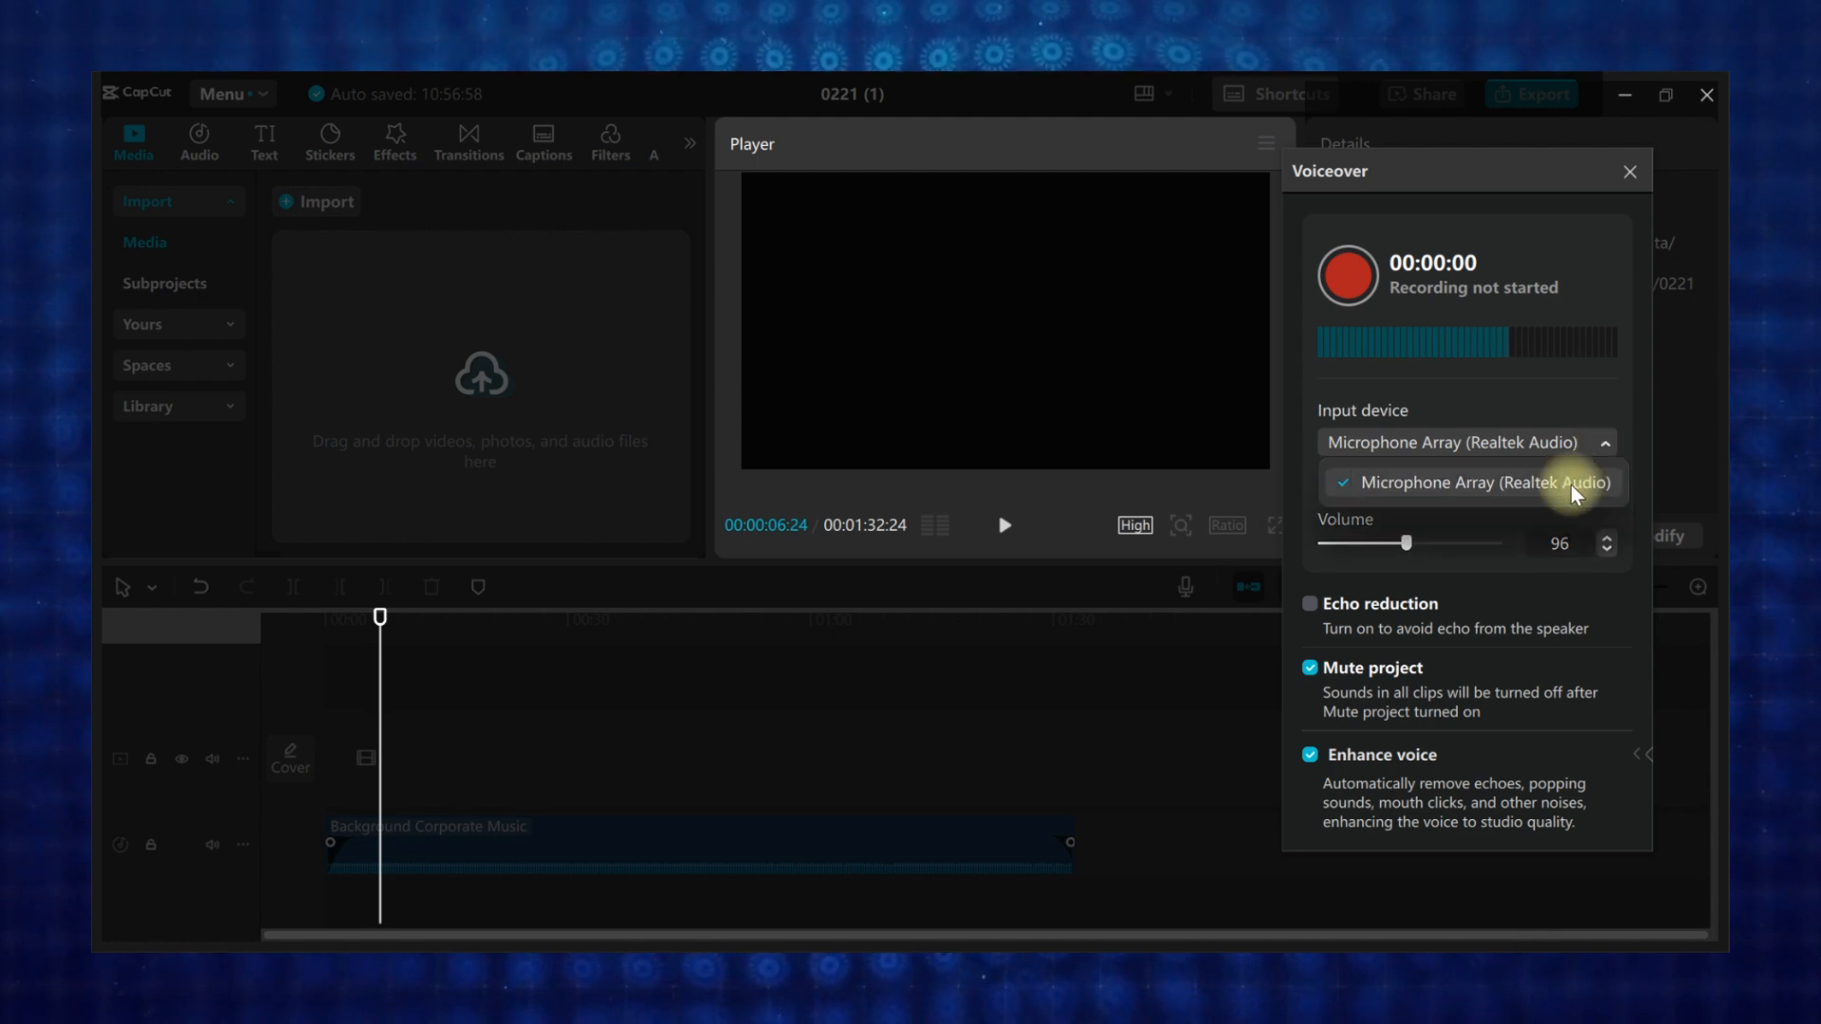
click(1475, 482)
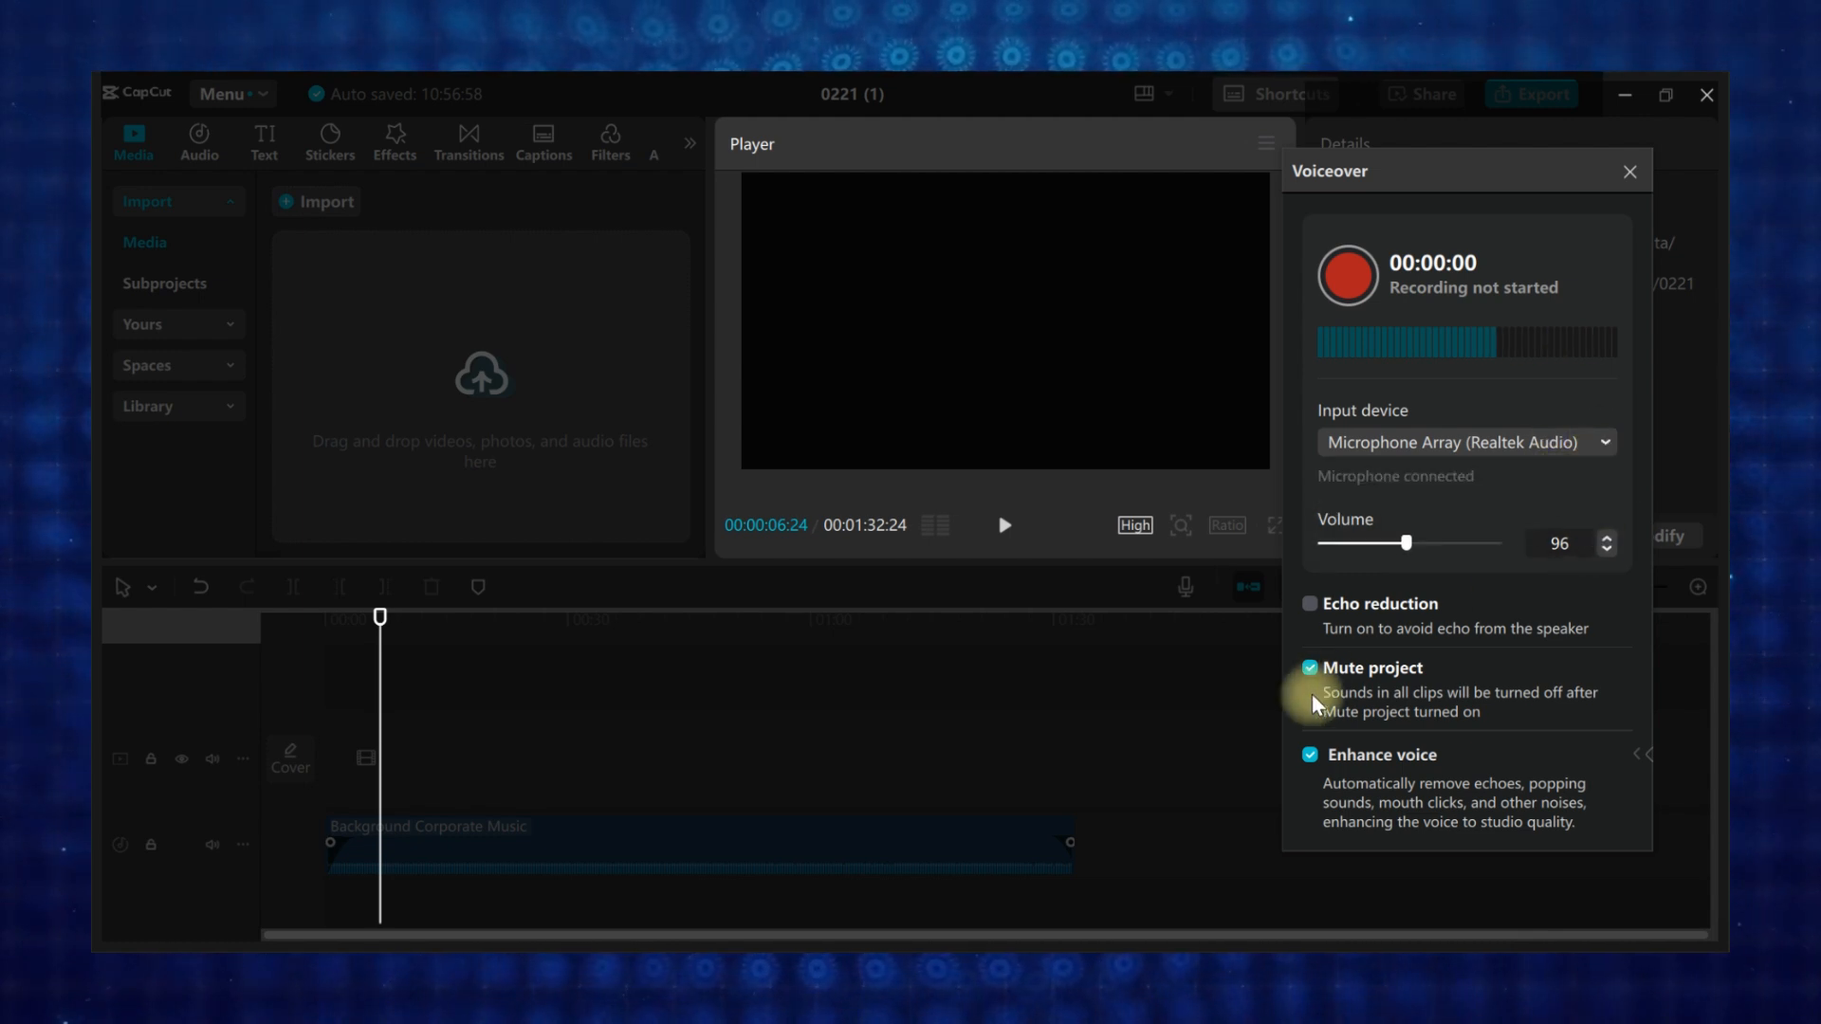
- Set the recording input volume to 100 and leave Mute project enabled
click(1607, 537)
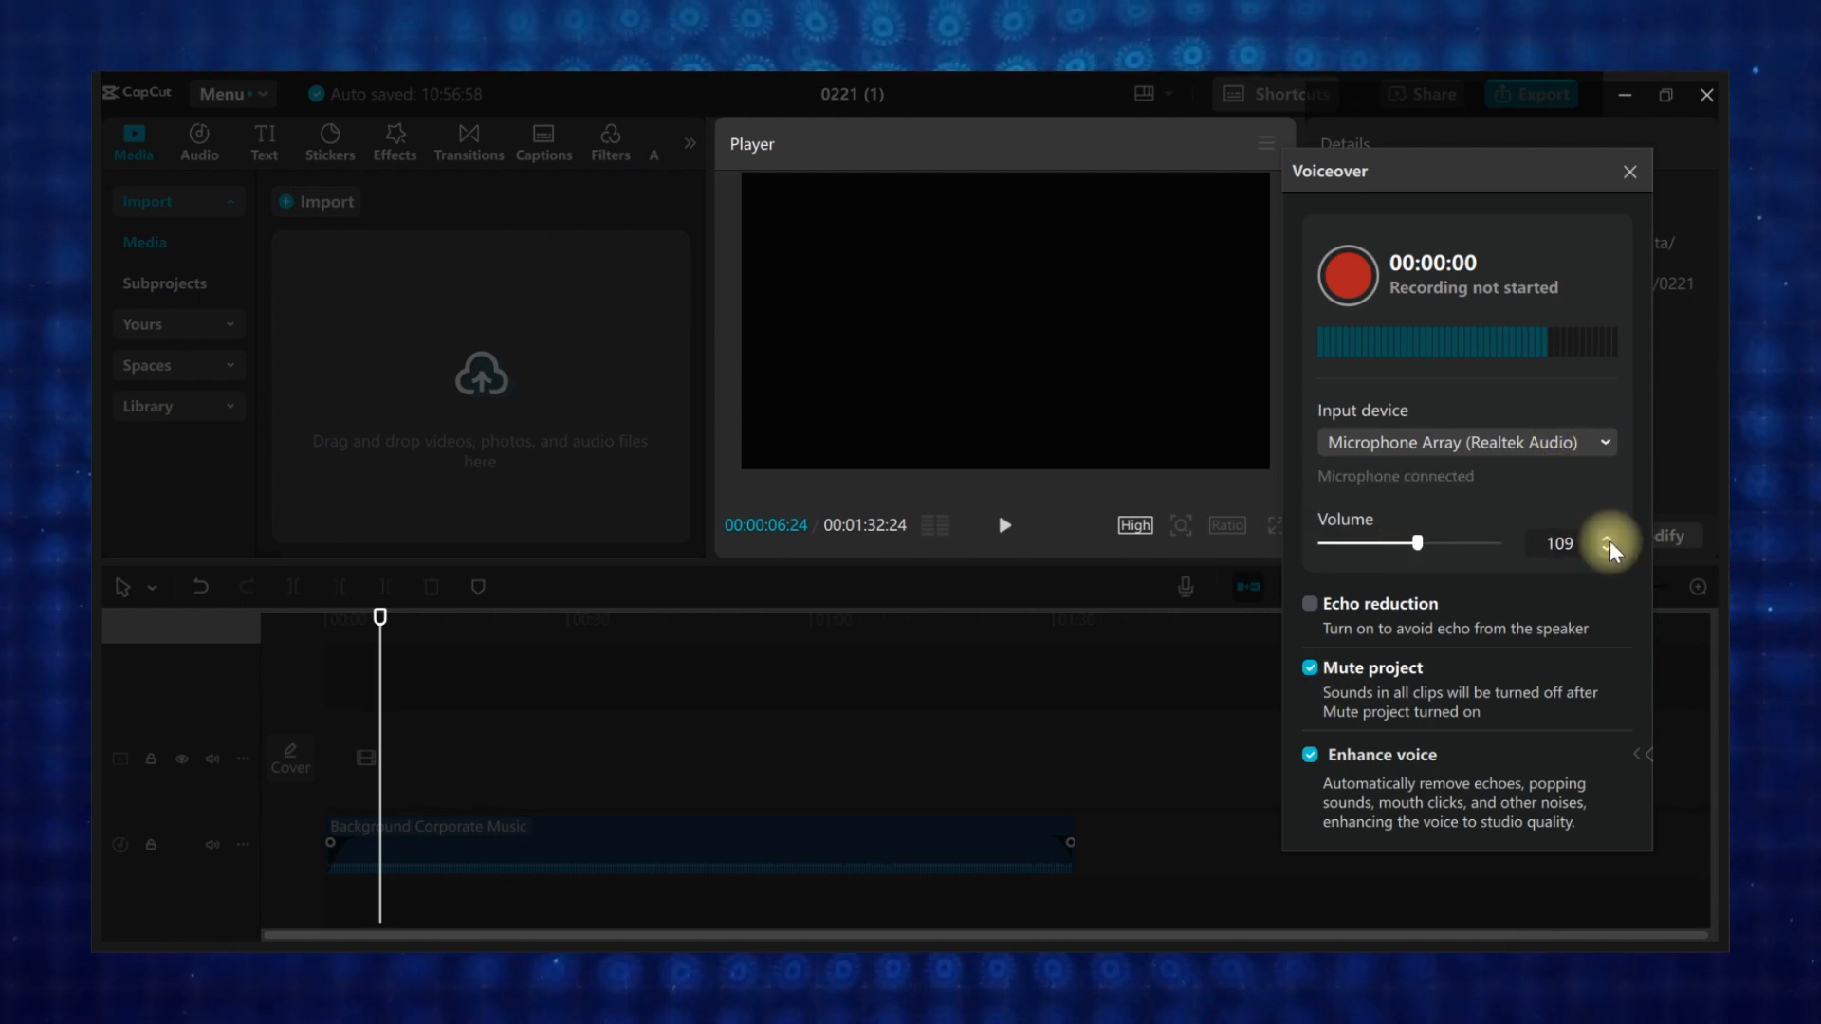
click(1609, 550)
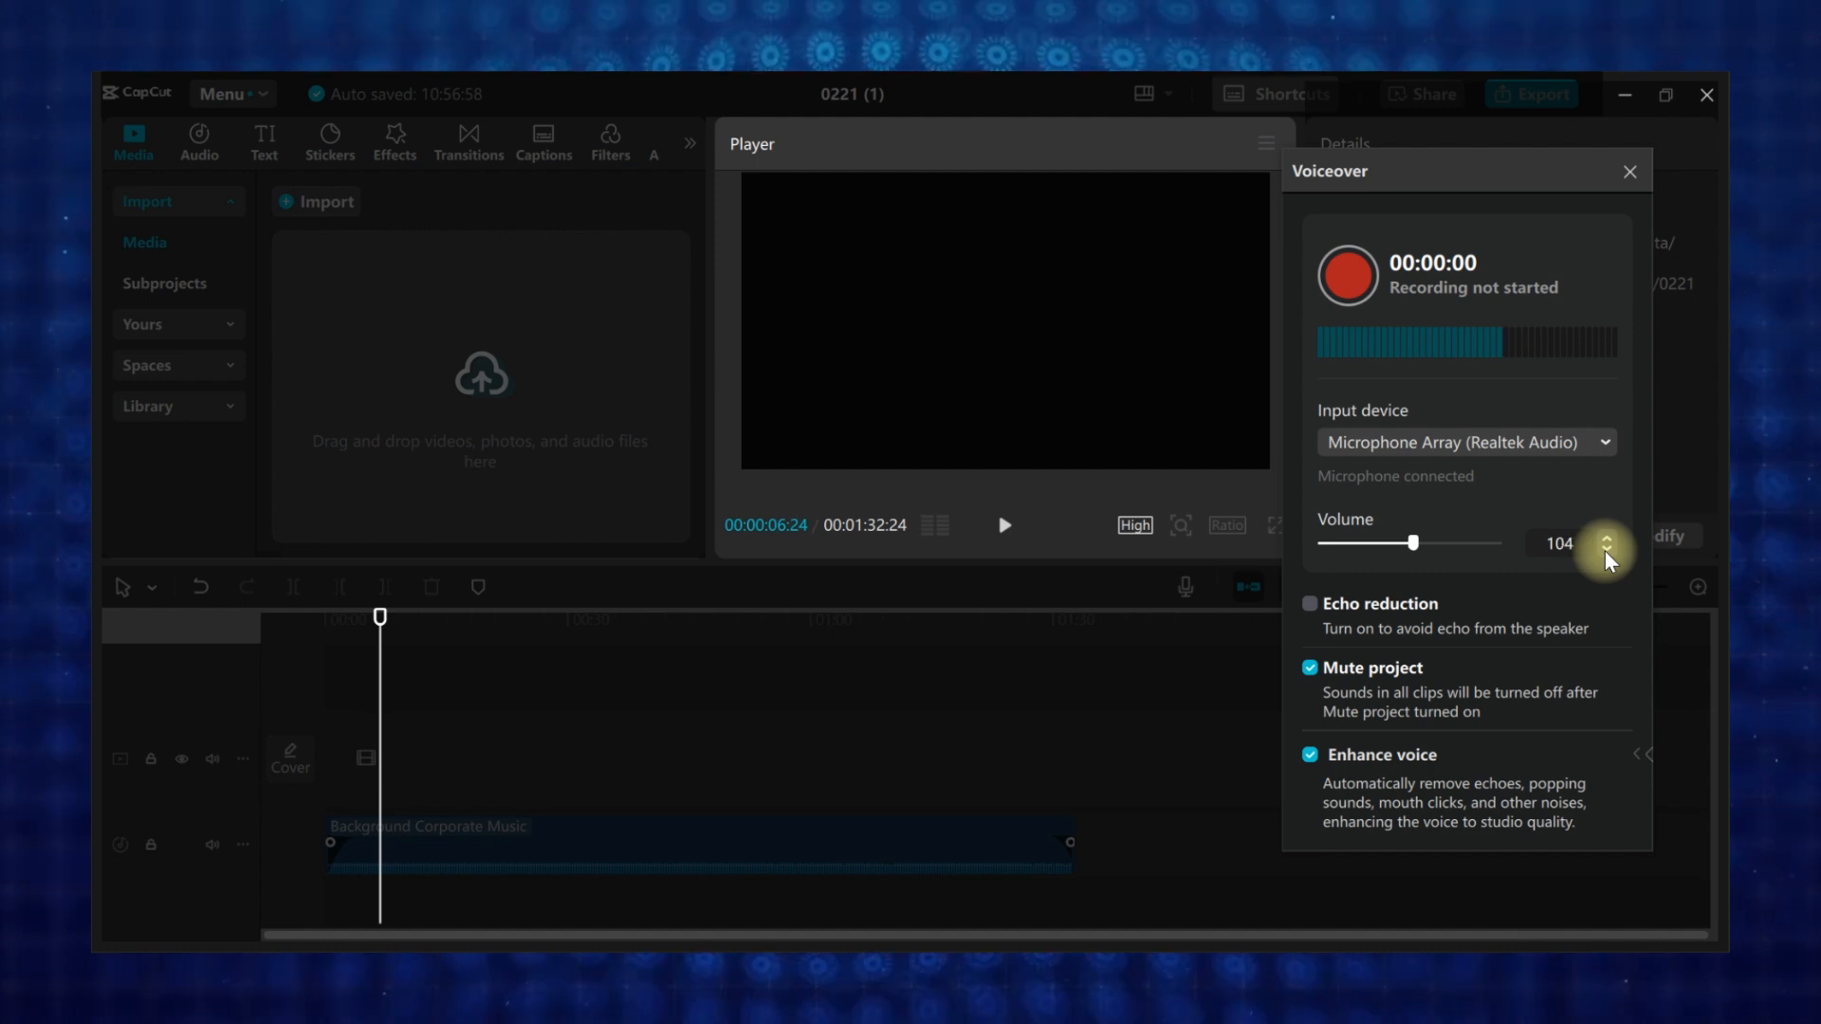
click(1607, 550)
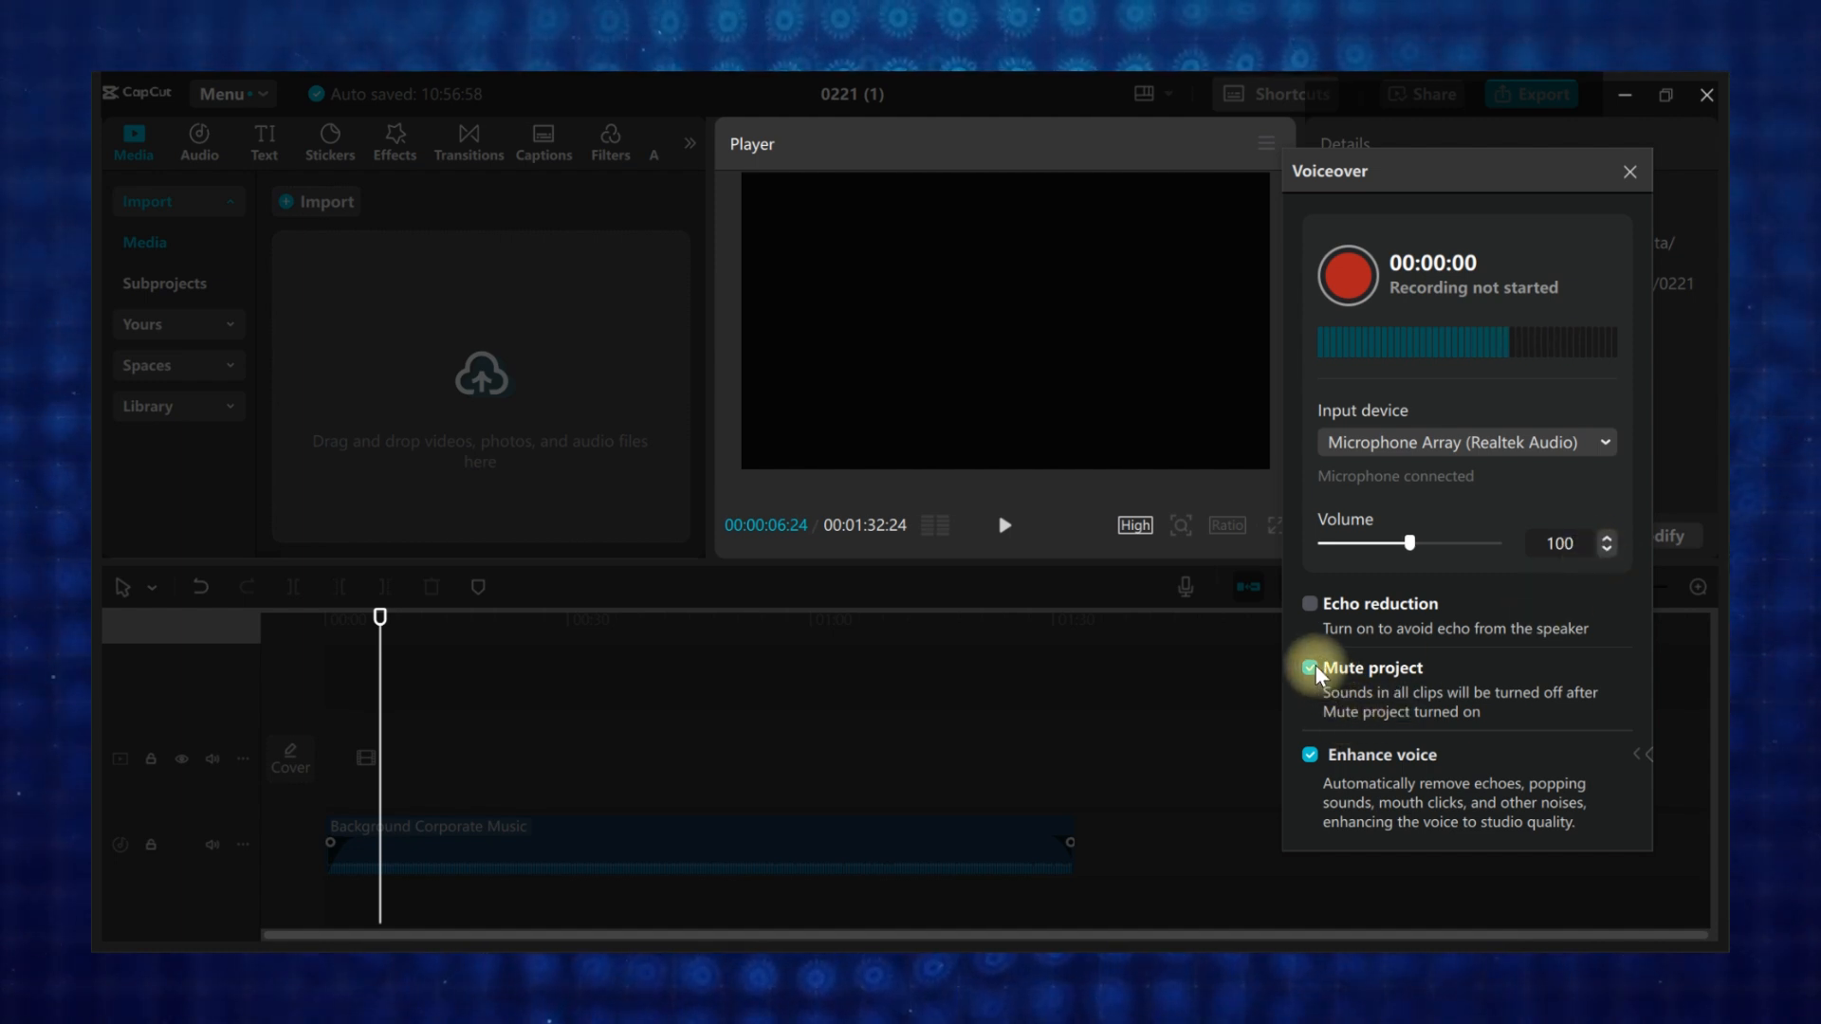
click(1309, 667)
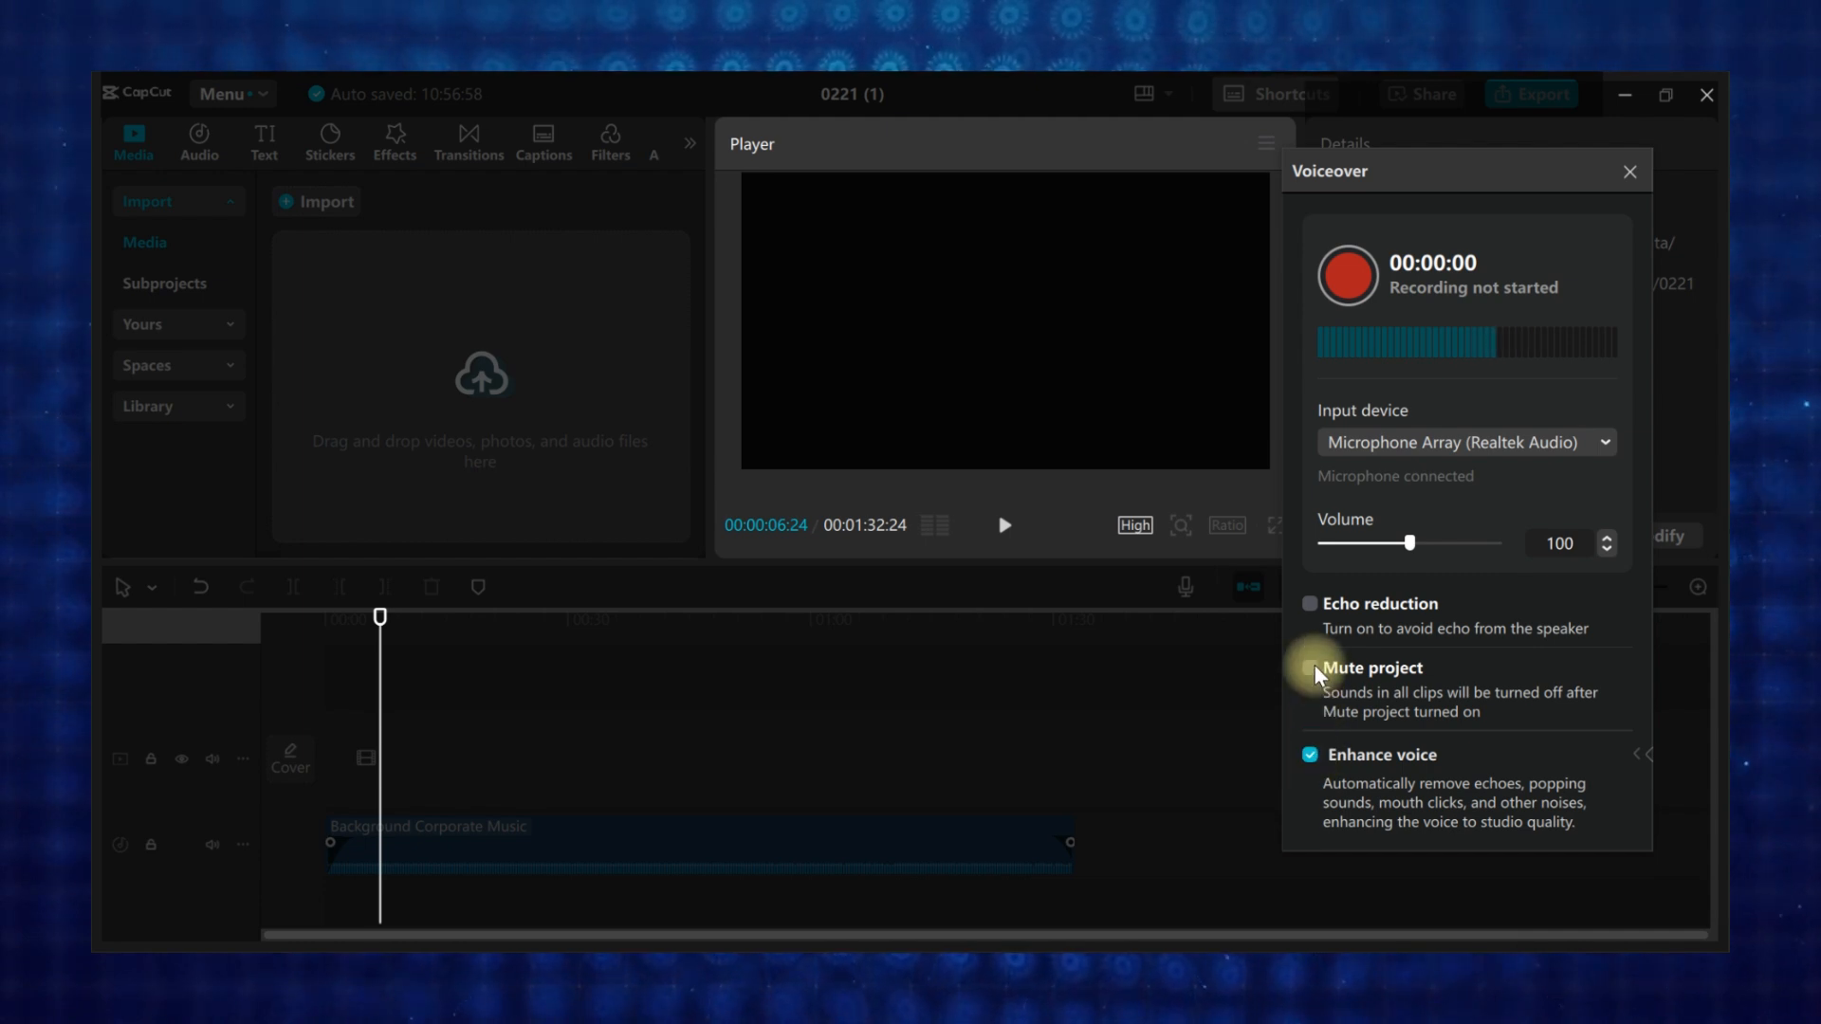
click(1308, 667)
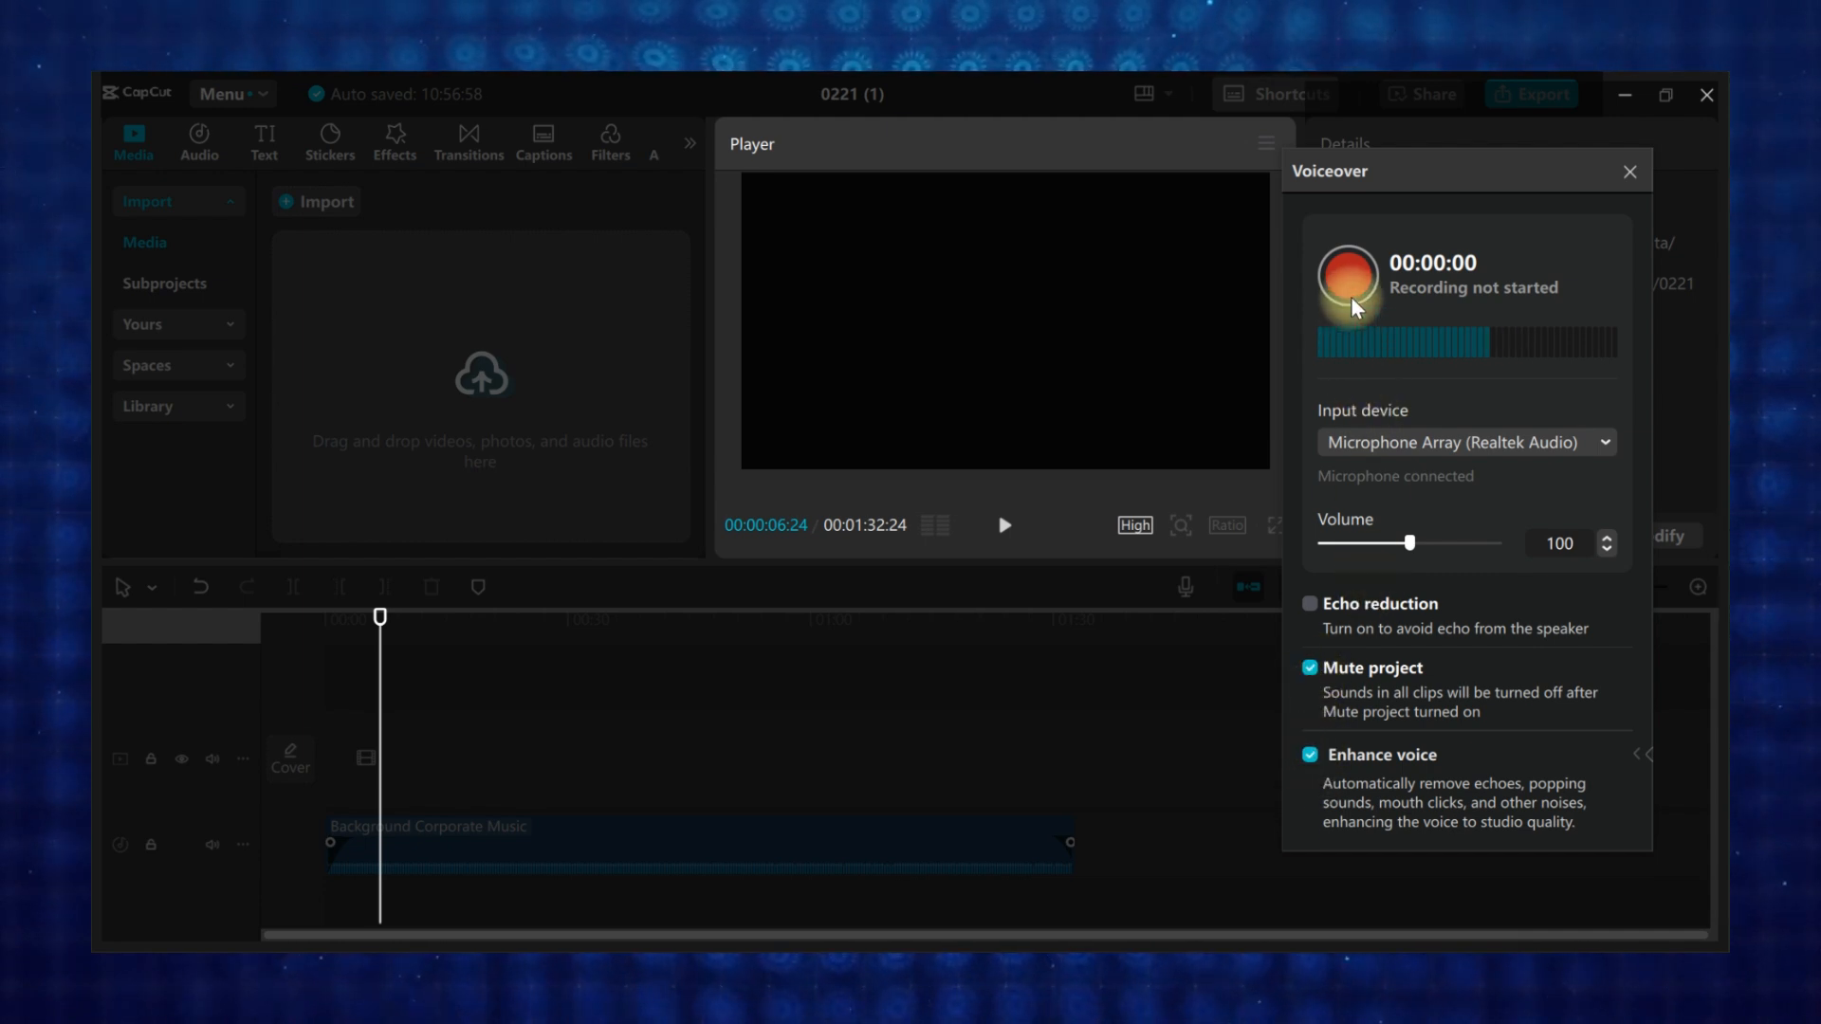
- Record a short voiceover as Voiceover2 on its own track and close the recorder
click(1346, 285)
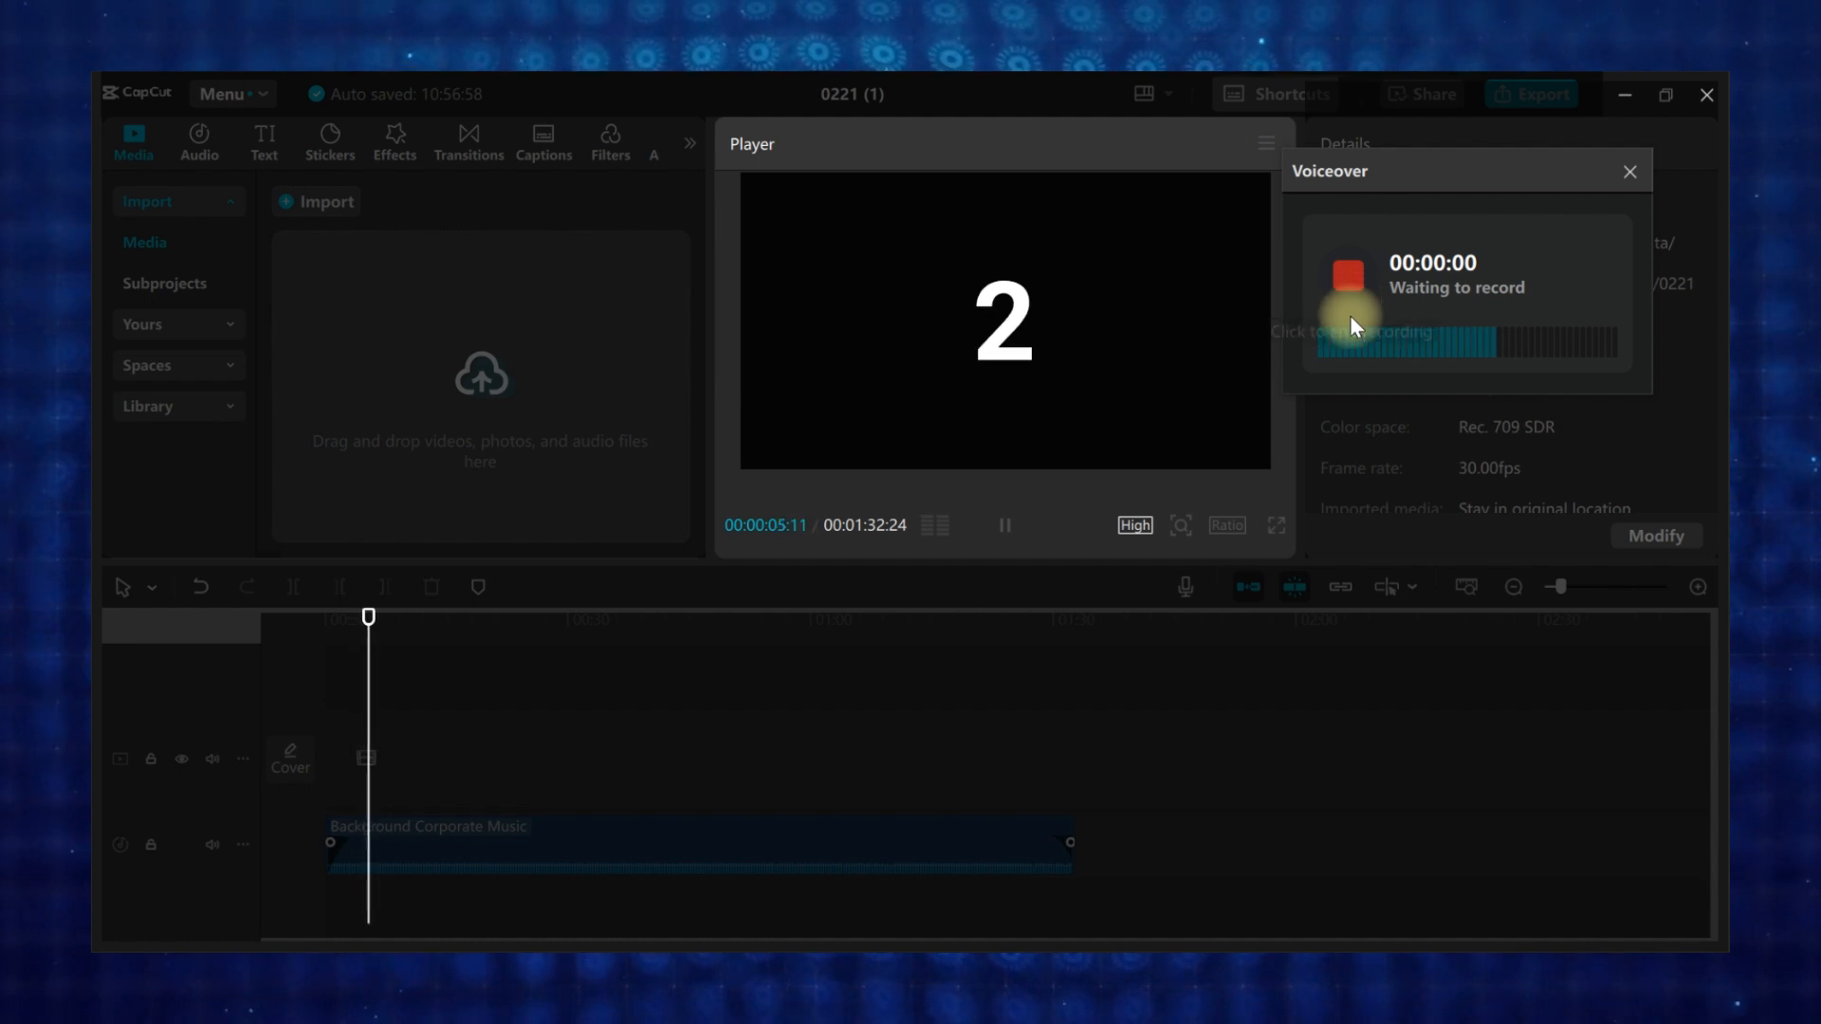
click(1347, 275)
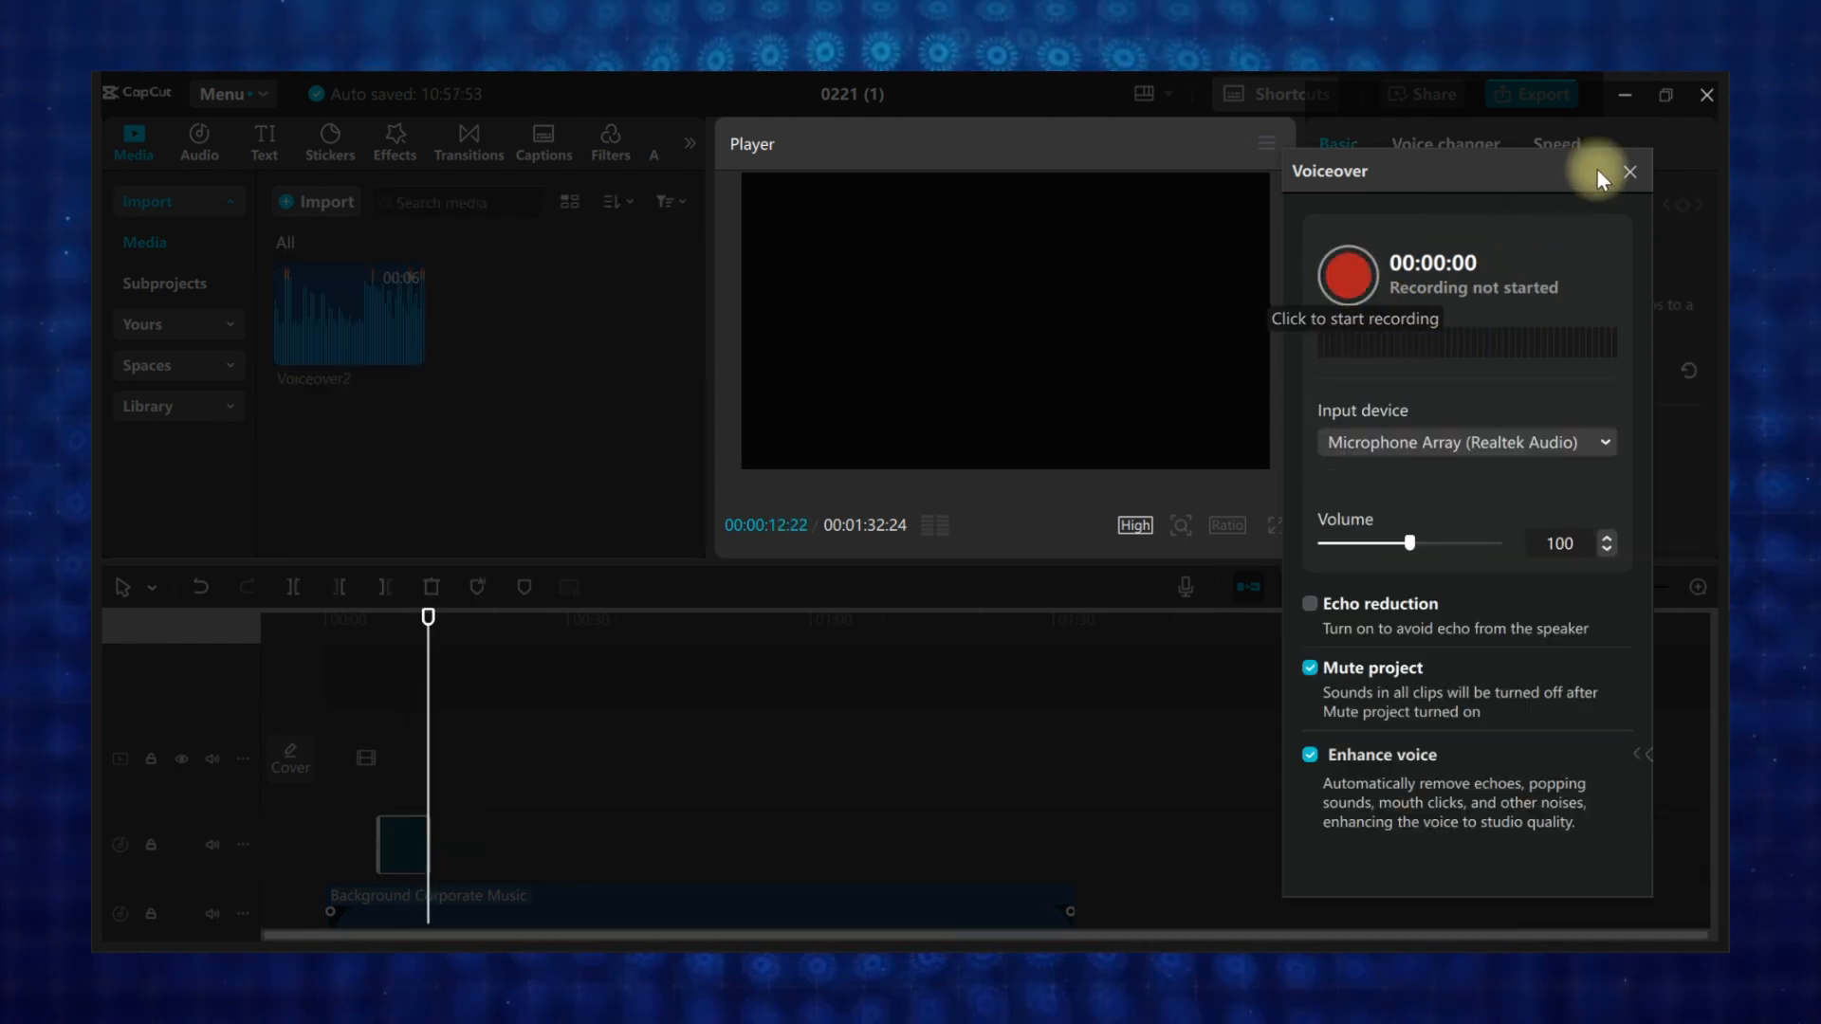
click(1631, 173)
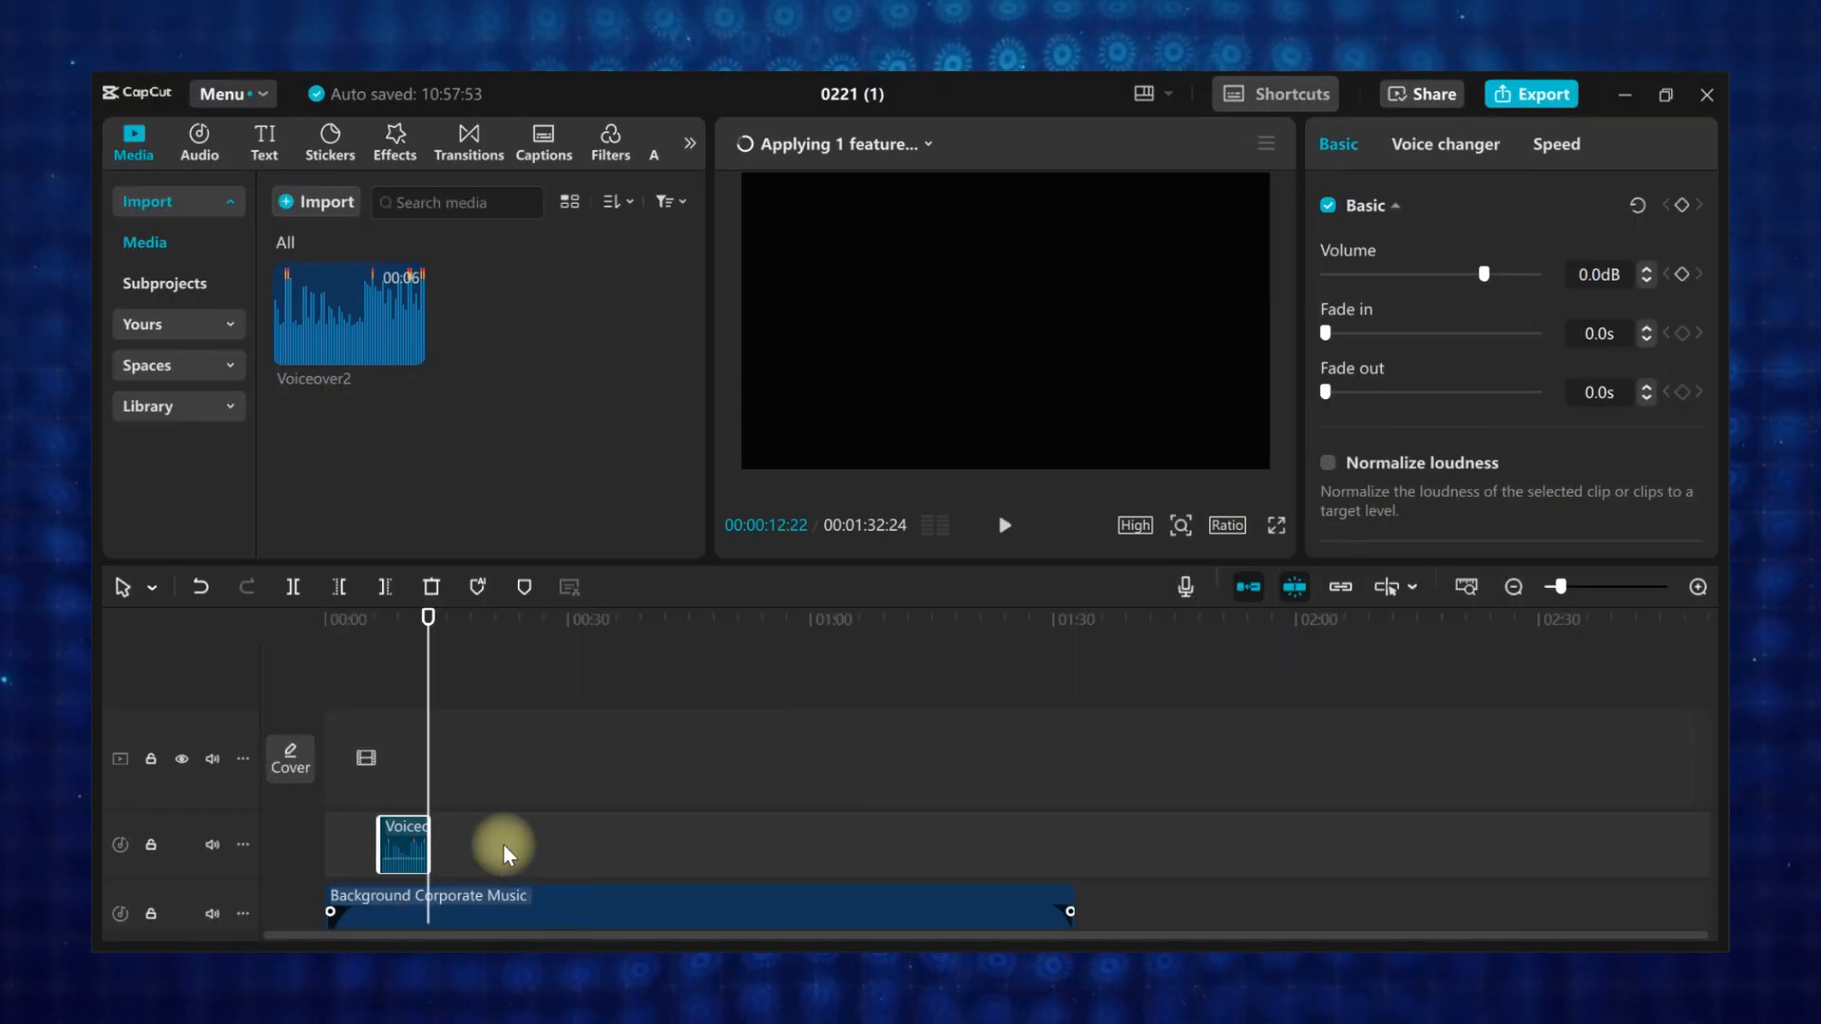